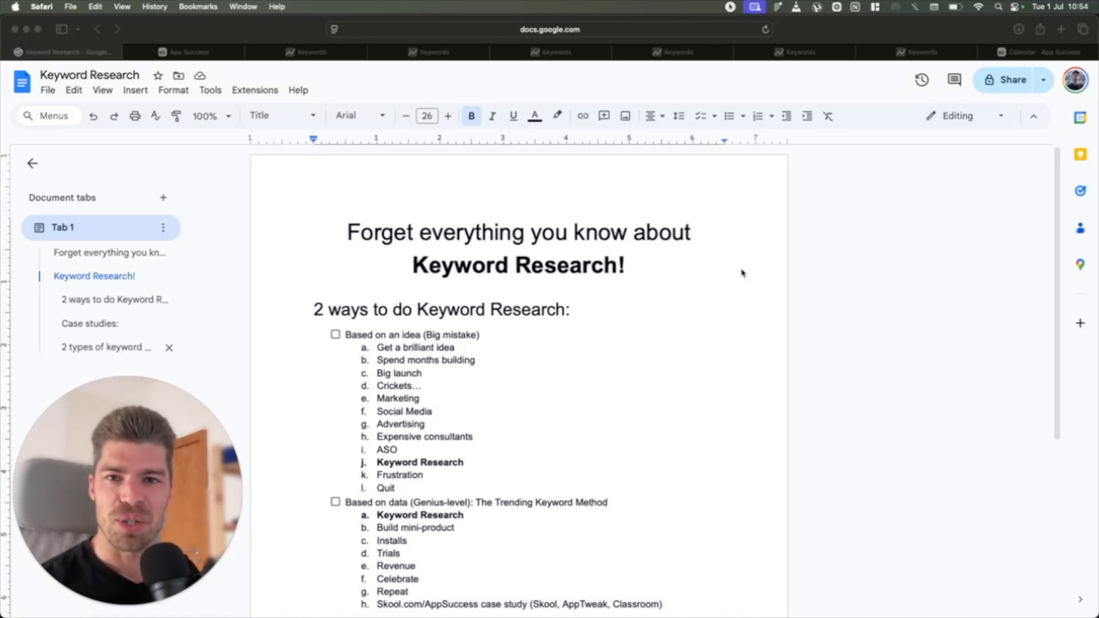
Tick the 'Based on an idea (Big mistake)' checkbox and scroll down the outline
left_click(629, 232)
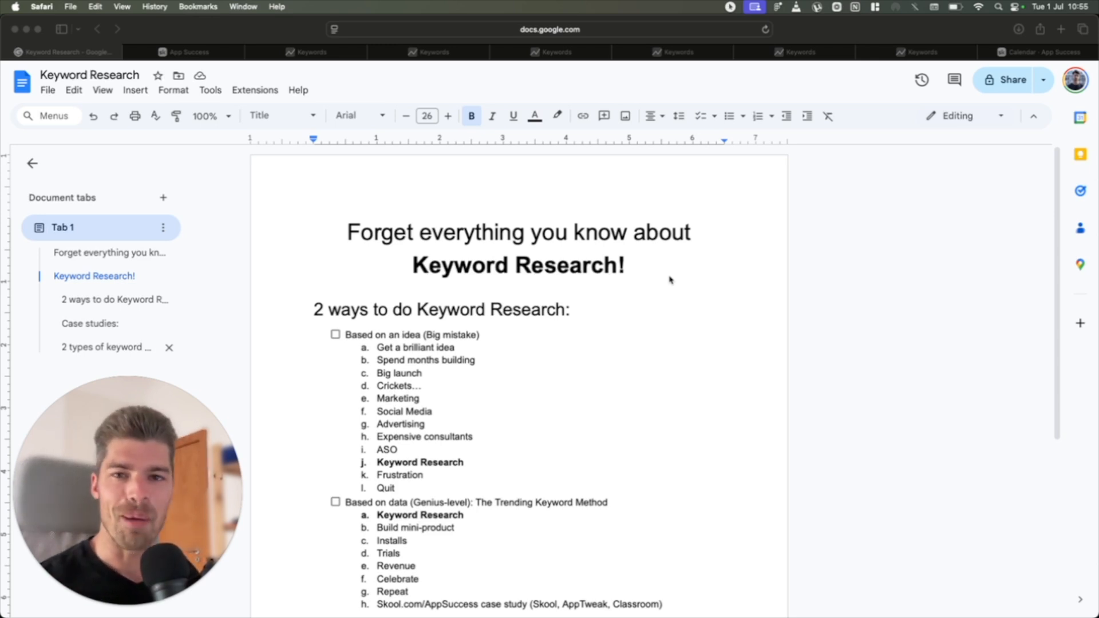
left_click(645, 322)
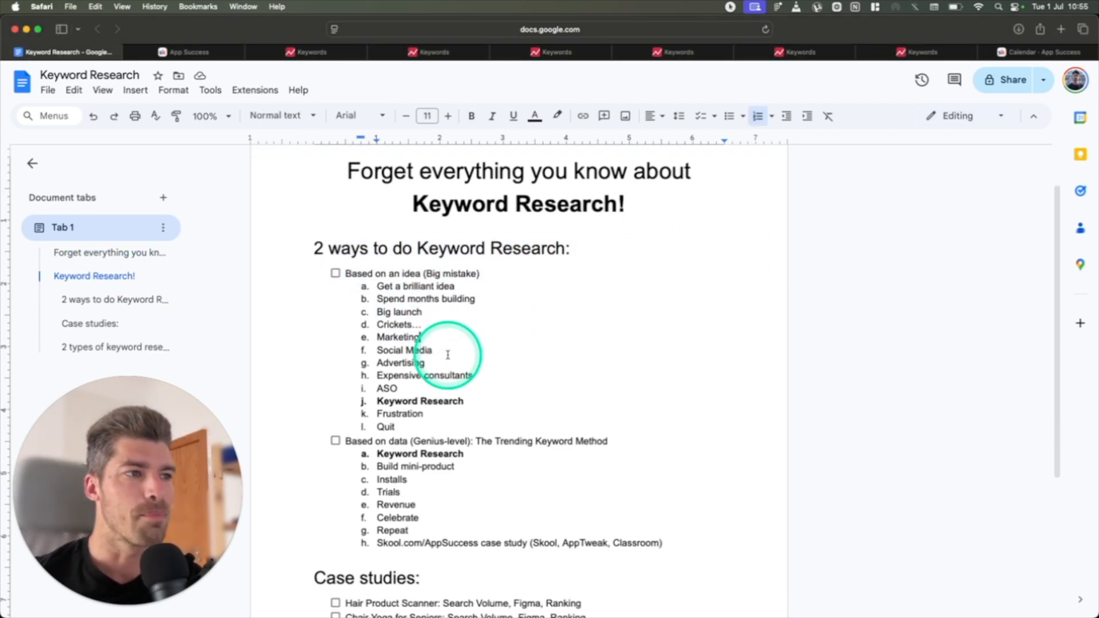
scroll("down", 3)
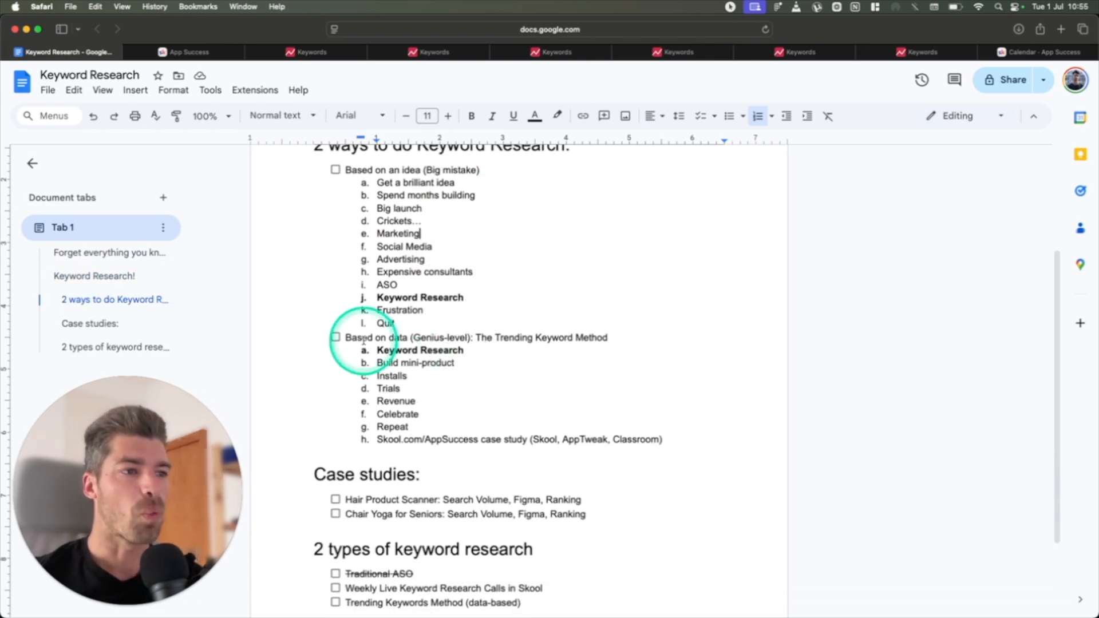
scroll("down", 3)
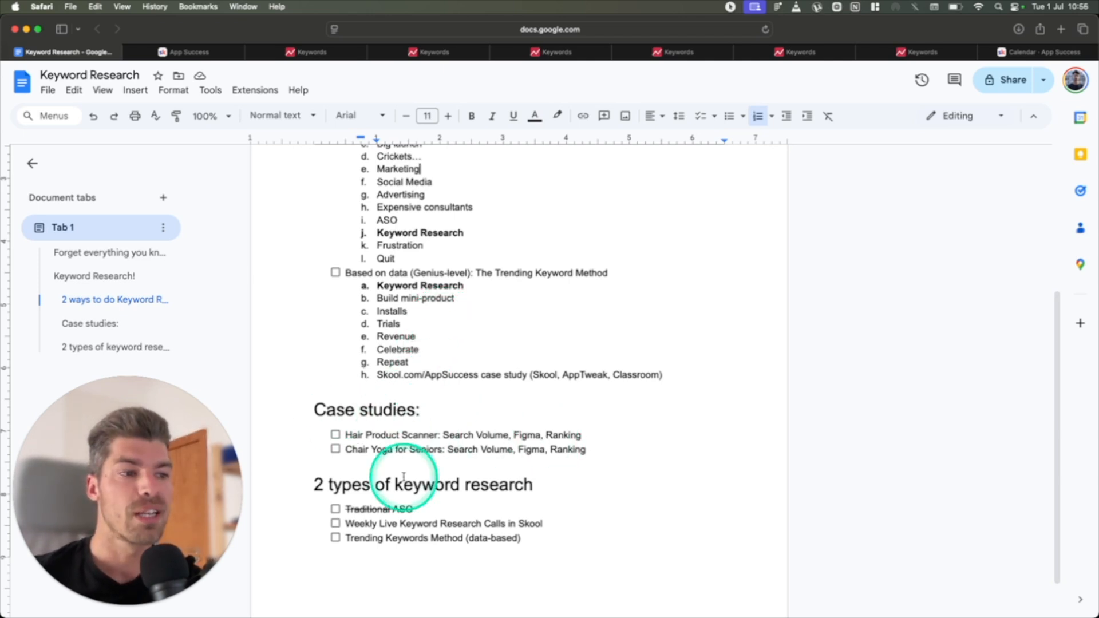
scroll("down", 3)
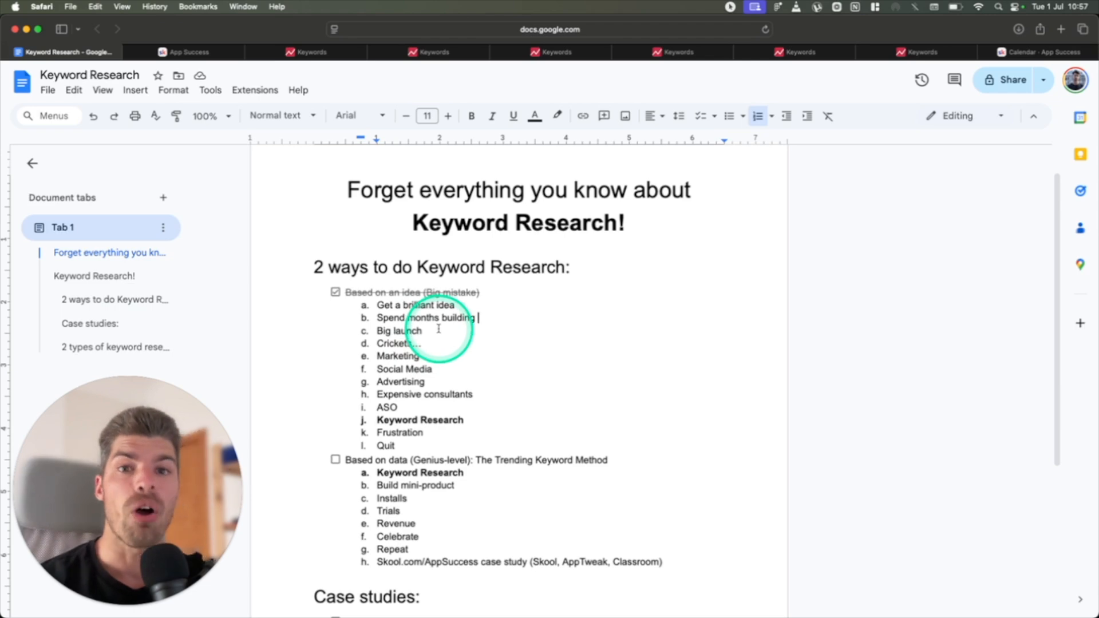
left_click(424, 344)
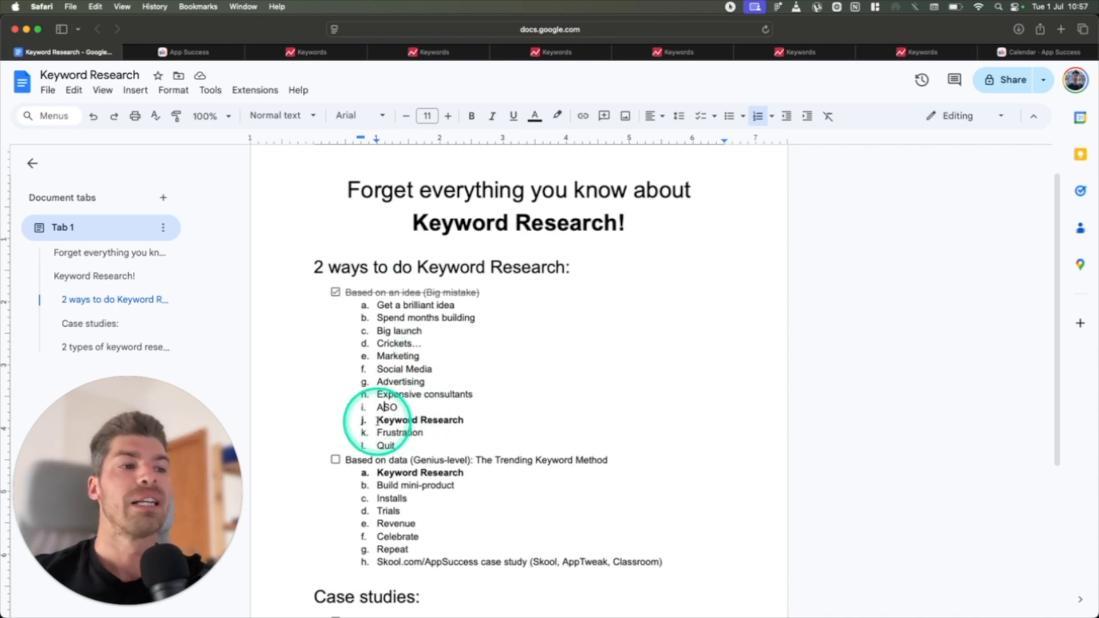
double_click(420, 419)
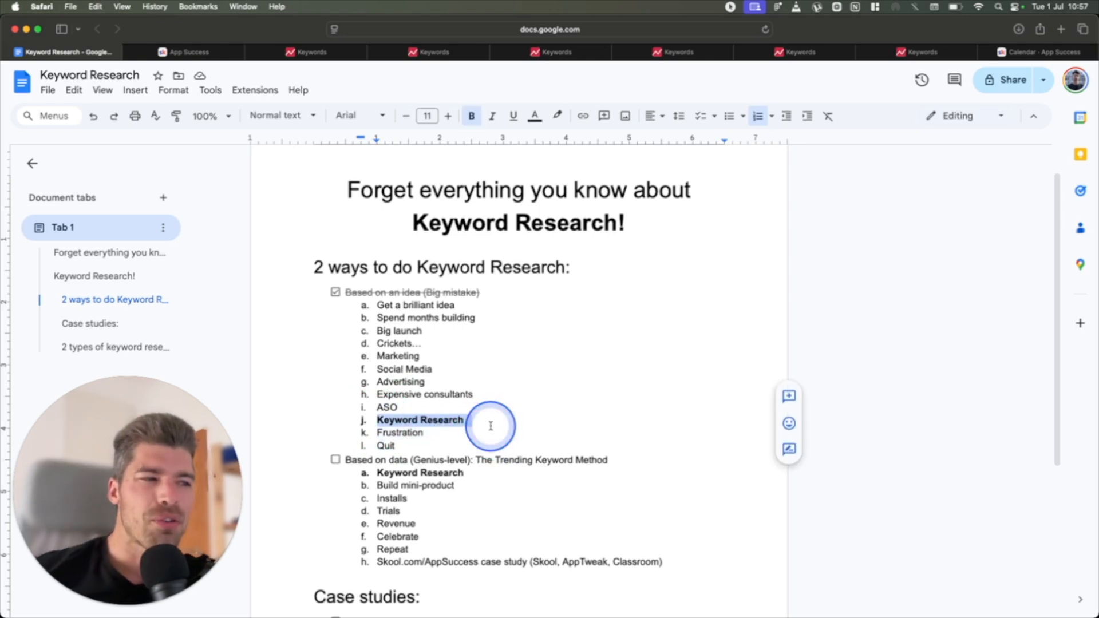
left_click(490, 425)
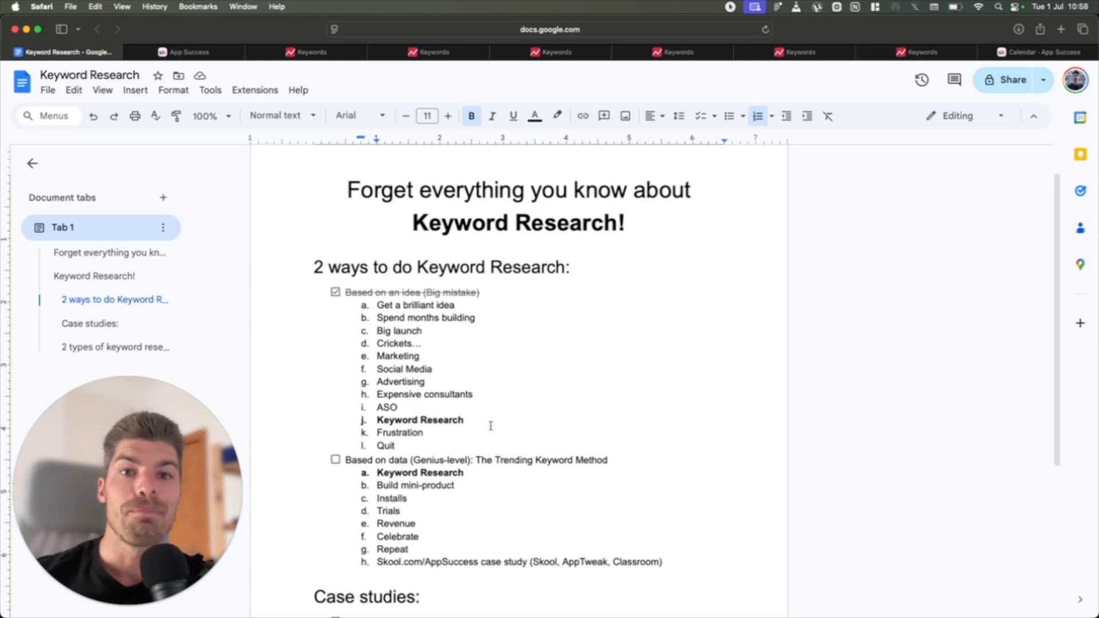
double_click(400, 432)
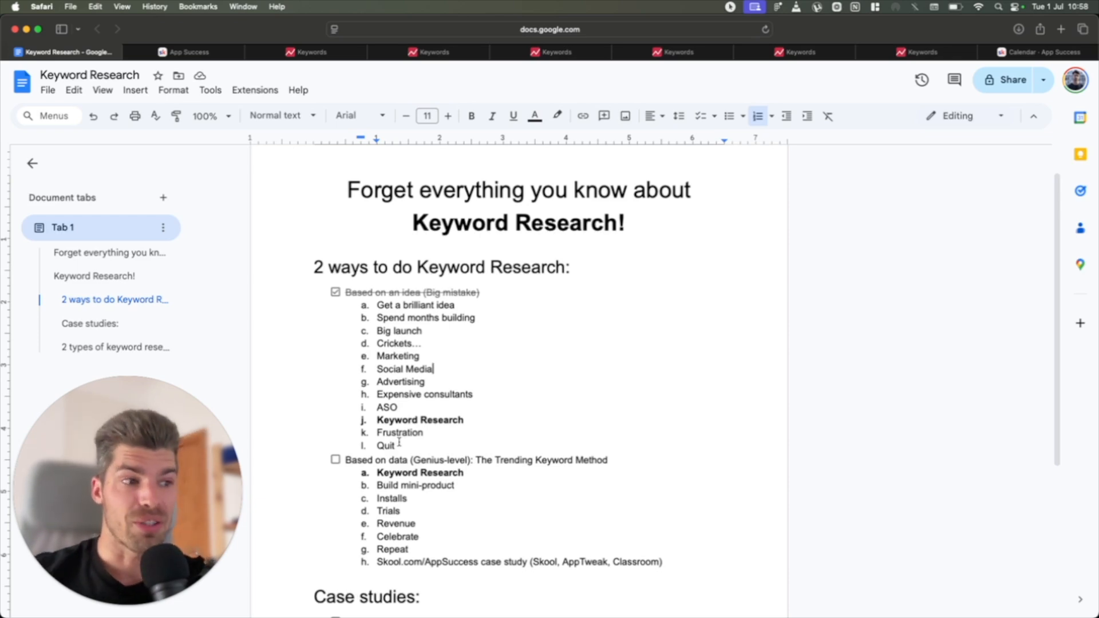
left_click(421, 441)
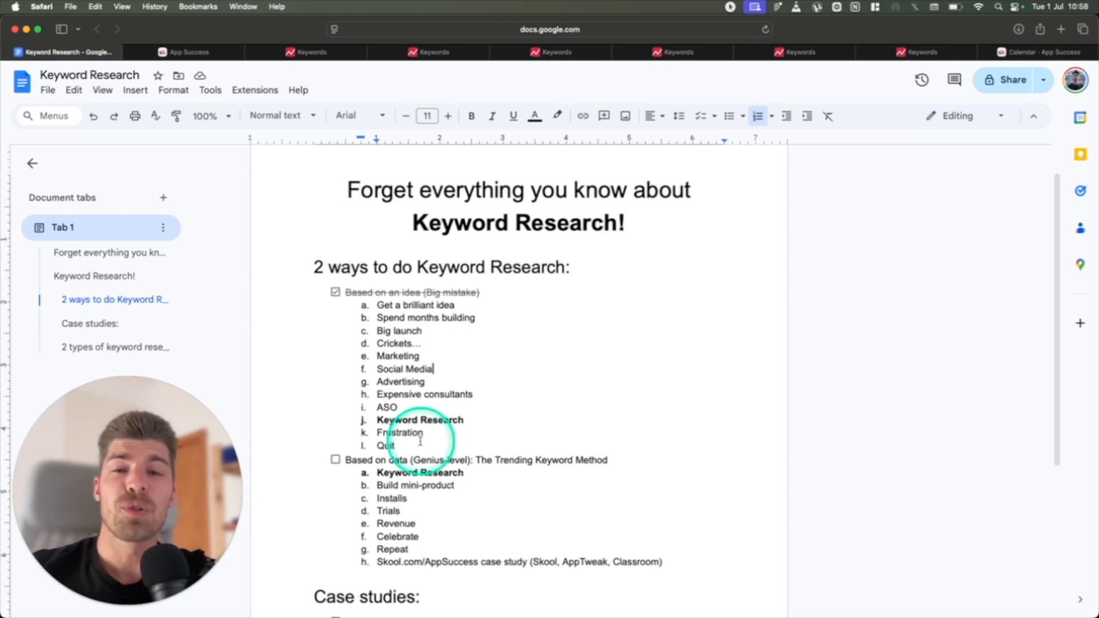
scroll("down", 3)
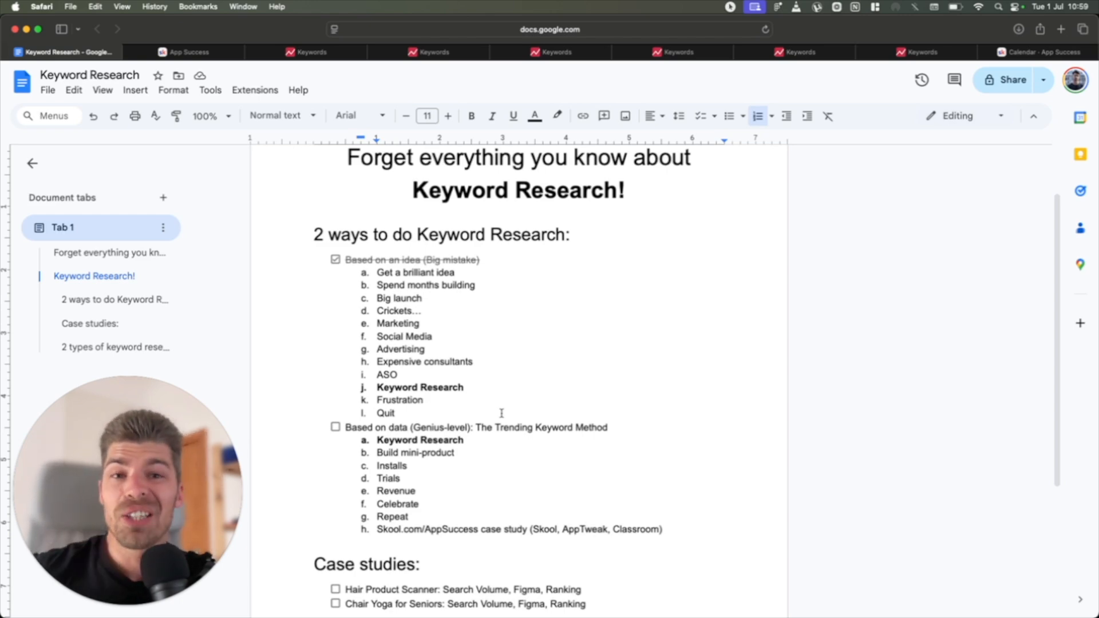
left_click(483, 414)
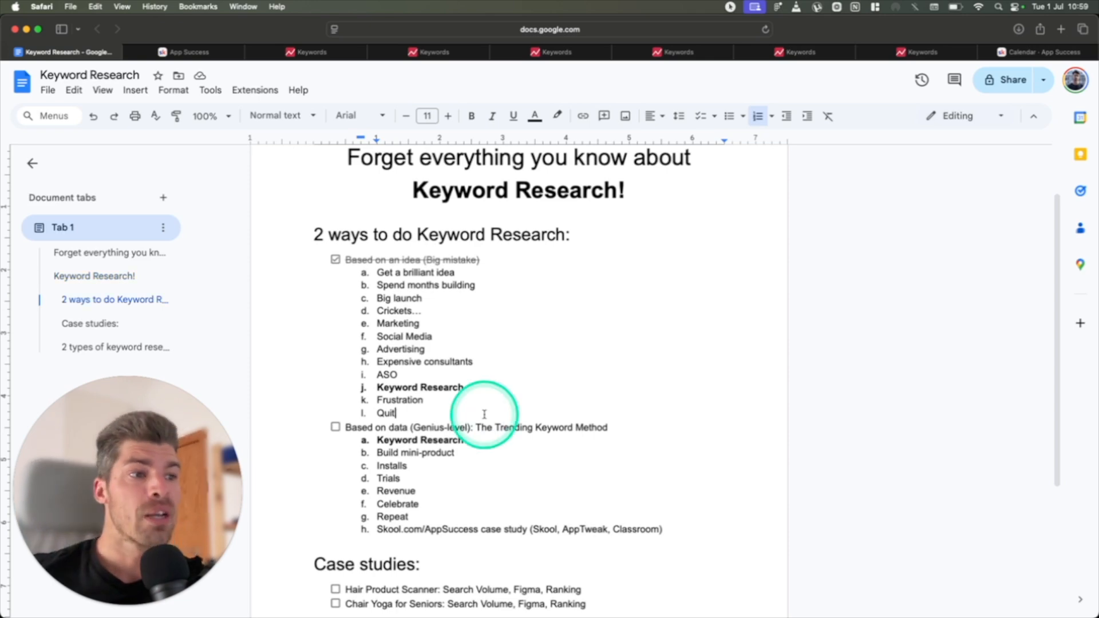
scroll("down", 3)
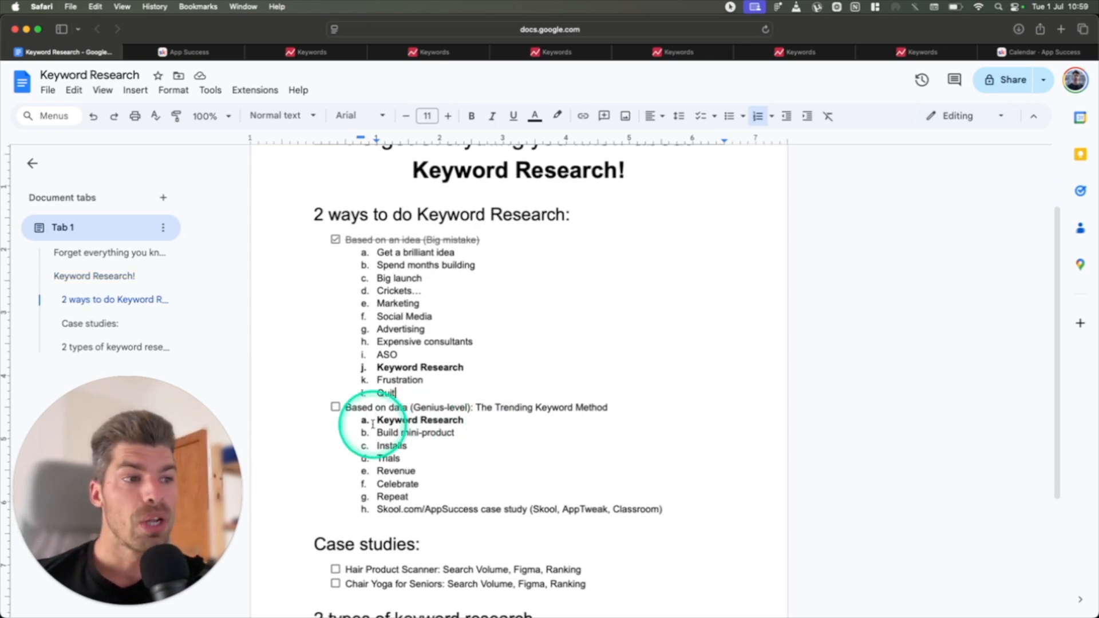
Add bold bullets 'Recently trending' and 'No competition' beneath the Keyword Research line
double_click(420, 420)
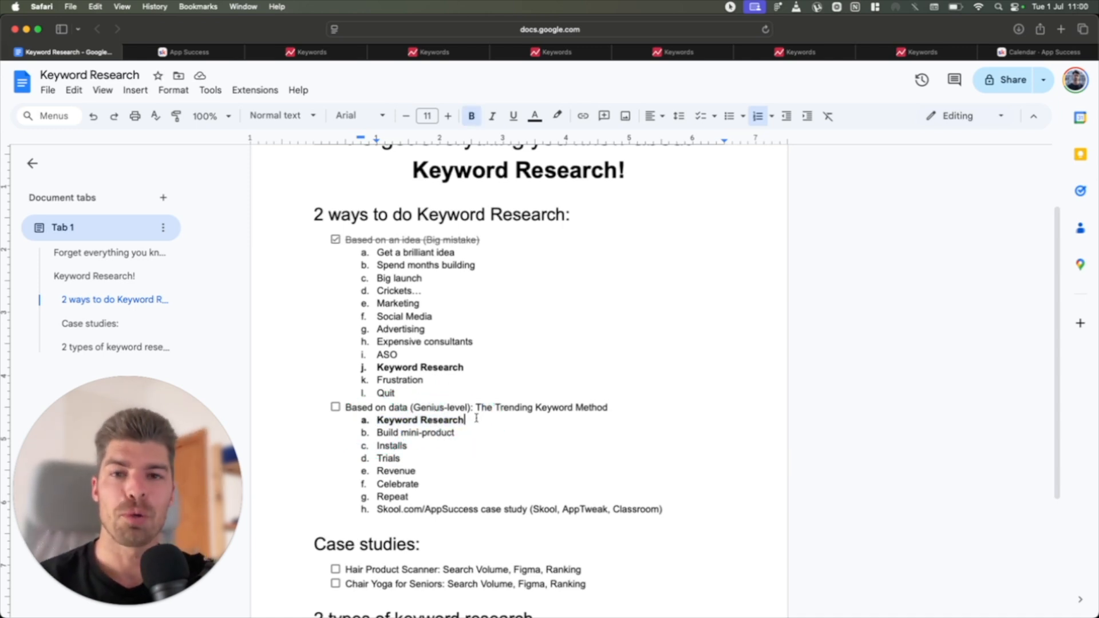
left_click(440, 425)
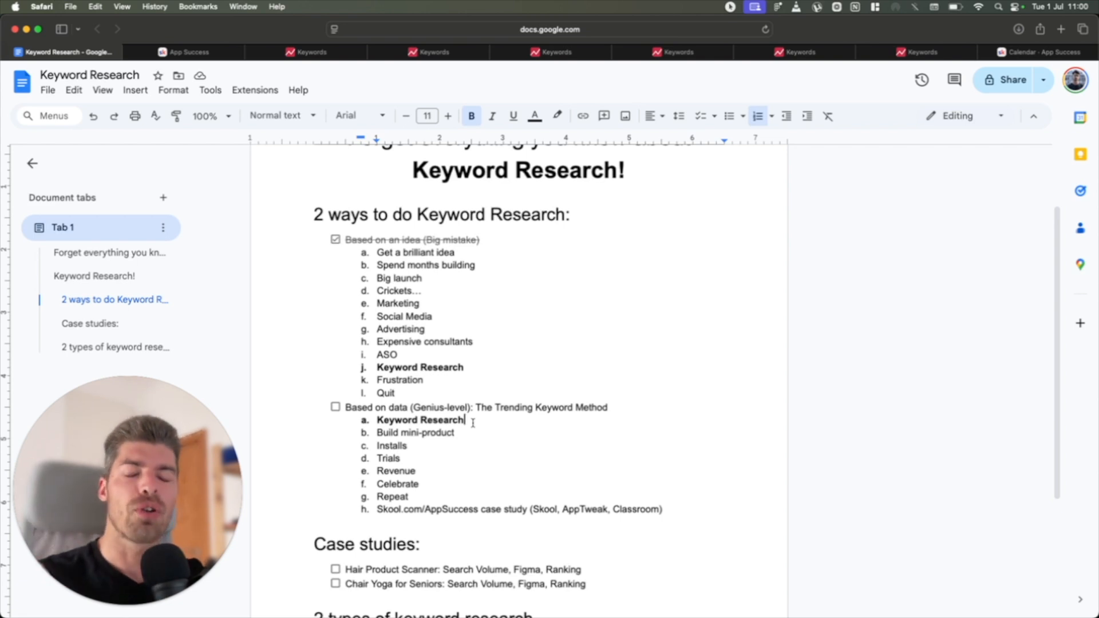
type("Recently trending")
type("No competition")
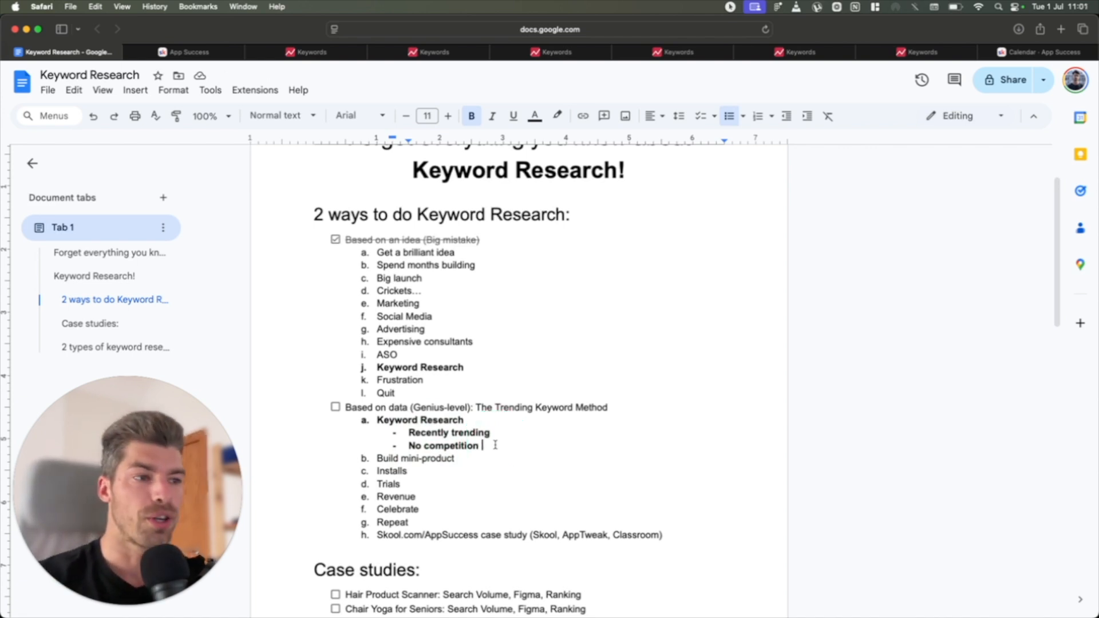
scroll("down", 3)
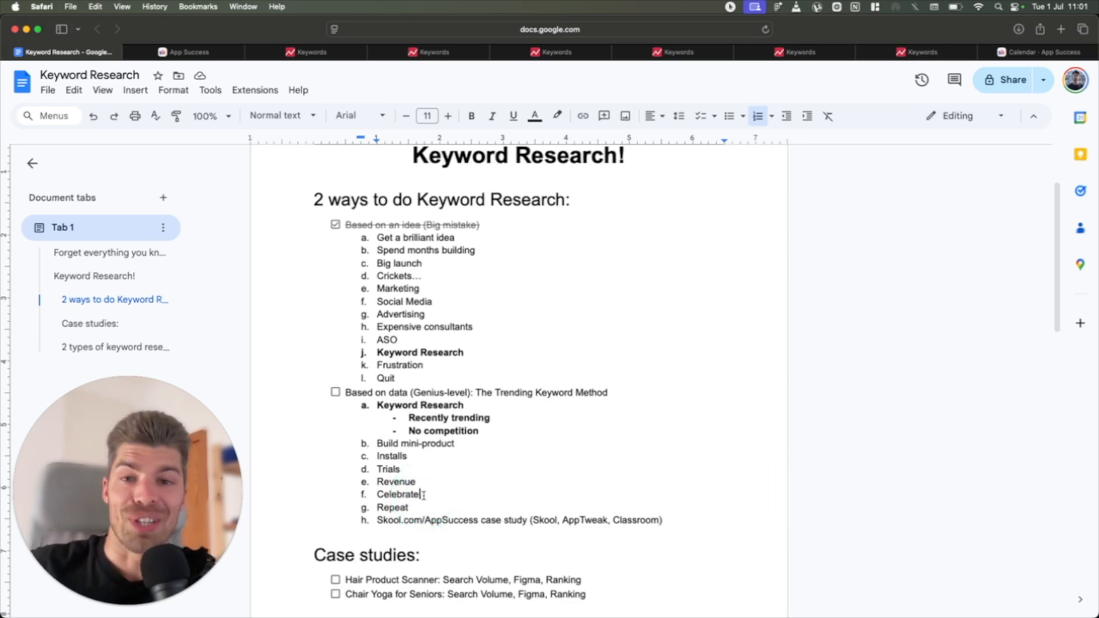
Switch to the private Safari window showing the skool.com App Success page
left_click(410, 503)
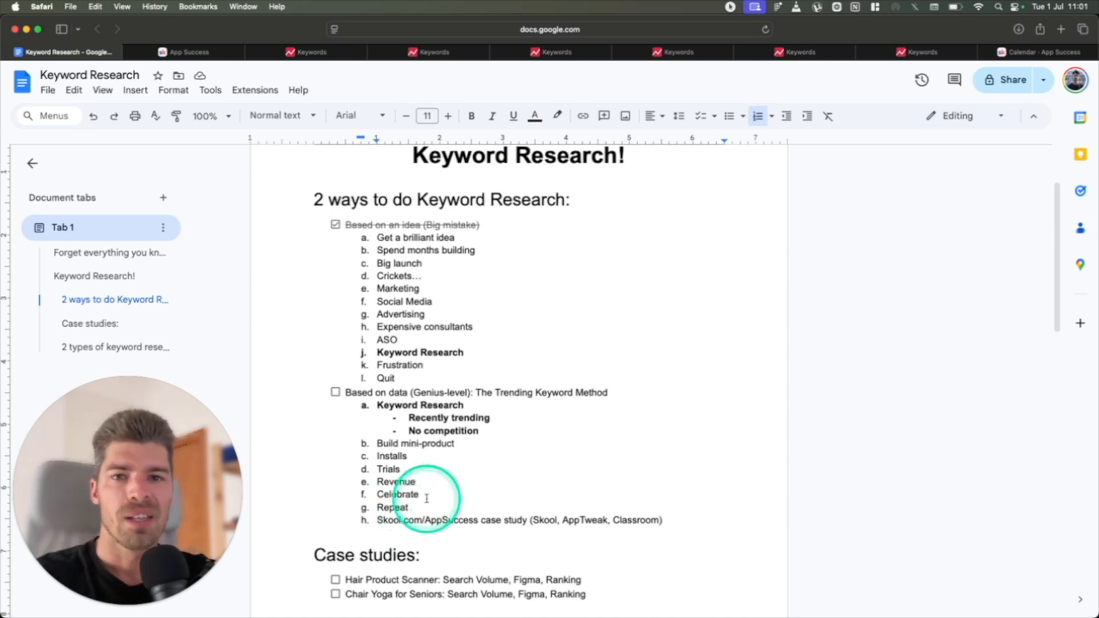
scroll("down", 3)
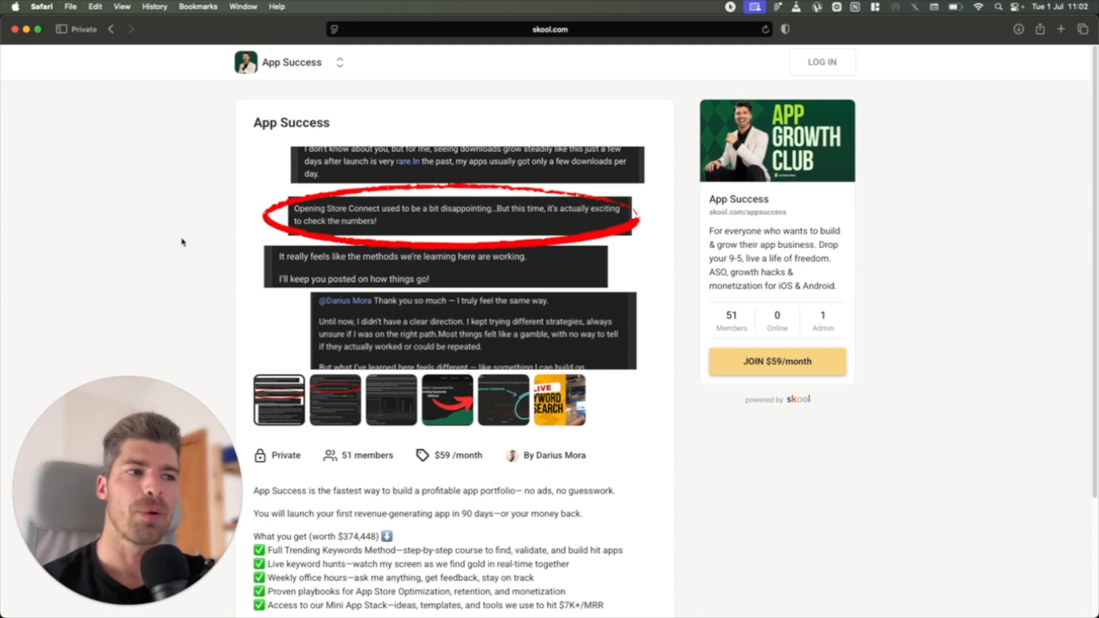
Open the App Success tab and view the New app launch post's screenshots
left_click(697, 510)
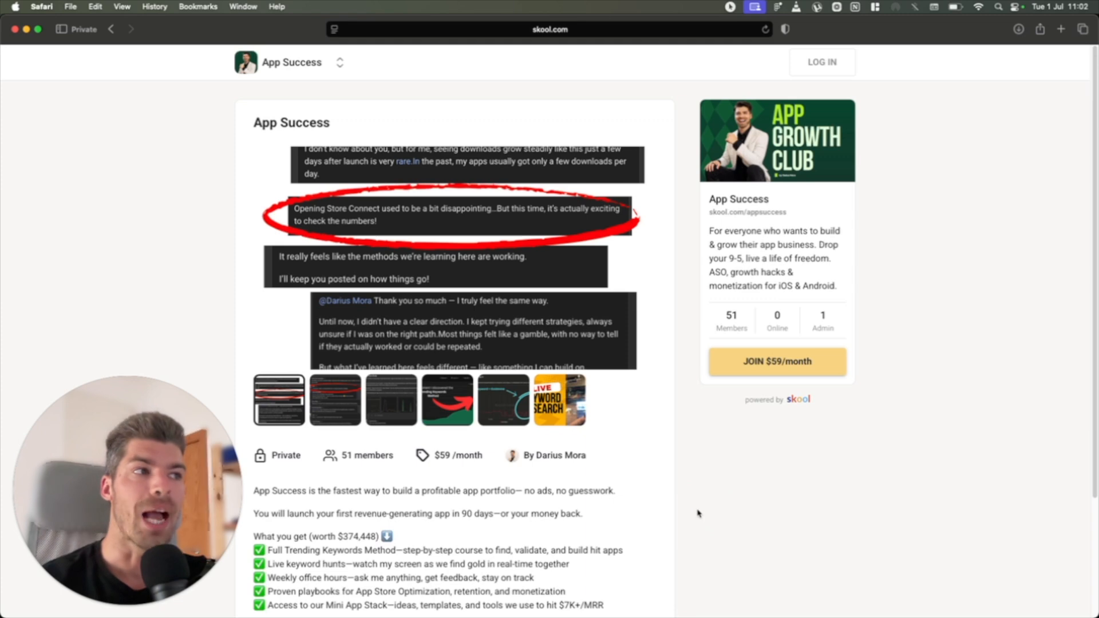
left_click(303, 219)
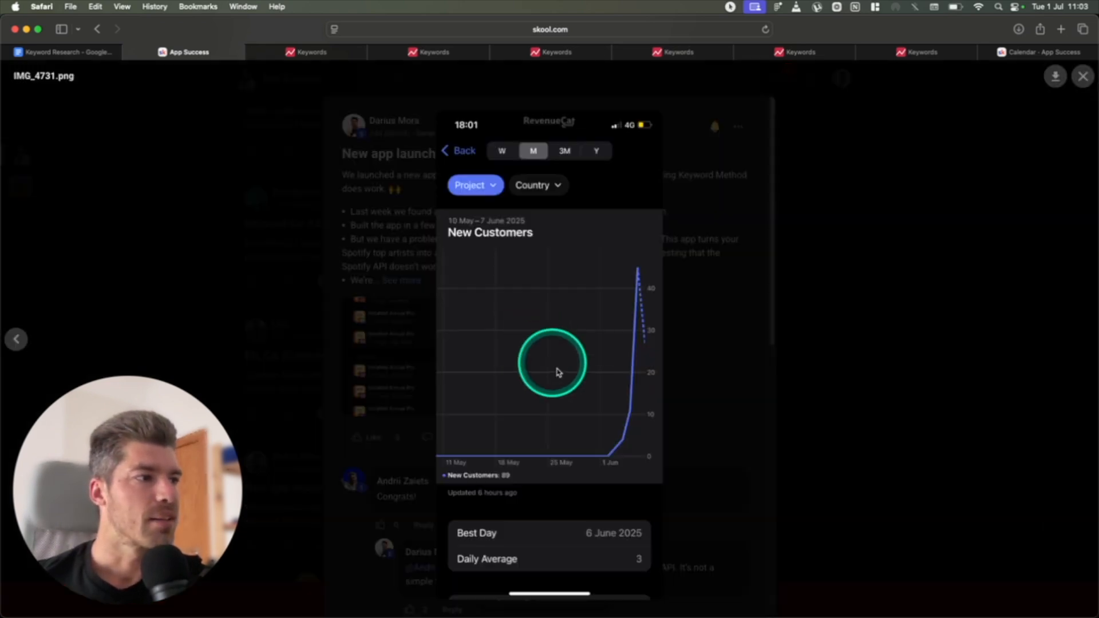
mouse_move(612, 456)
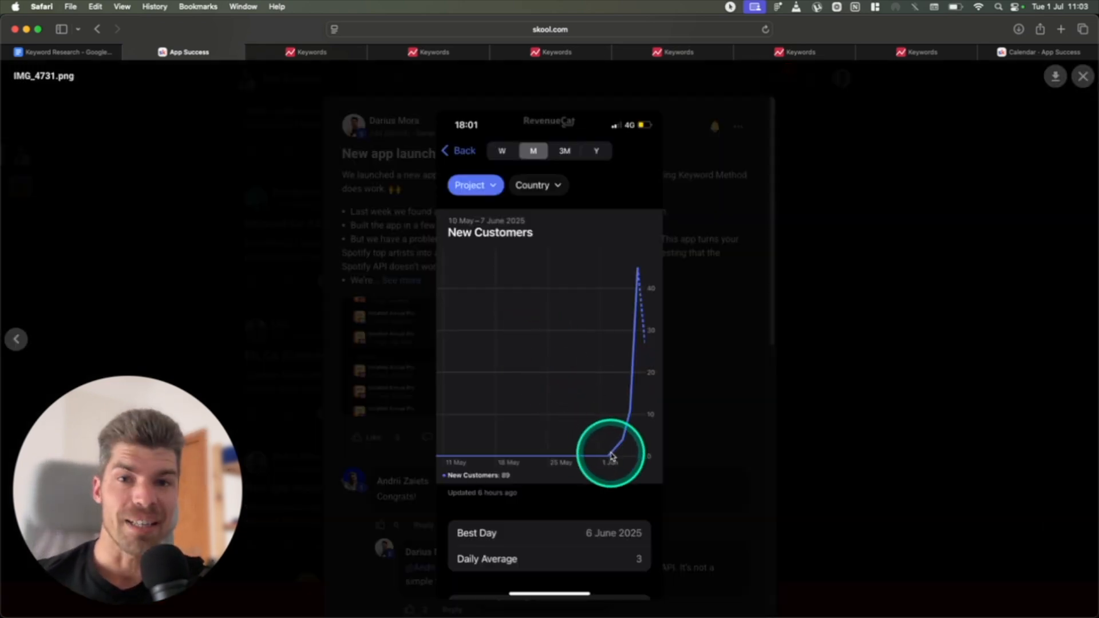
mouse_move(627, 378)
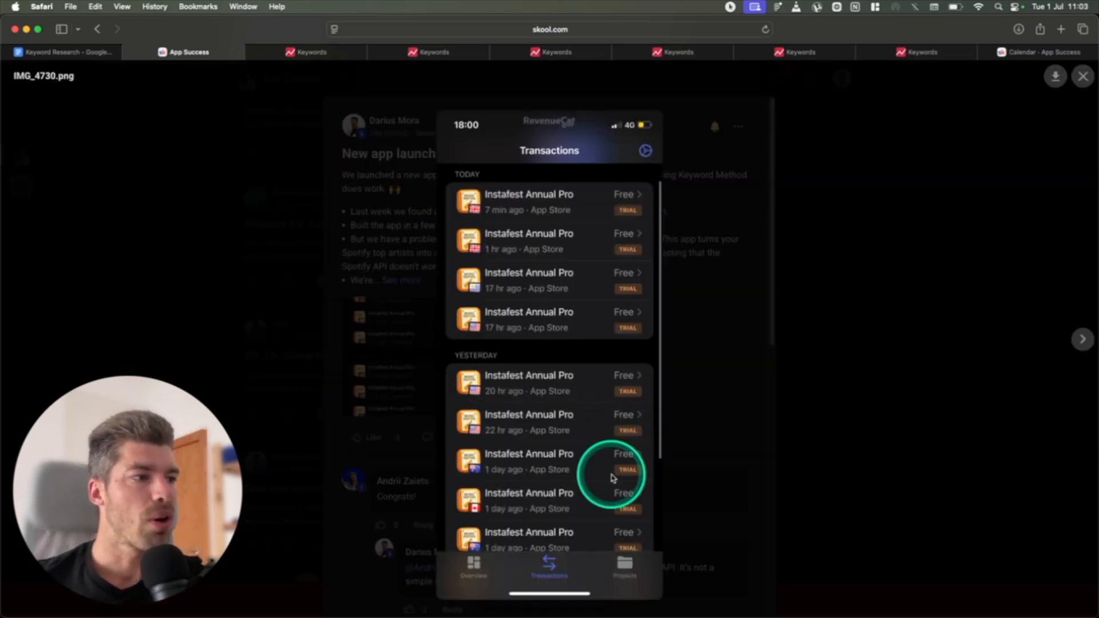
mouse_move(613, 370)
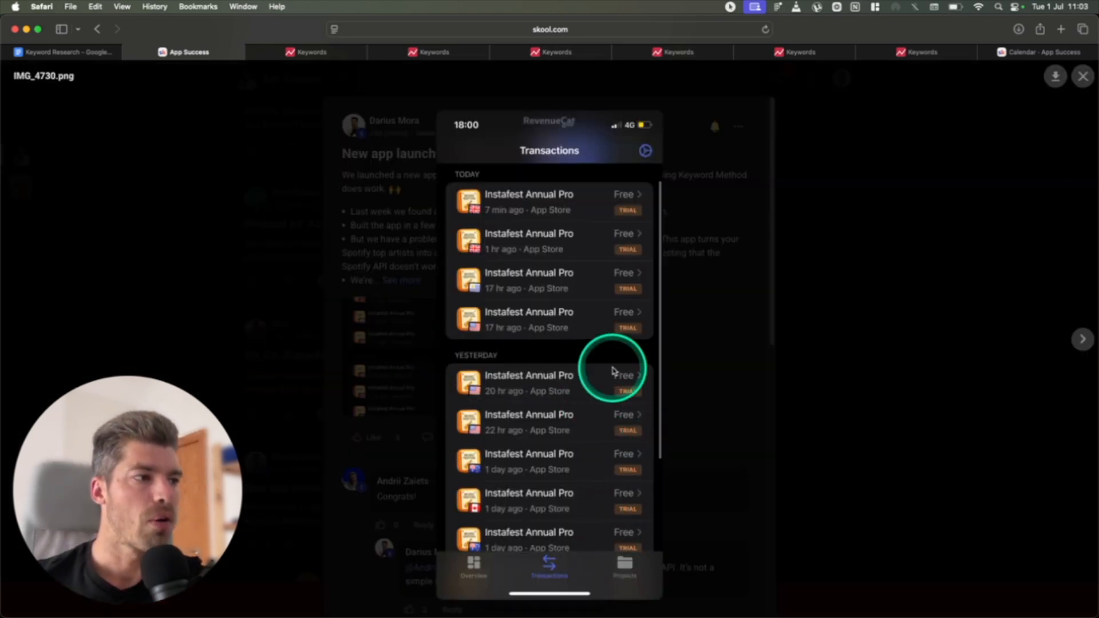
mouse_move(434, 219)
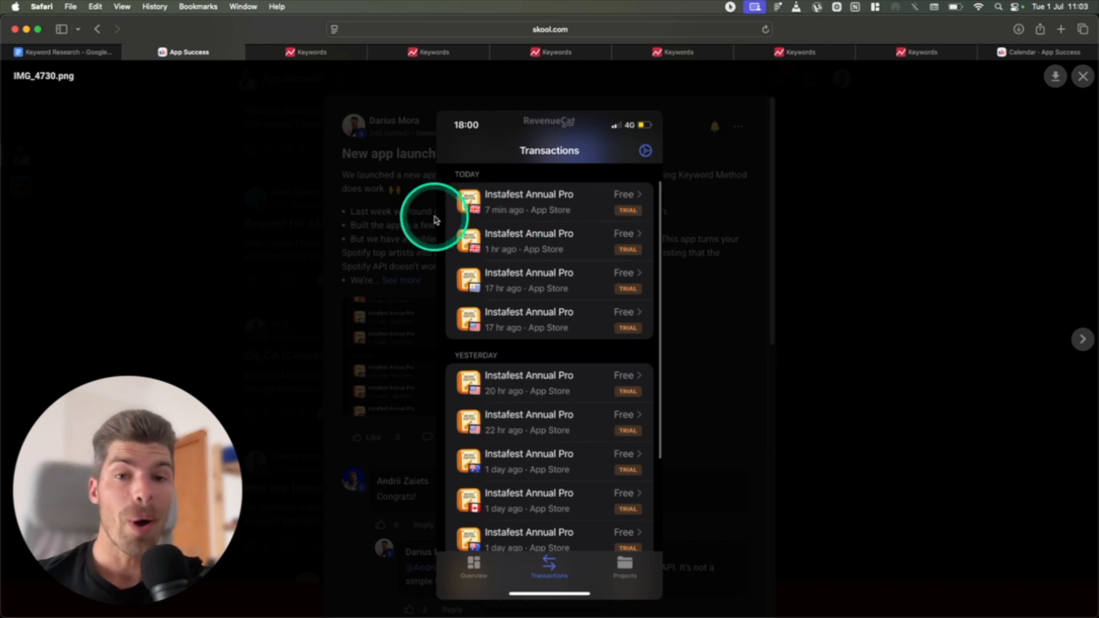
Switch to the AppTweak Keyword Research tab showing instafest's ranking history
left_click(306, 52)
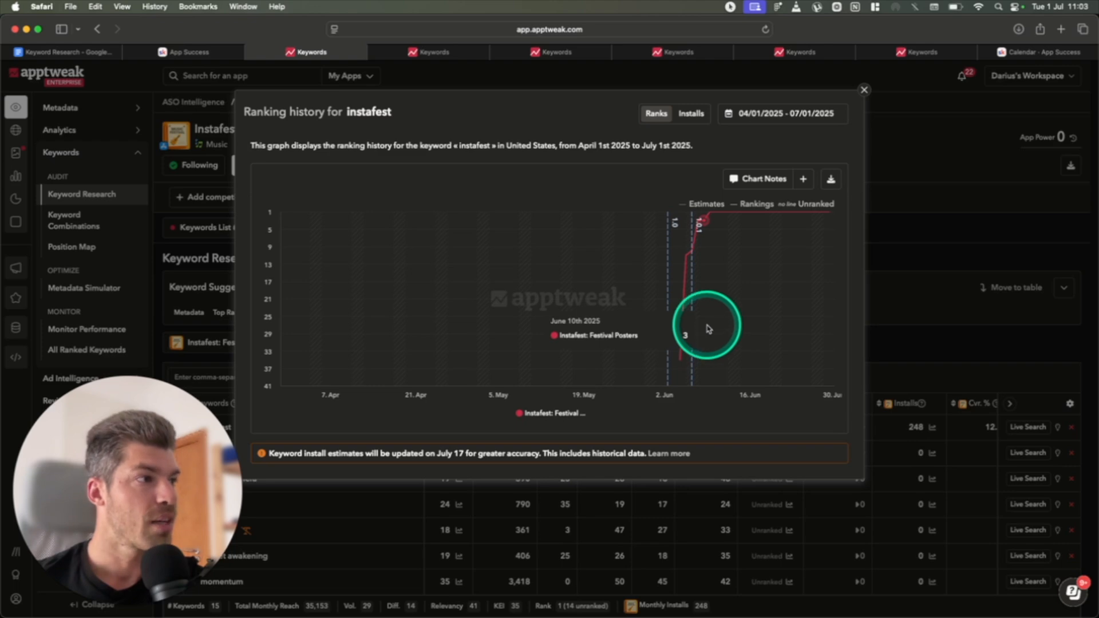
mouse_move(710, 324)
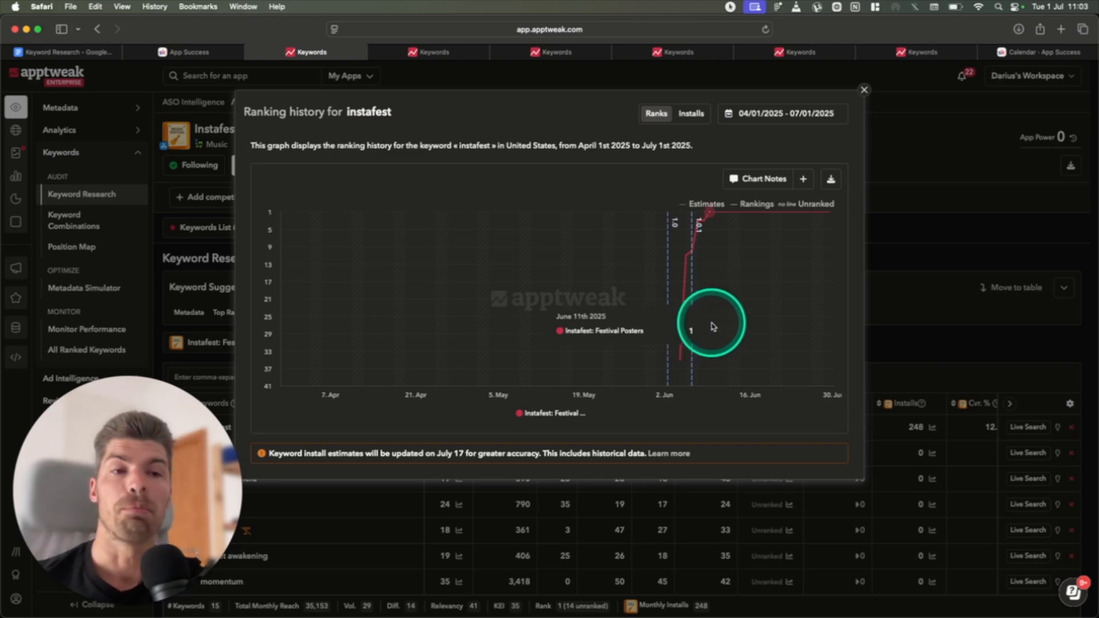
mouse_move(822, 330)
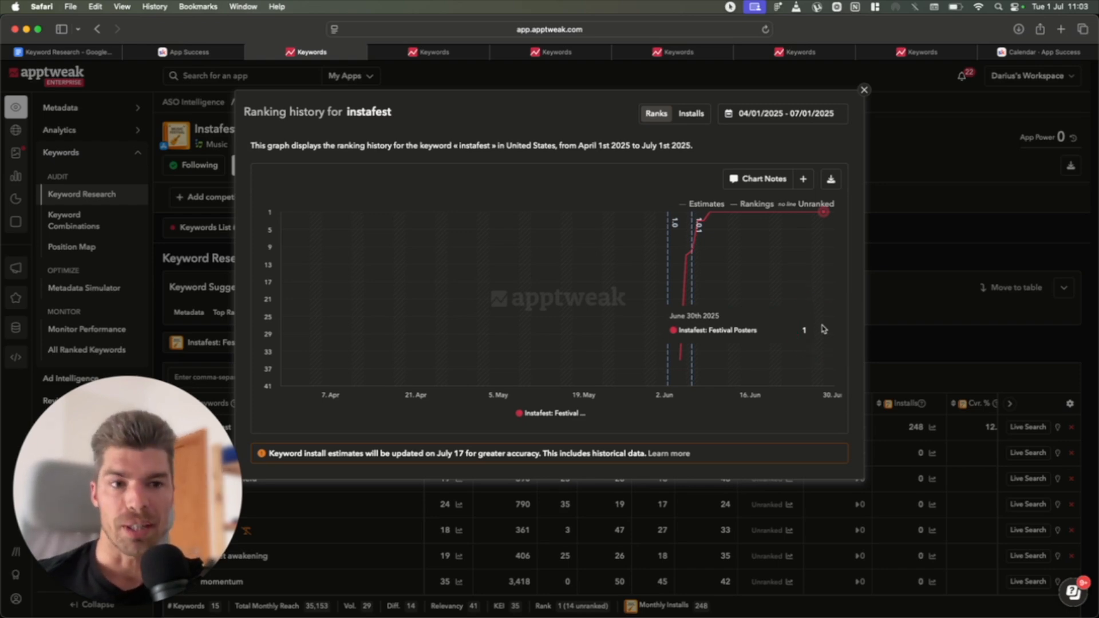
mouse_move(813, 277)
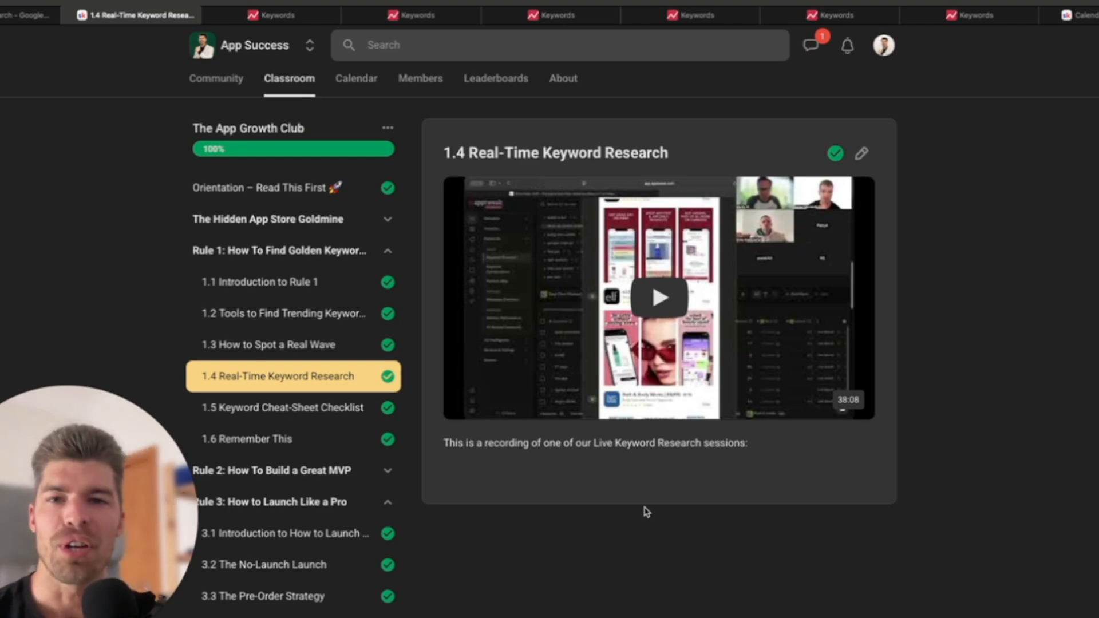
Open lesson 1.5 Keyword Cheat-Sheet Checklist from the Classroom sidebar
left_click(288, 78)
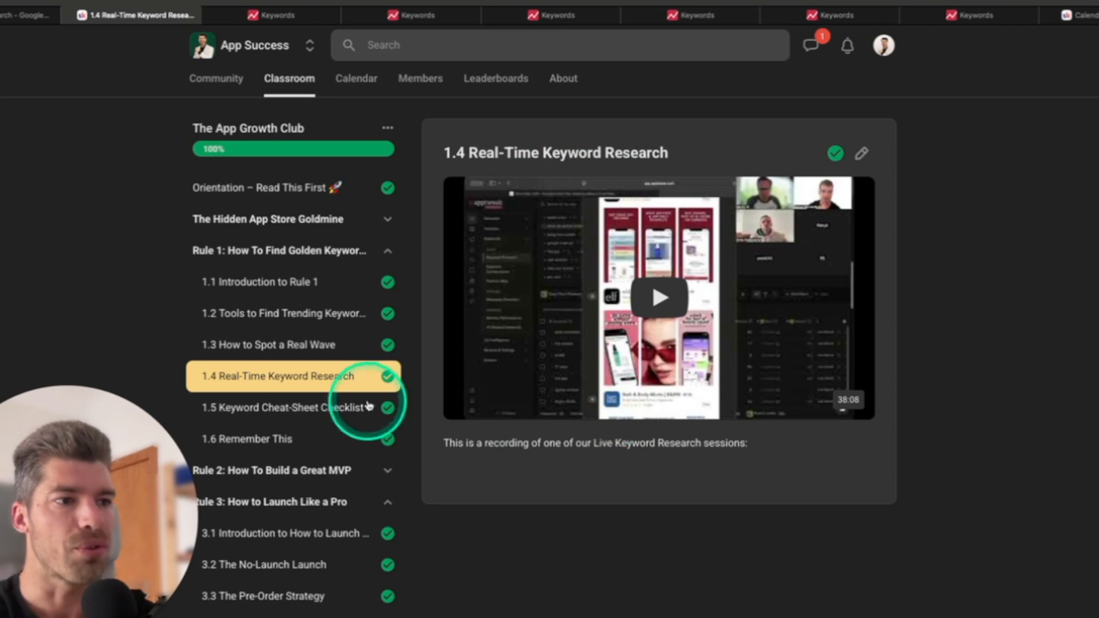
left_click(284, 407)
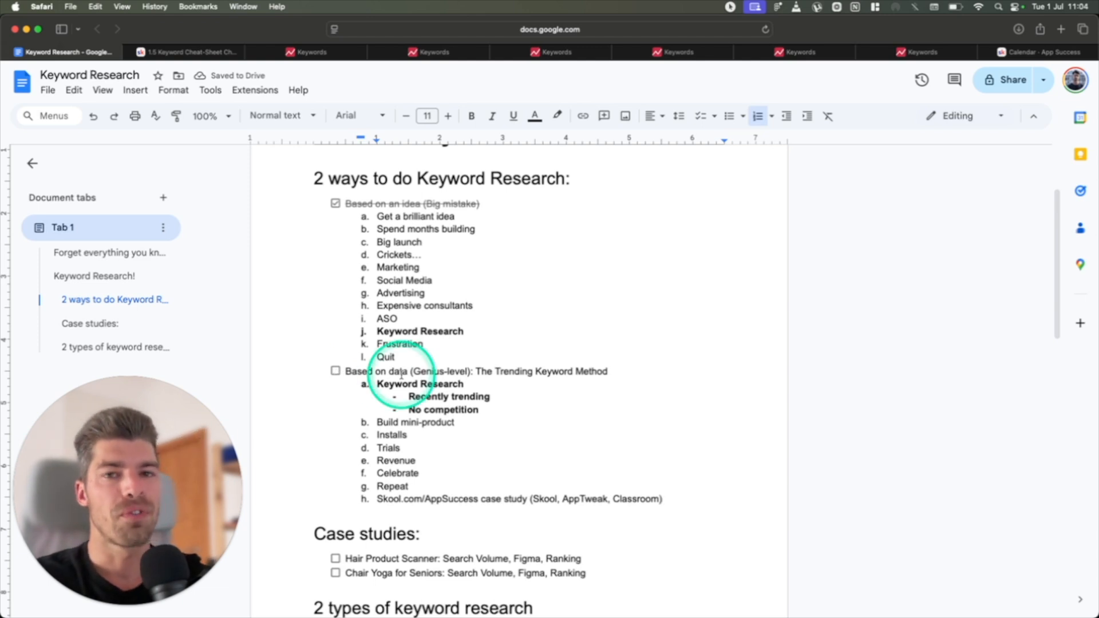
Tick 'Based on data (Genius-level): The Trending Keyword Method', then return to AppTweak
left_click(334, 371)
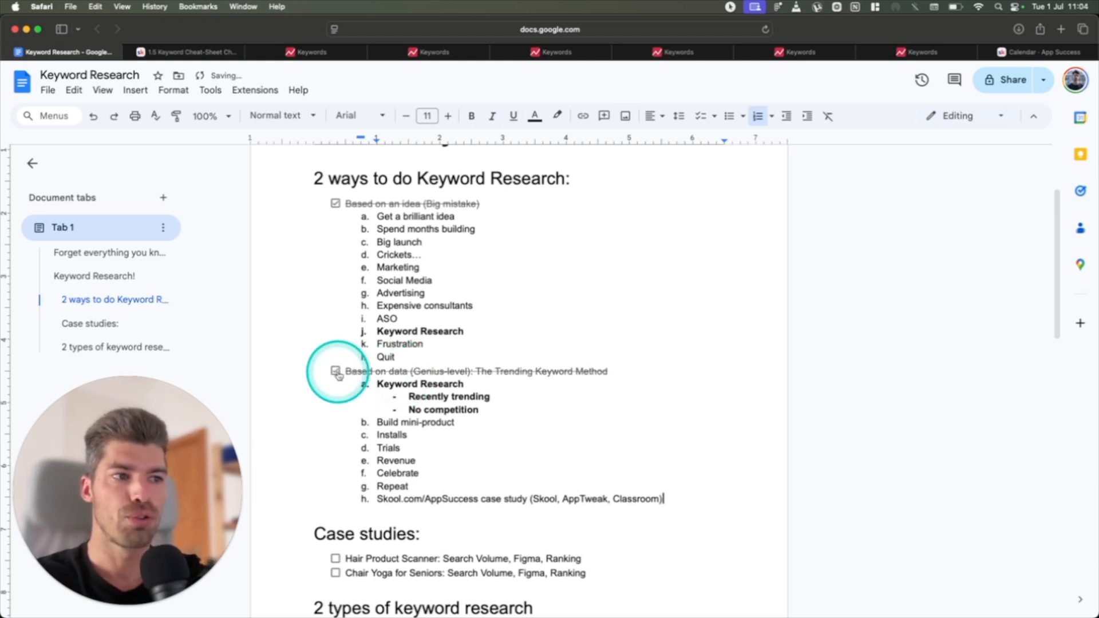
left_click(336, 371)
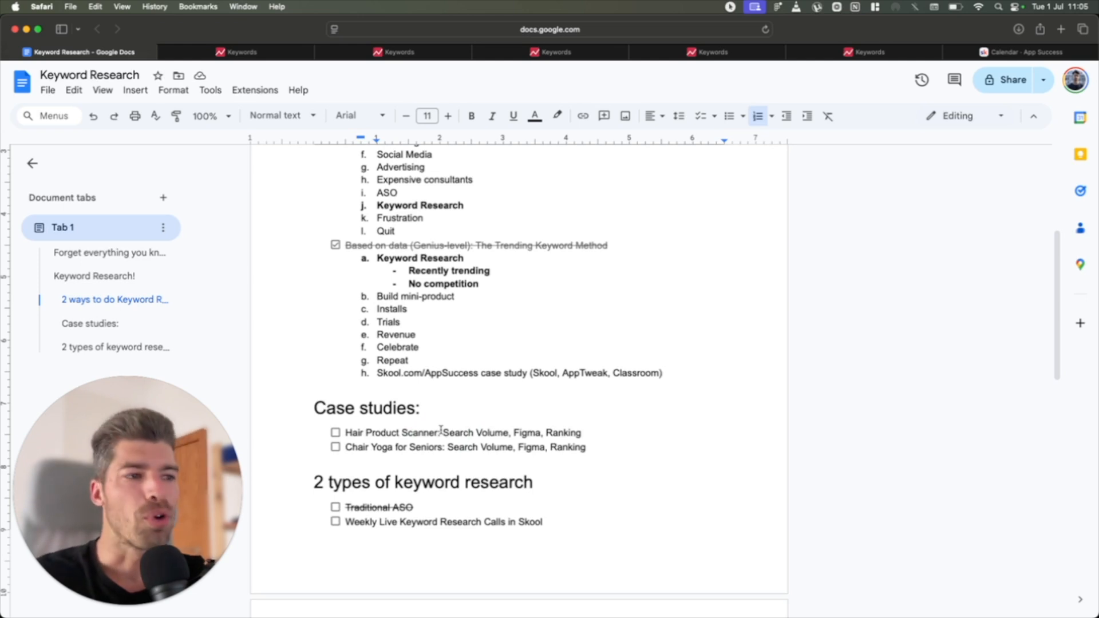
double_click(418, 432)
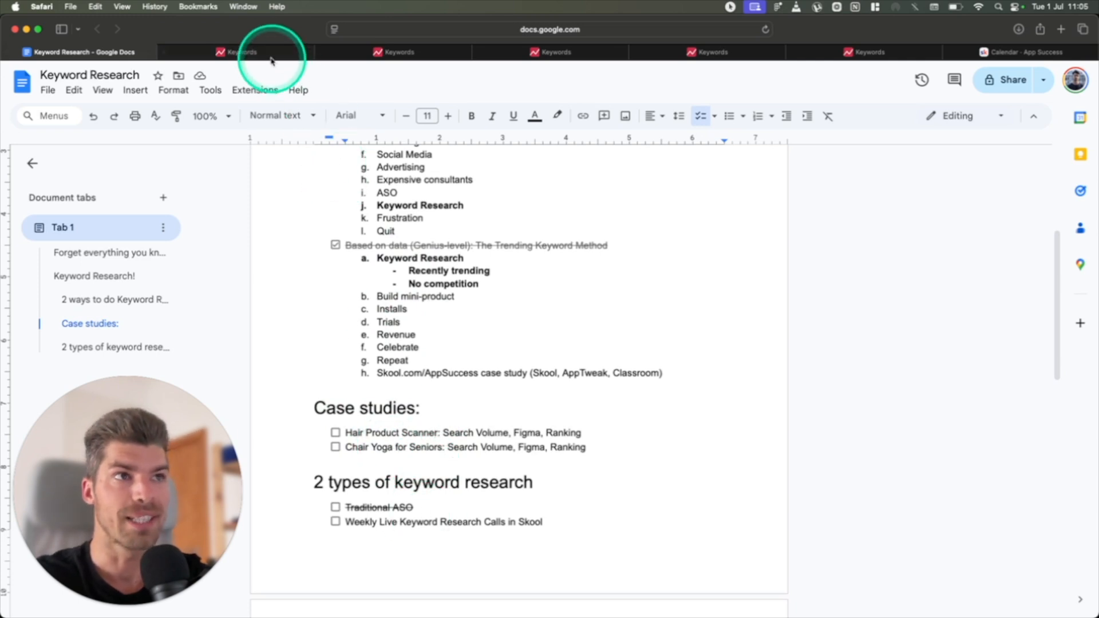
left_click(238, 52)
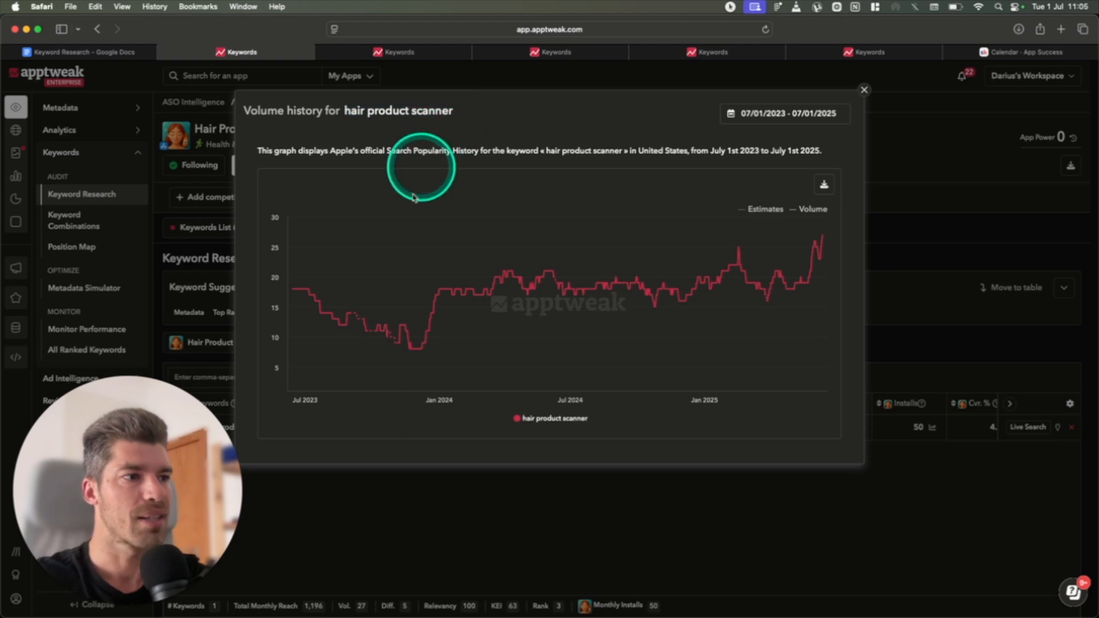
mouse_move(413, 350)
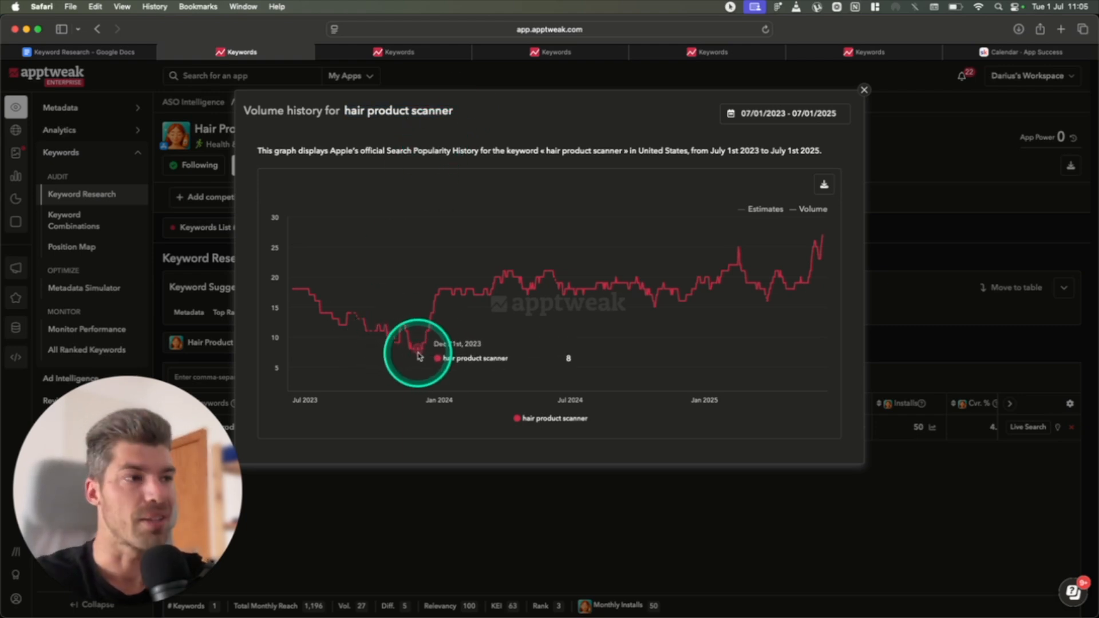
mouse_move(505, 351)
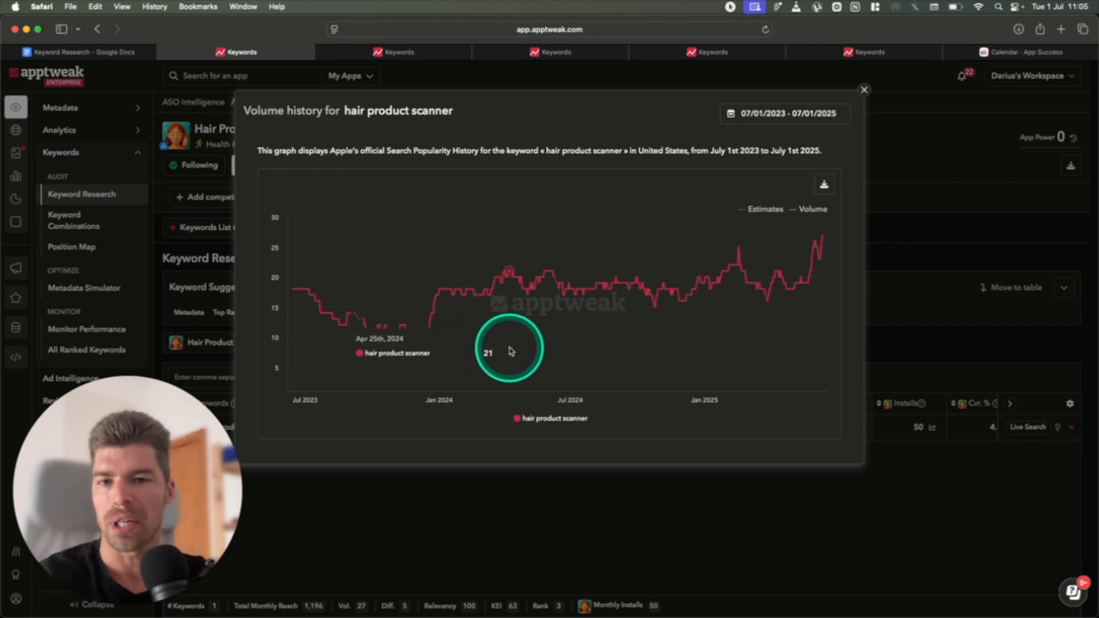
mouse_move(784, 330)
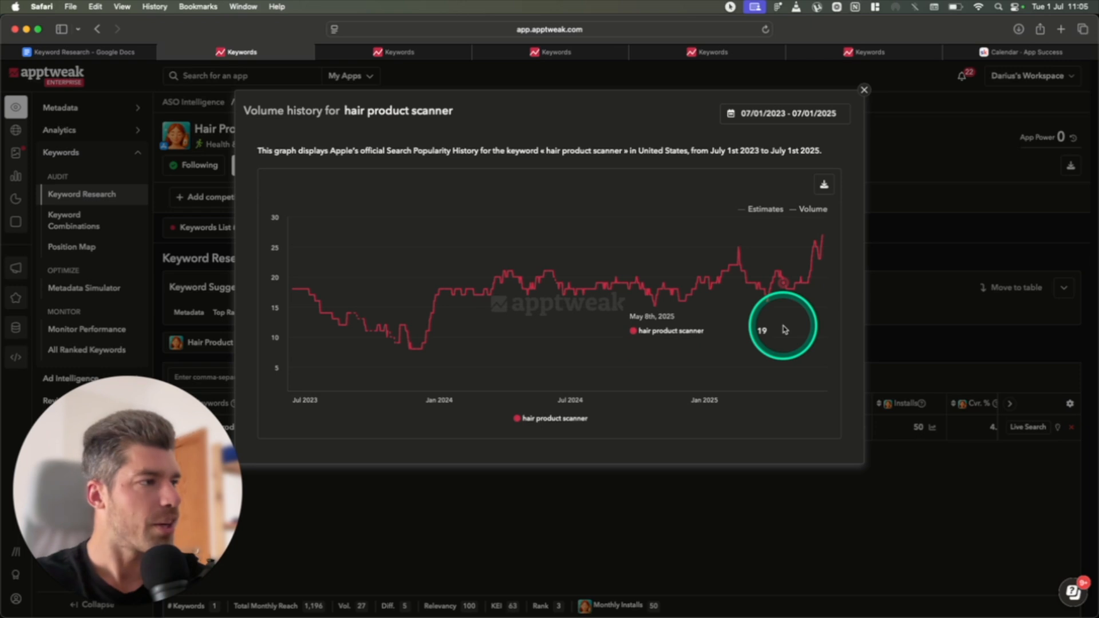
mouse_move(787, 334)
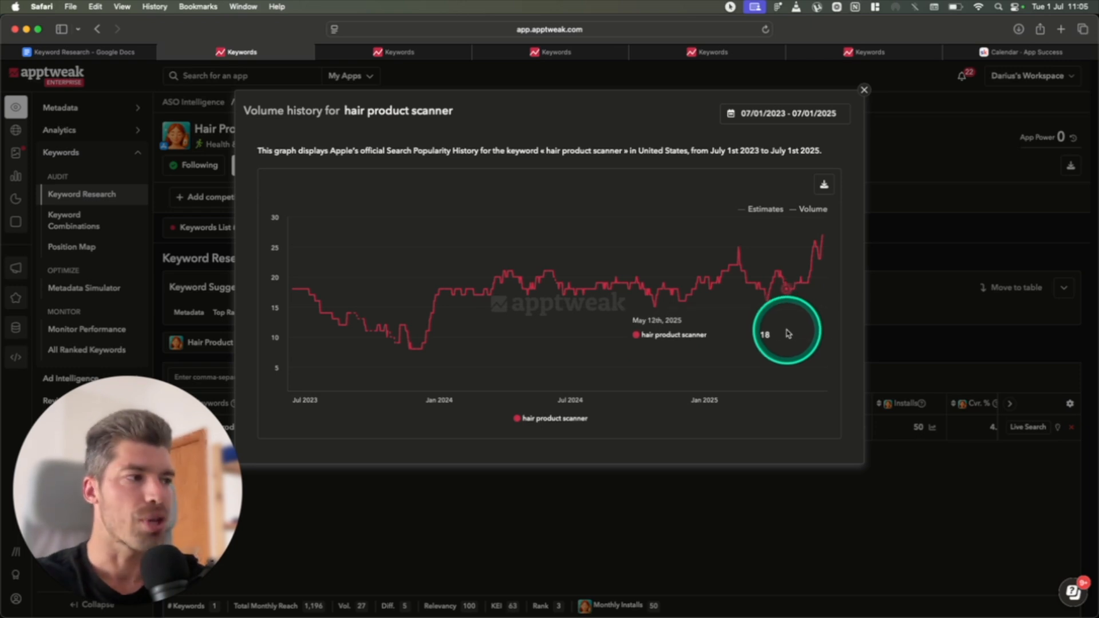
mouse_move(796, 334)
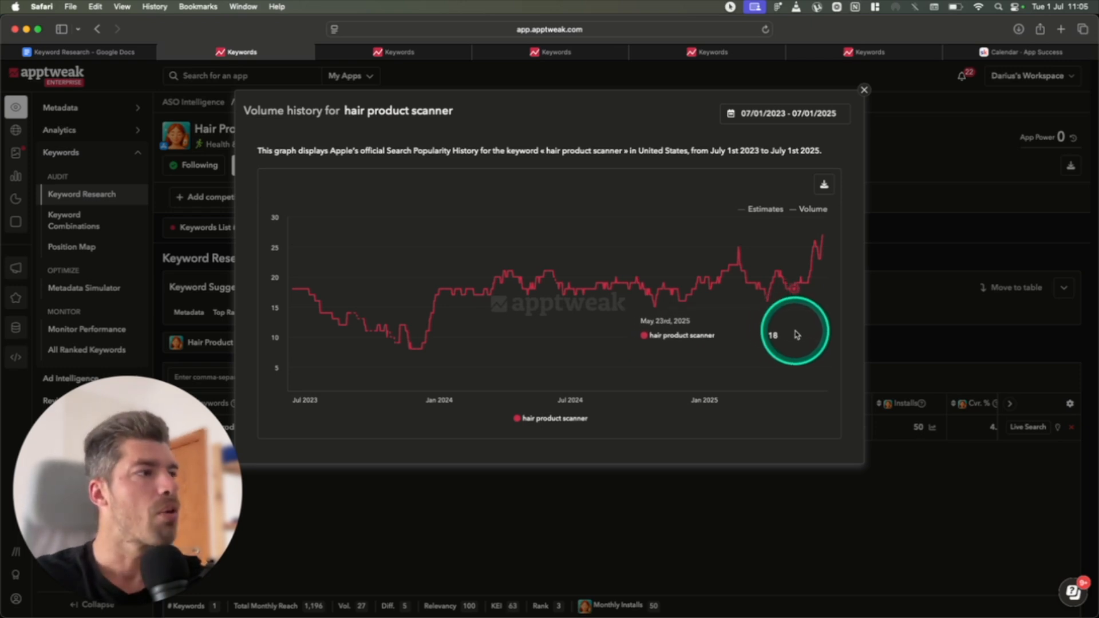
mouse_move(825, 332)
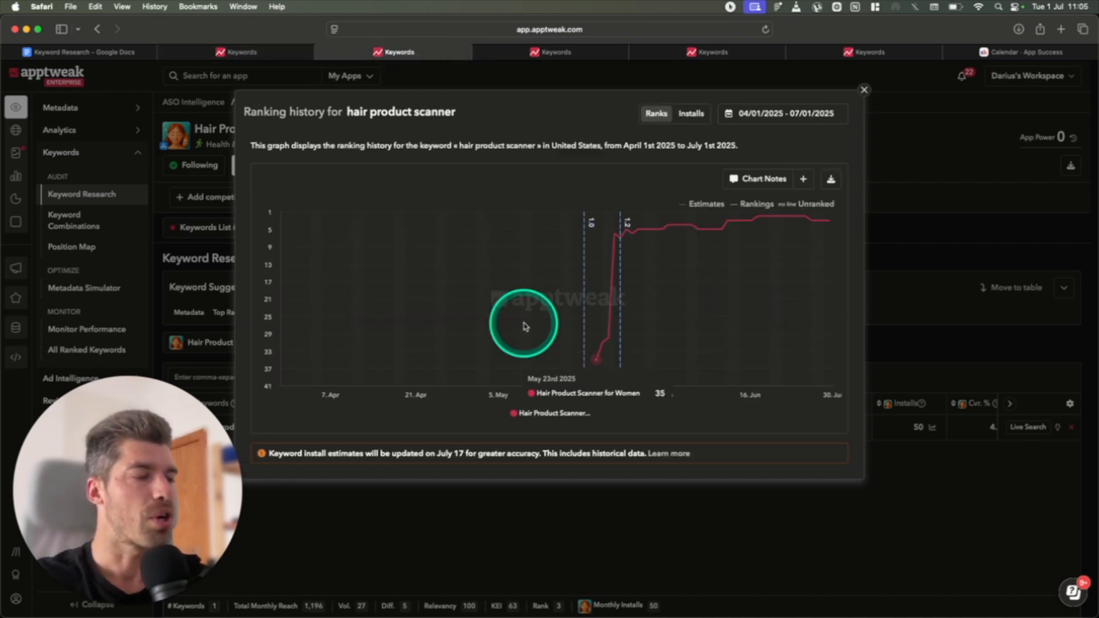
mouse_move(590, 363)
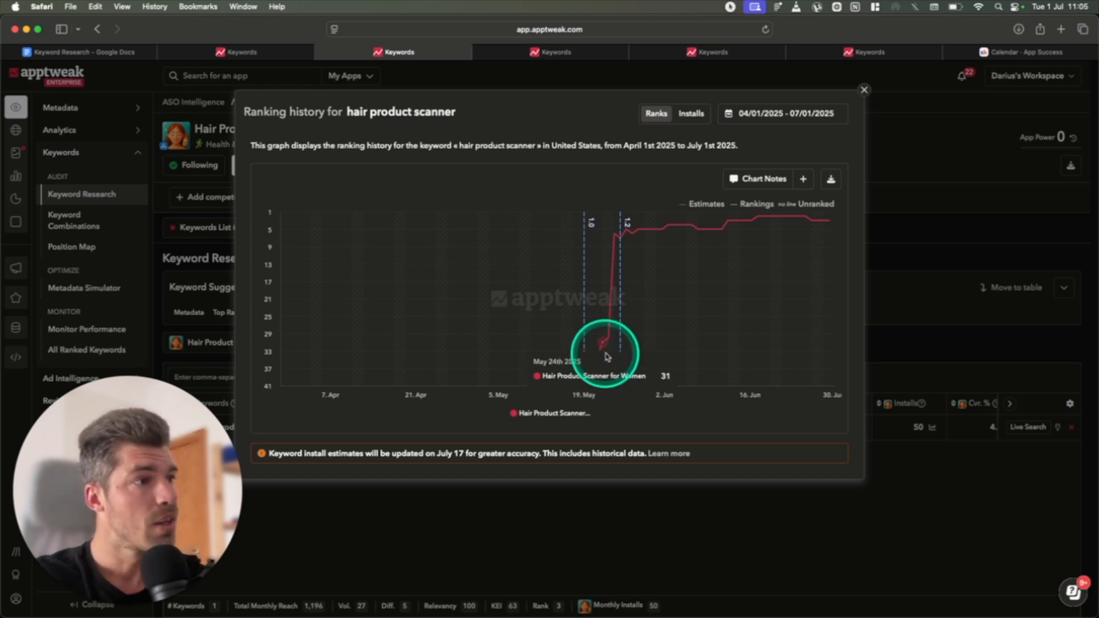
mouse_move(693, 335)
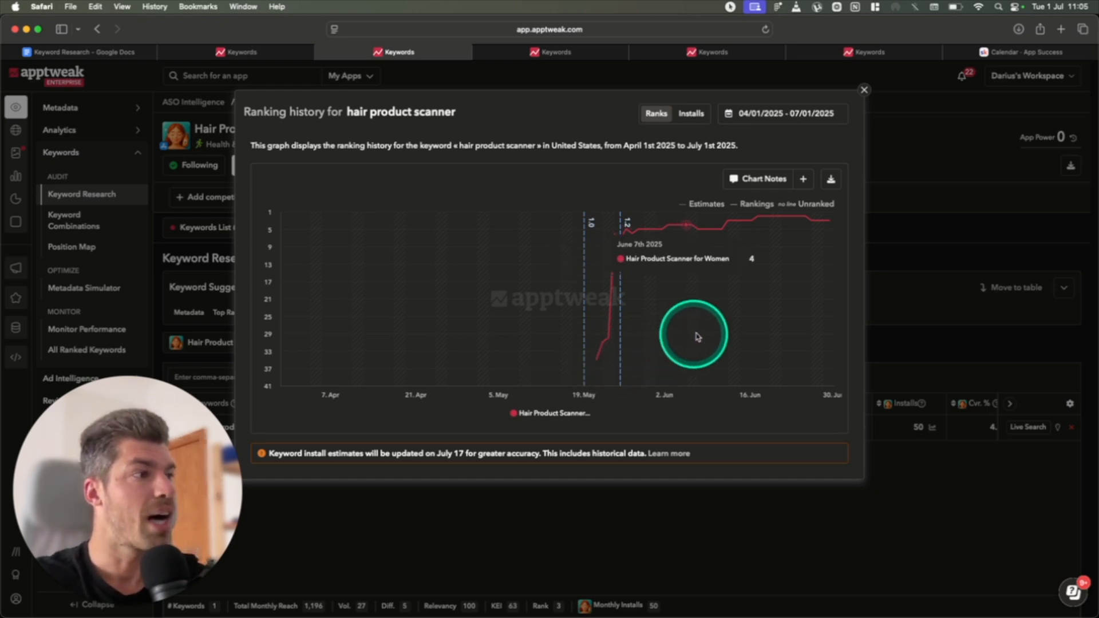
mouse_move(736, 313)
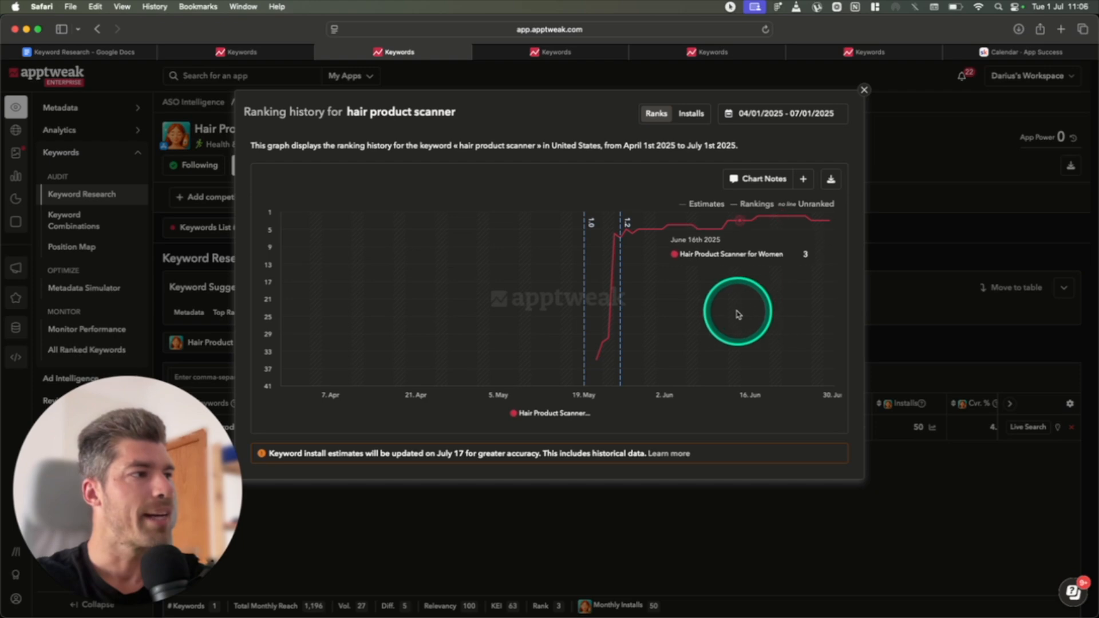
mouse_move(756, 316)
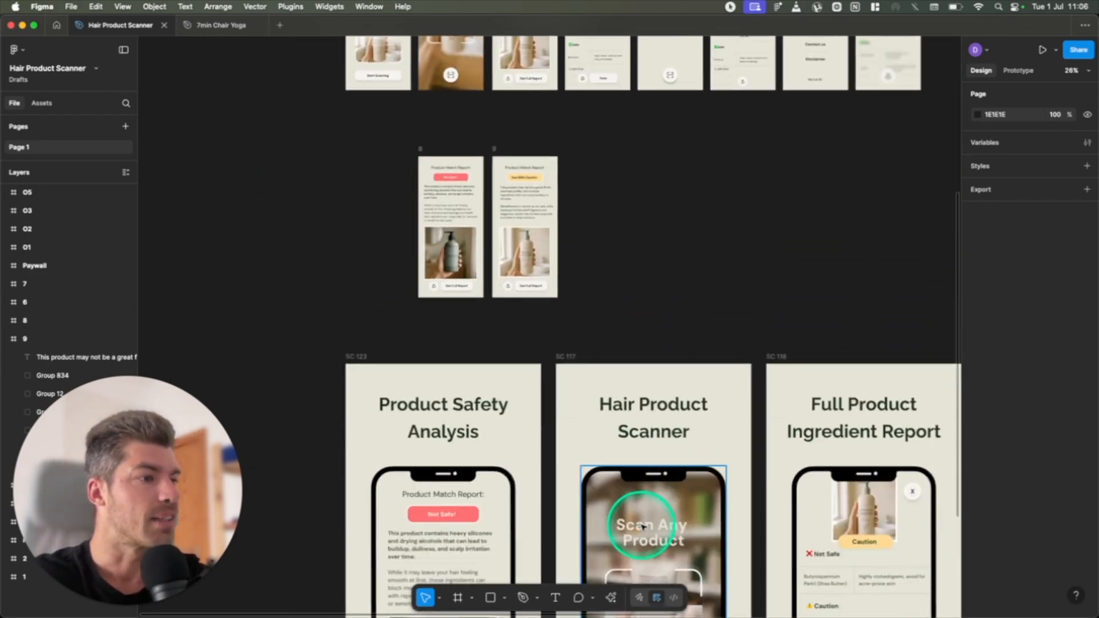
Scroll the Hair Product Scanner Figma canvas down to the screenshot frames
scroll("down", 3)
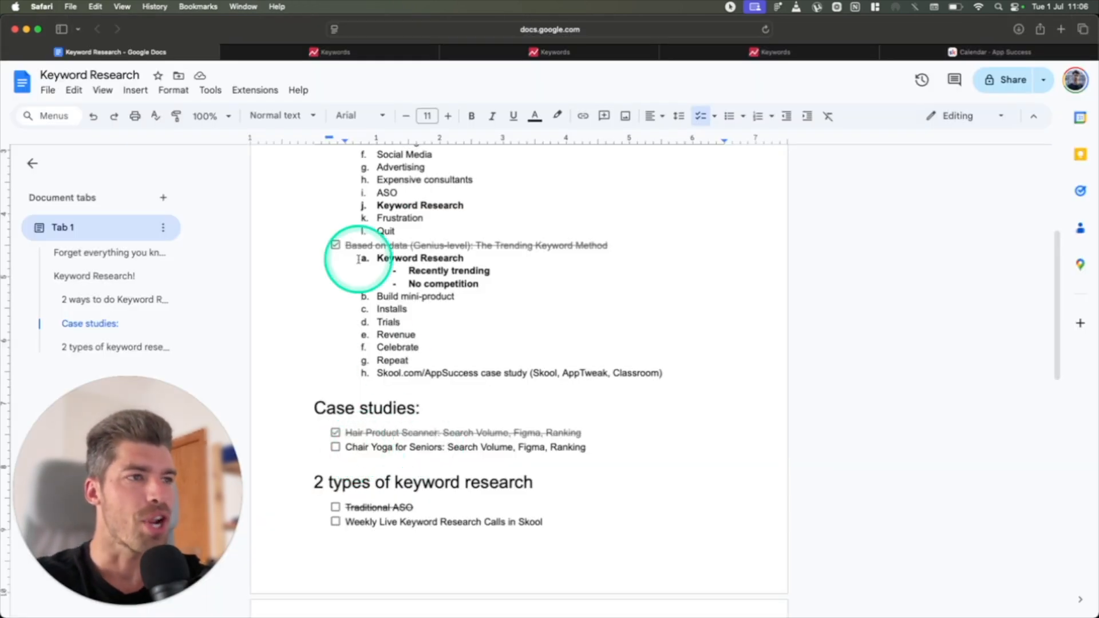
Switch to the Keywords tab showing the chair yoga for seniors volume history
left_click(330, 51)
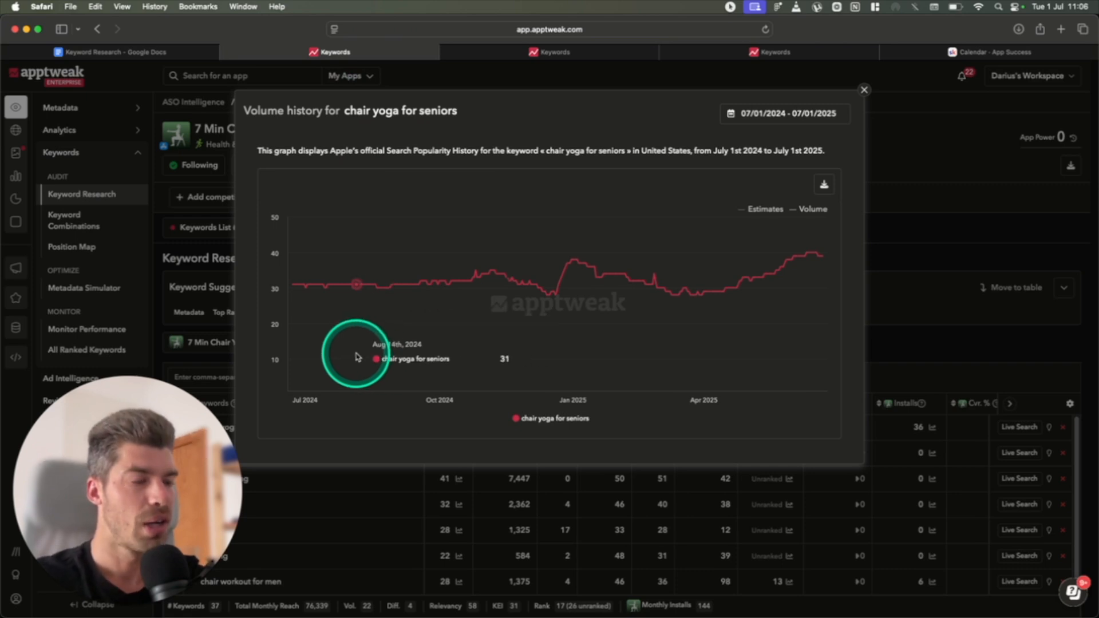
mouse_move(361, 357)
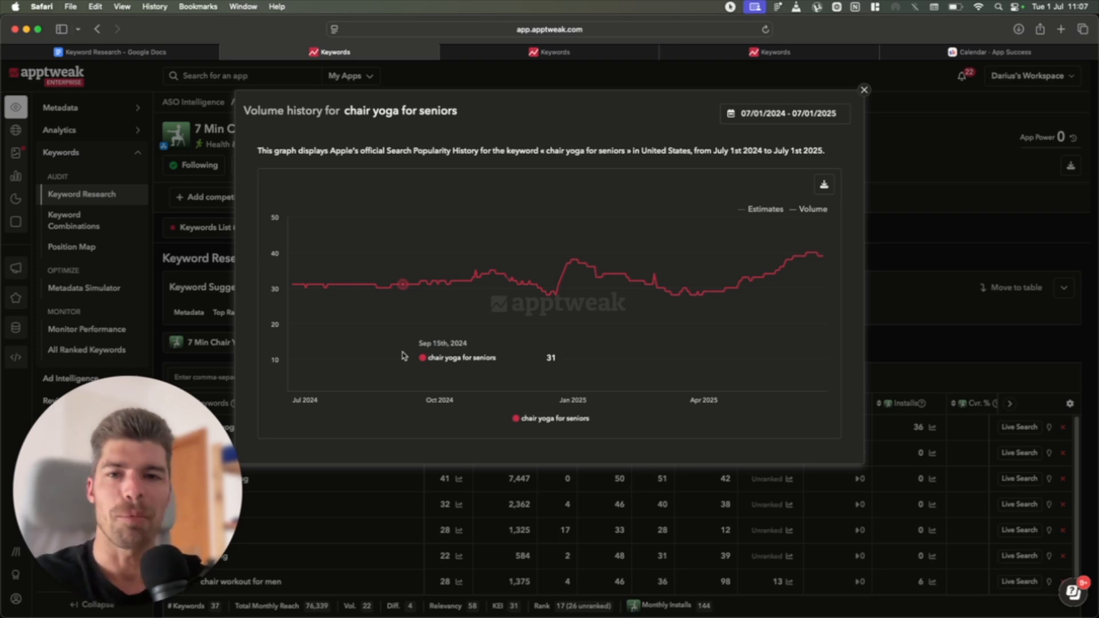
mouse_move(551, 343)
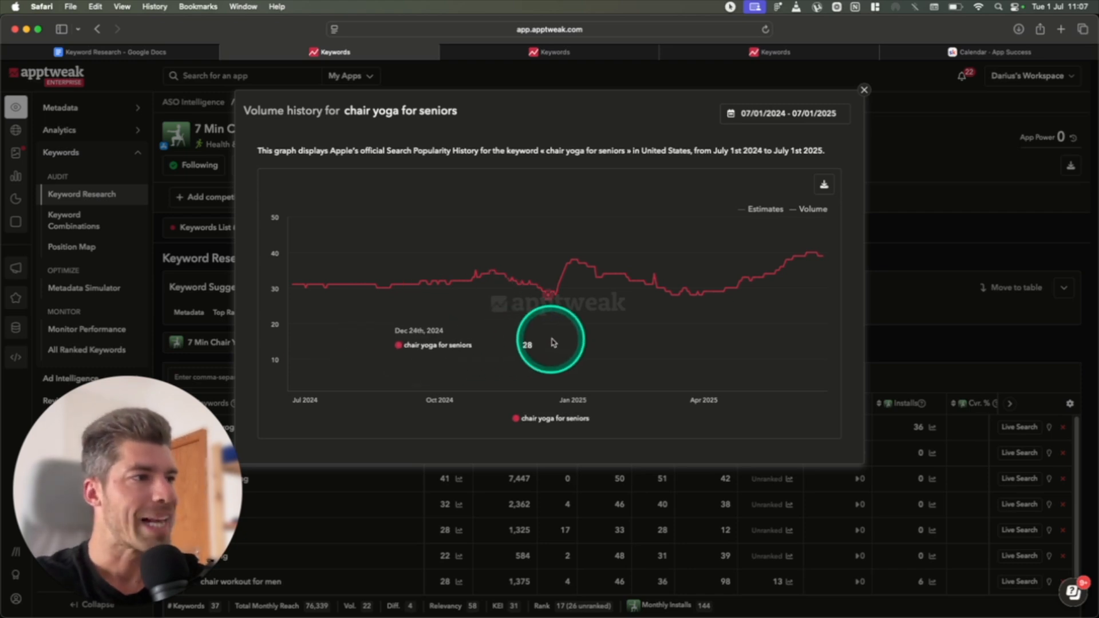
mouse_move(757, 328)
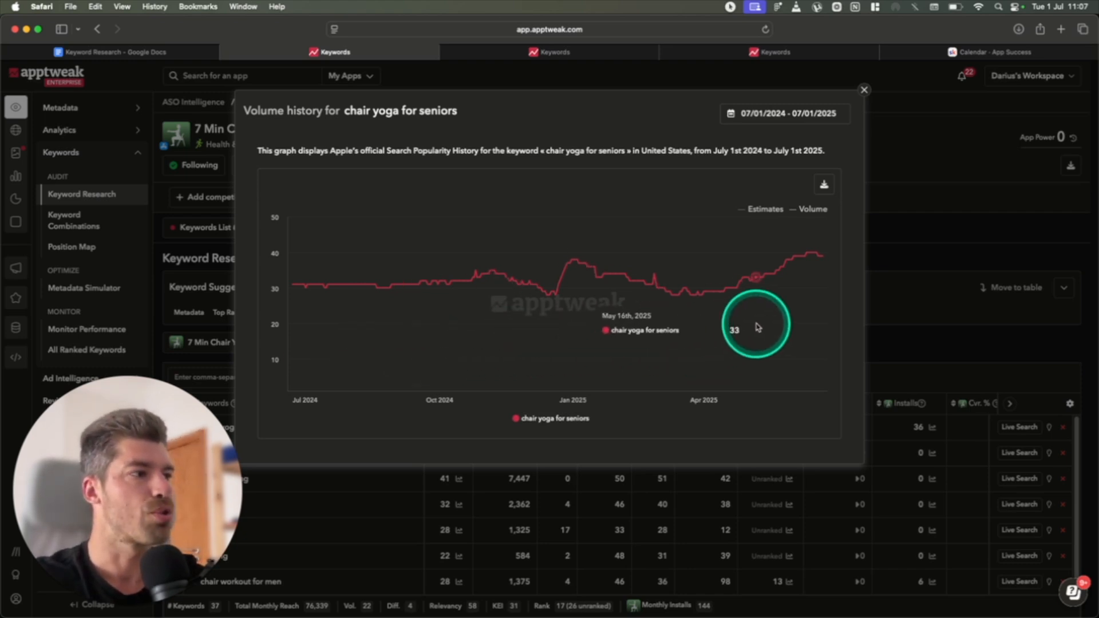
mouse_move(812, 315)
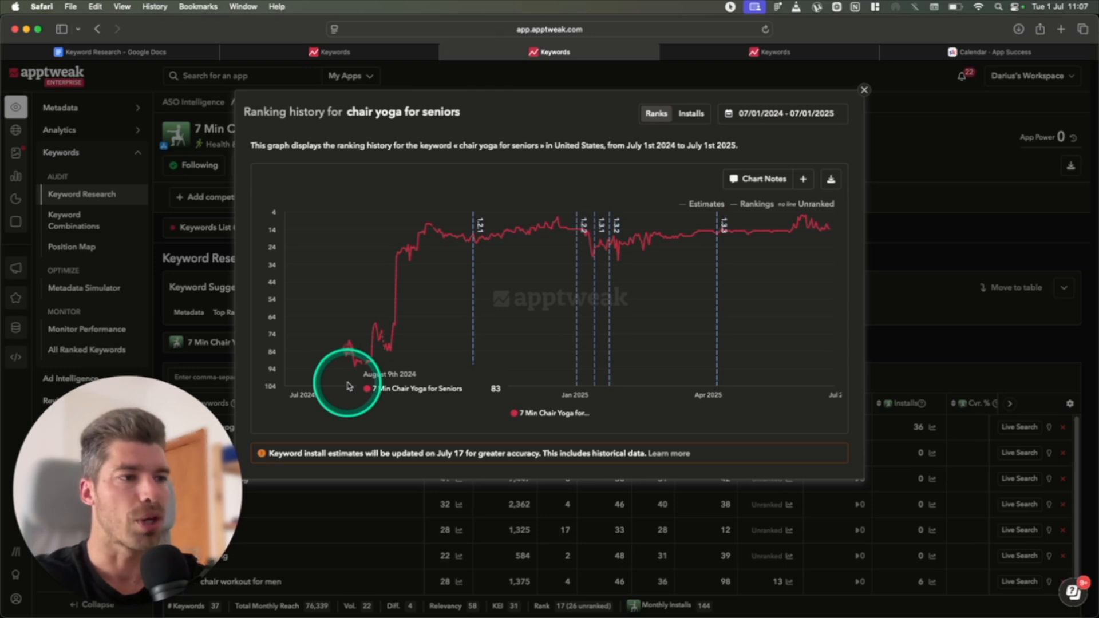
mouse_move(354, 375)
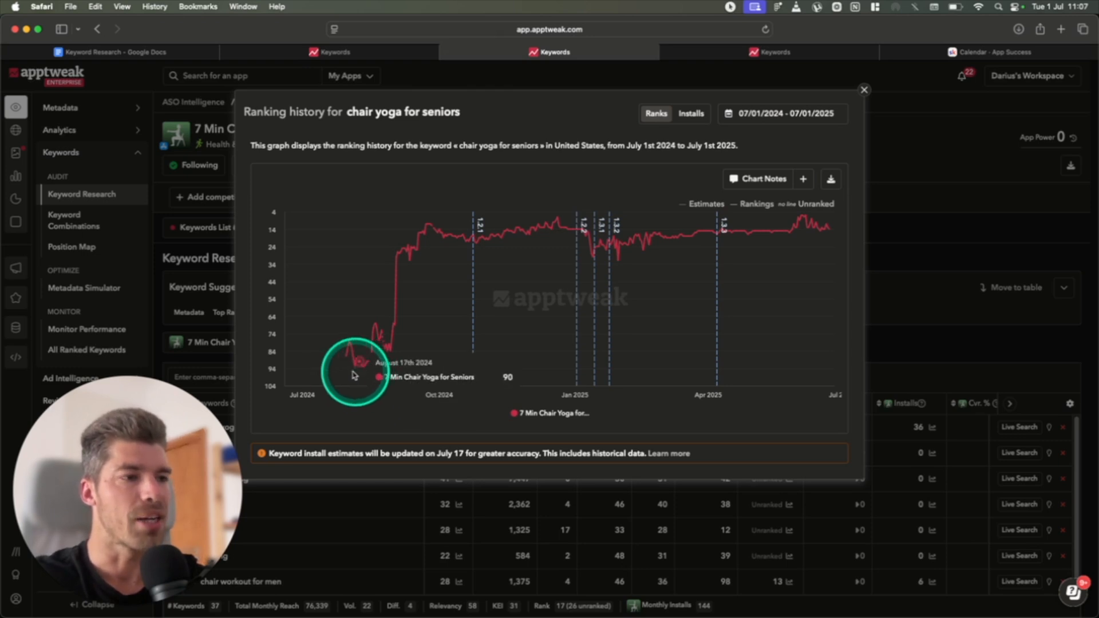
mouse_move(391, 383)
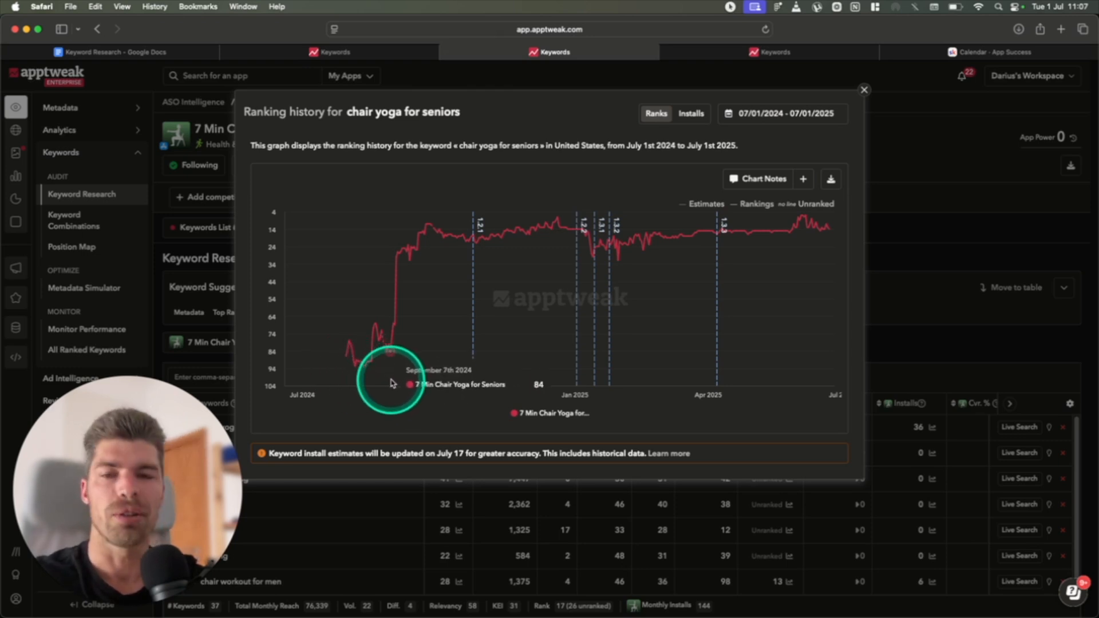
mouse_move(408, 373)
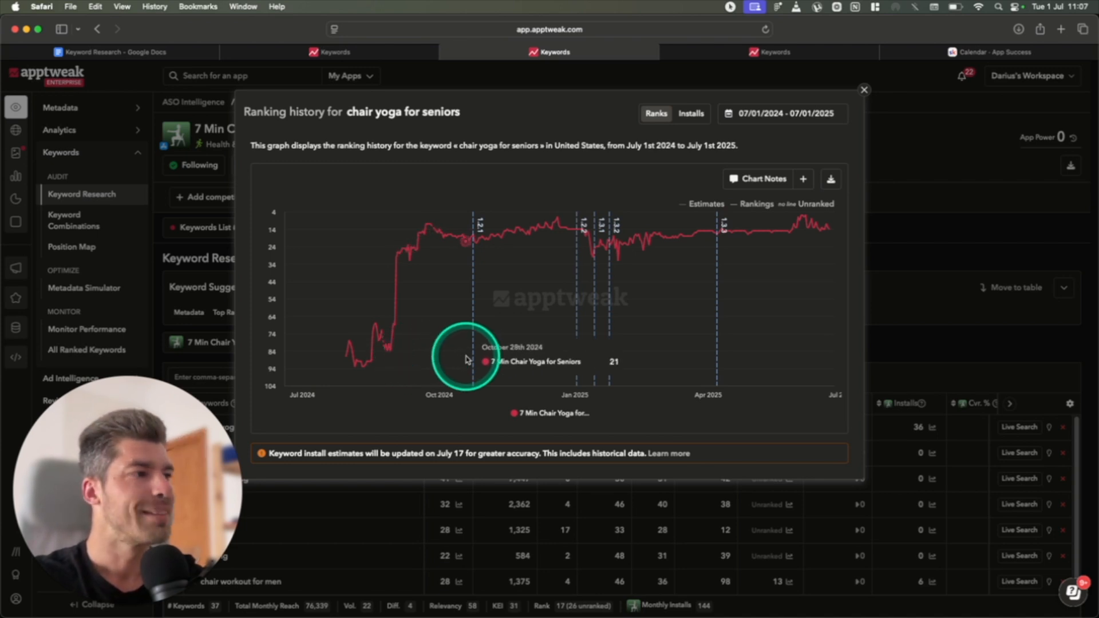
mouse_move(635, 359)
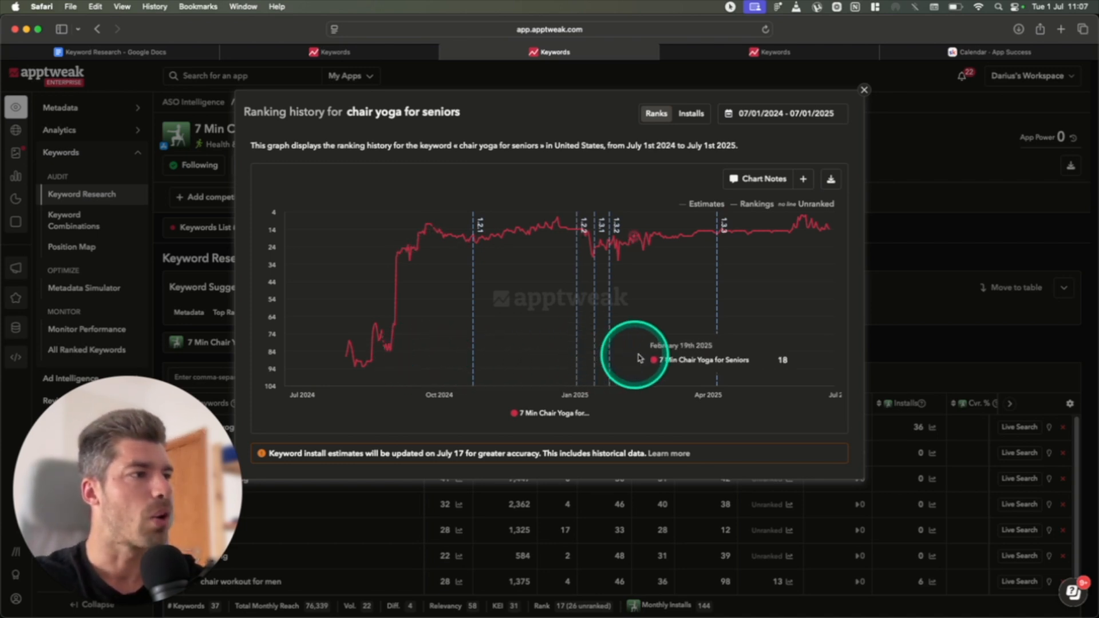
mouse_move(806, 351)
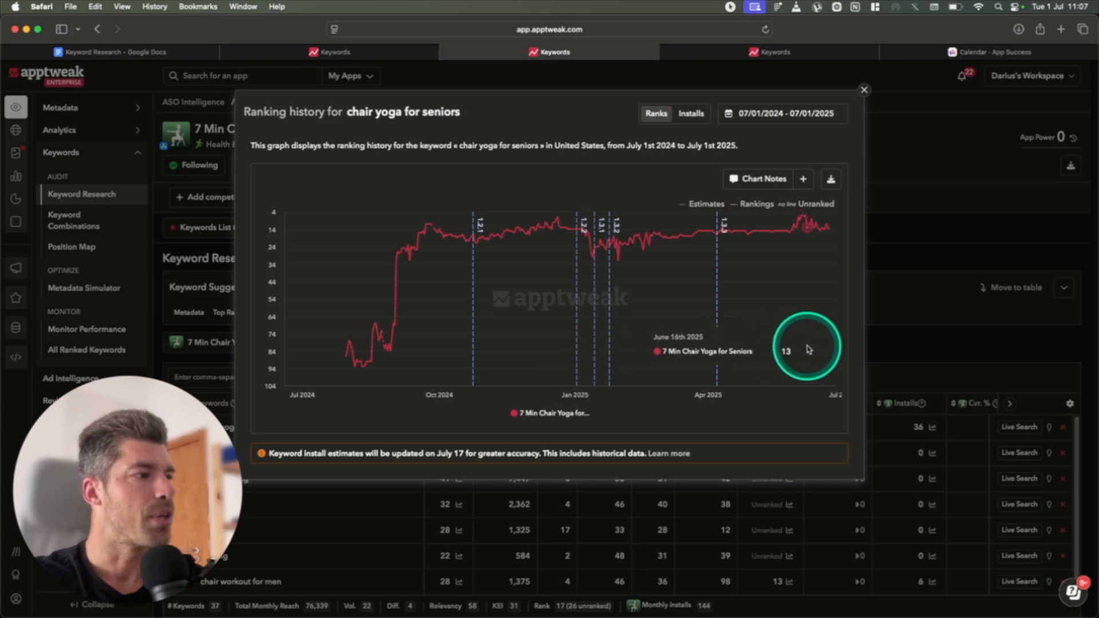
mouse_move(827, 349)
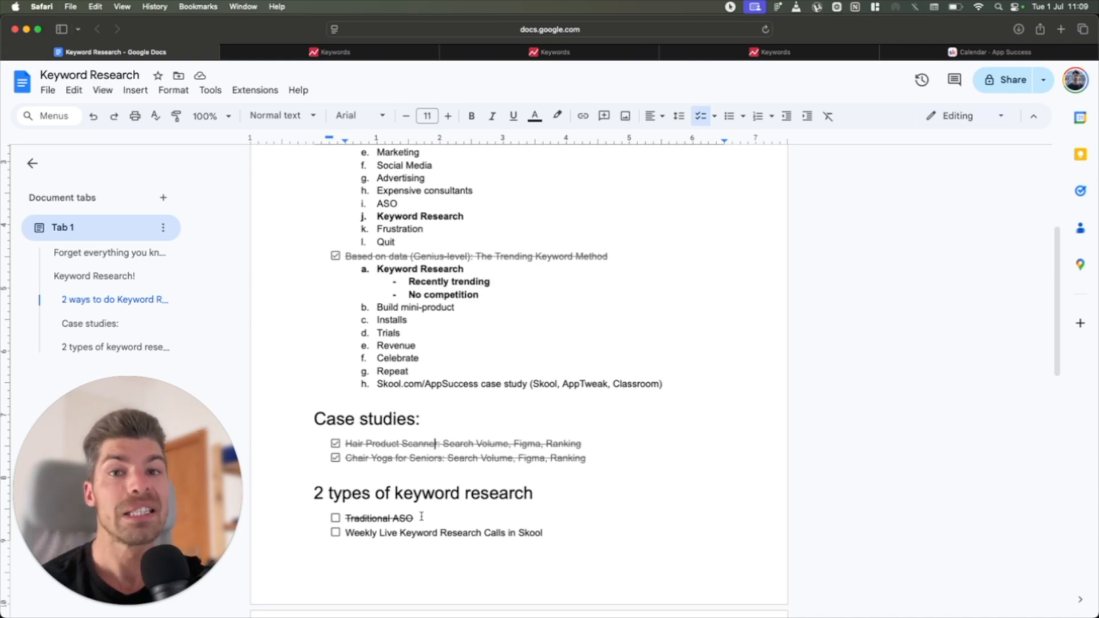
Scroll down the Keyword Research outline, then switch to the Skool calendar tab
scroll("down", 3)
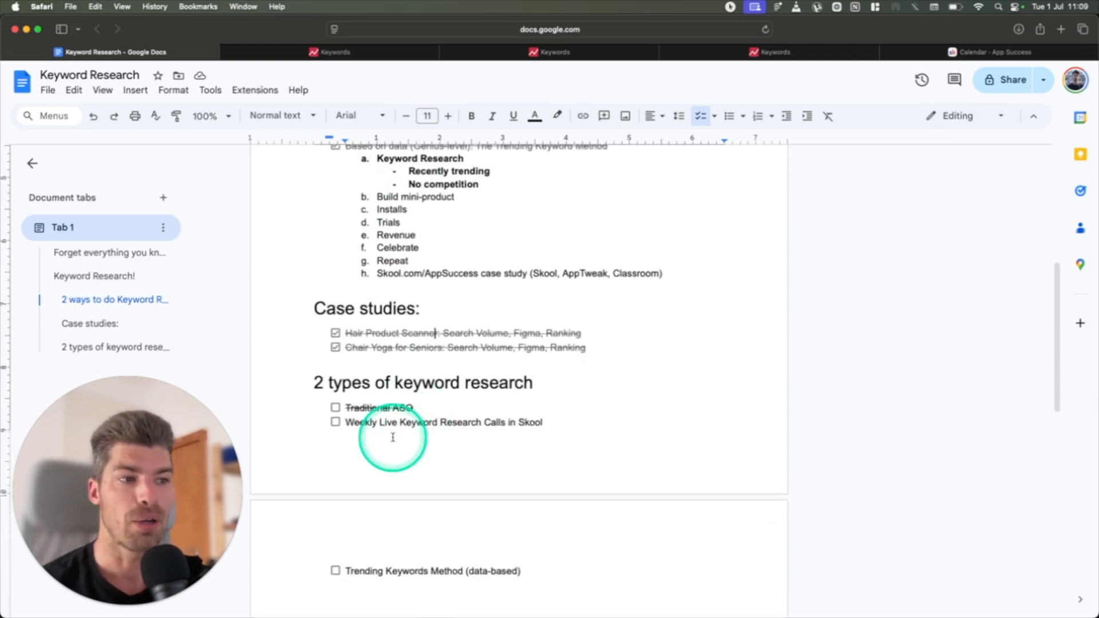
left_click(769, 52)
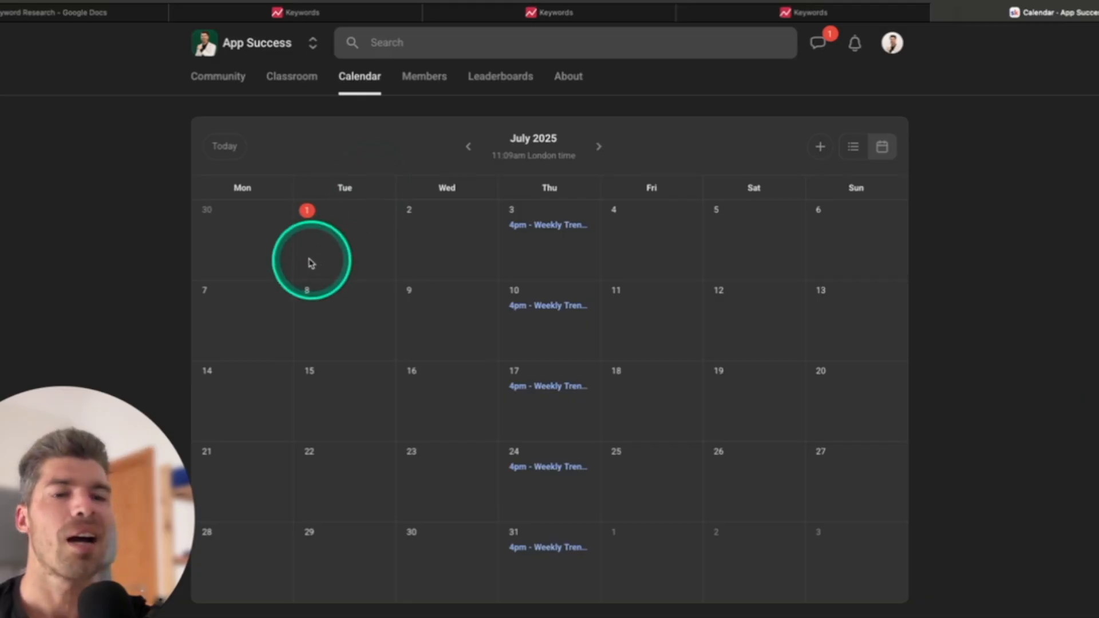
mouse_move(250, 102)
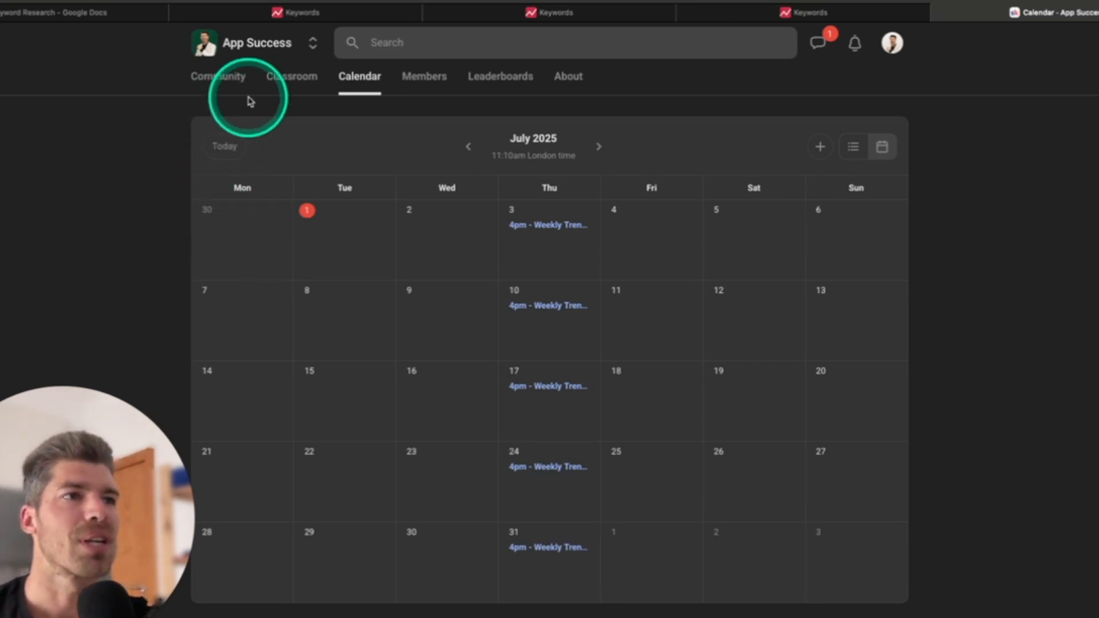
mouse_move(512, 243)
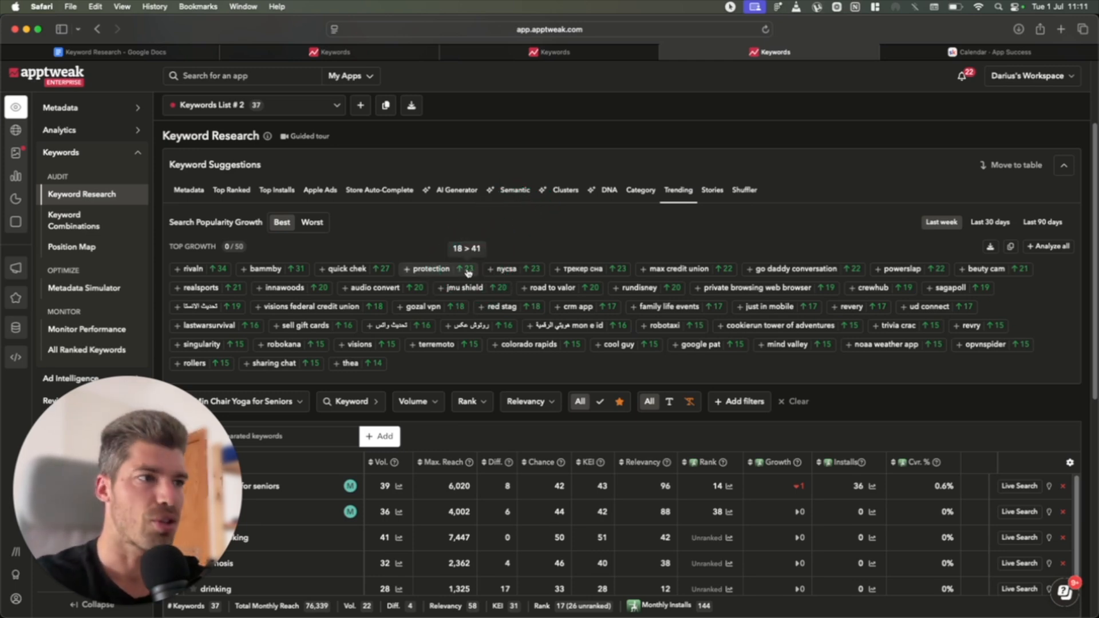
Add 'protection' (volume 40) to the keyword table after reviewing its last-year volume history
left_click(431, 269)
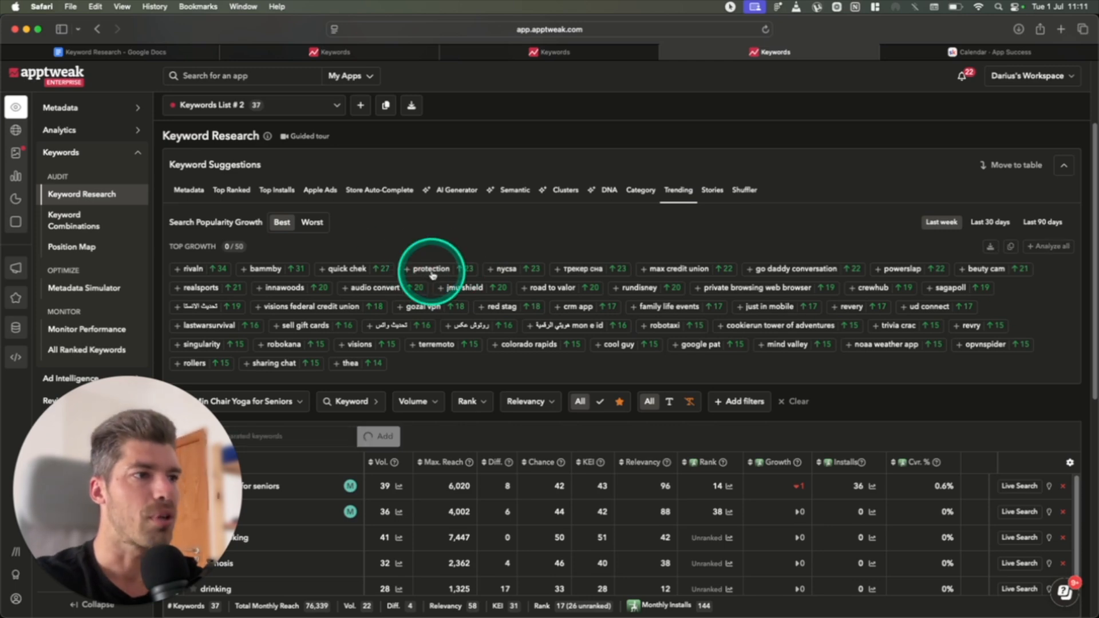
left_click(412, 269)
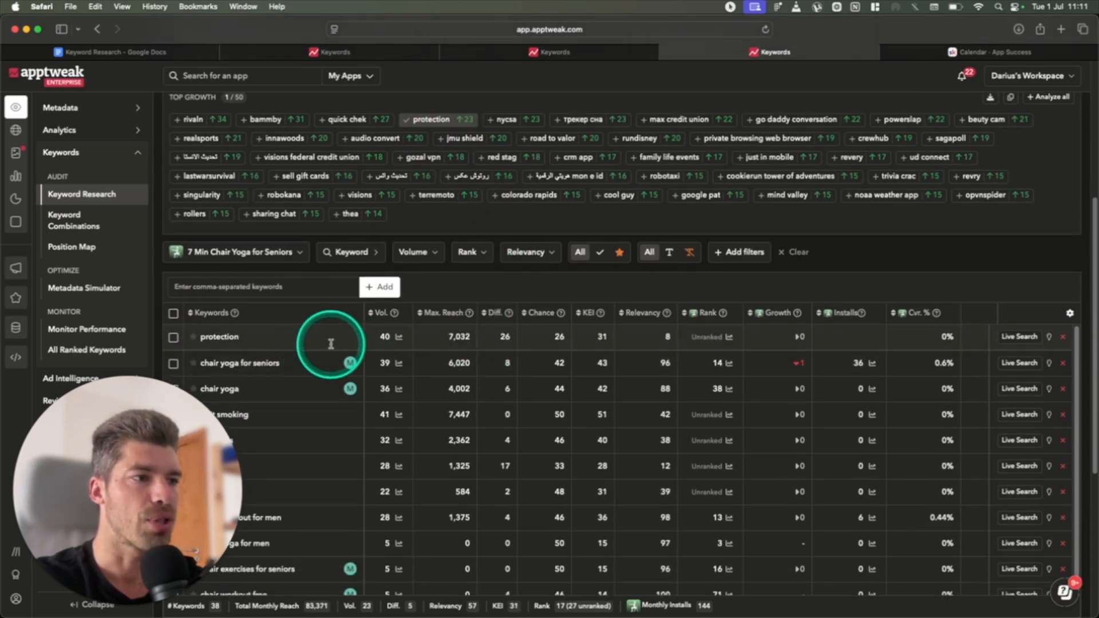
left_click(399, 336)
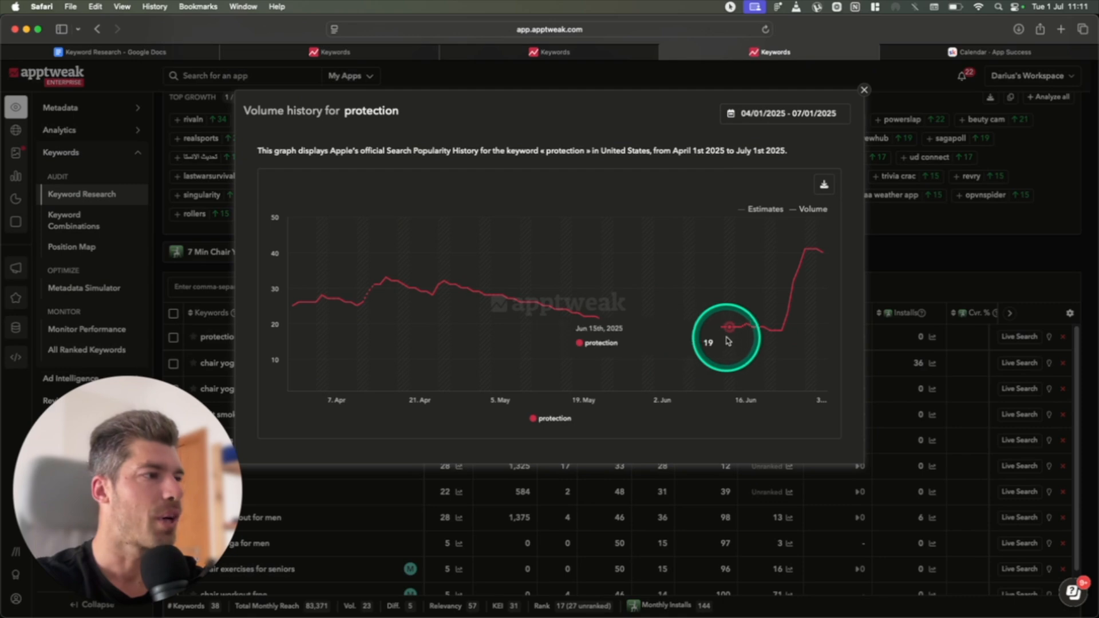
mouse_move(773, 333)
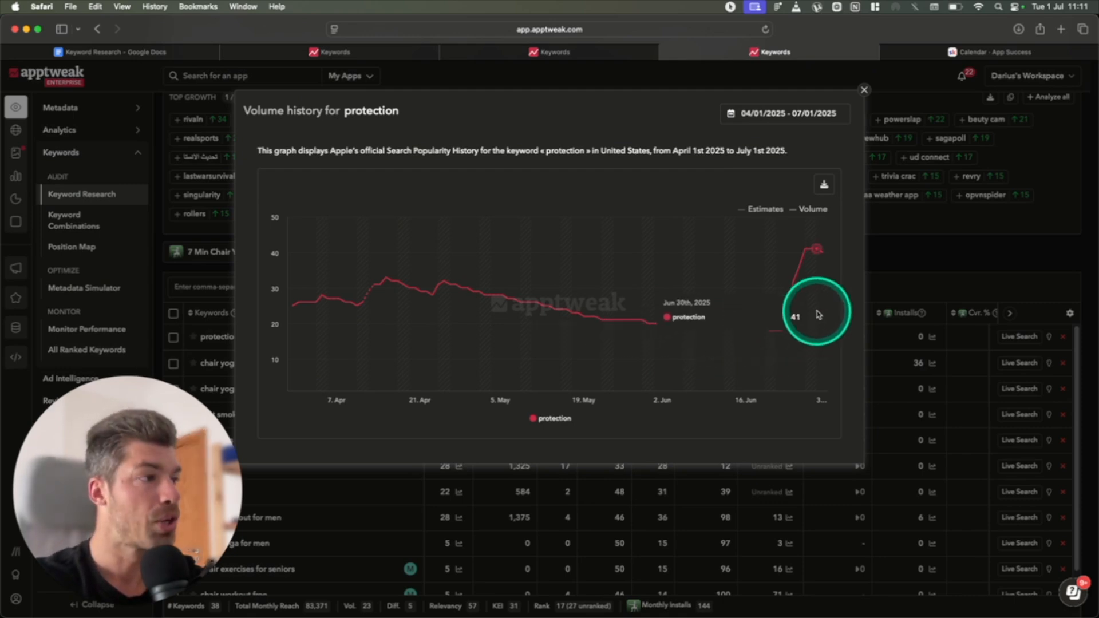
left_click(863, 90)
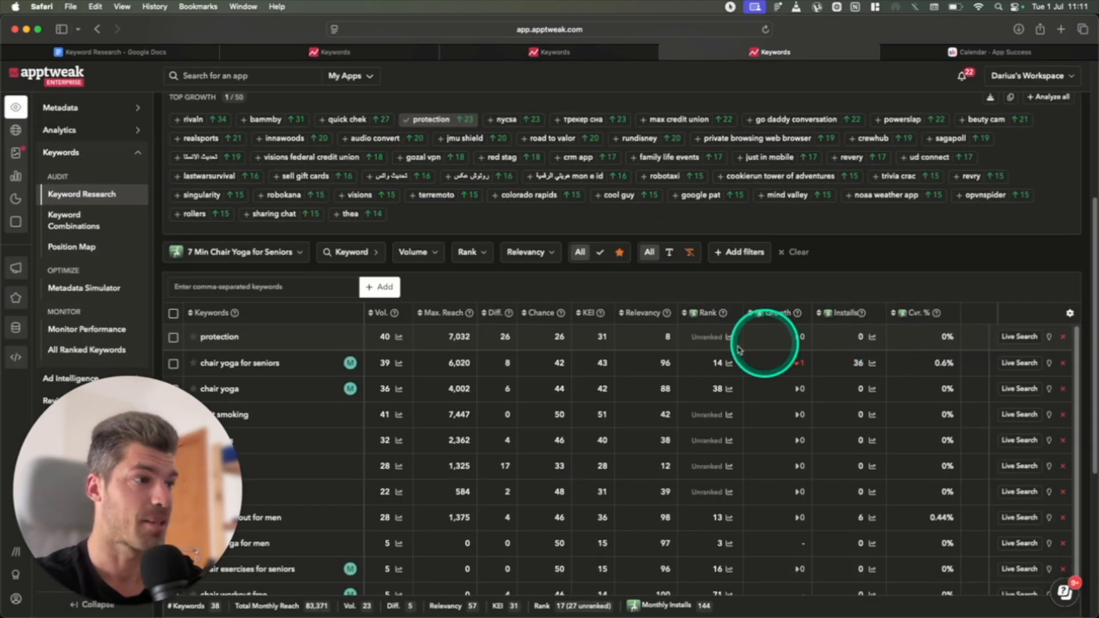
mouse_move(502, 340)
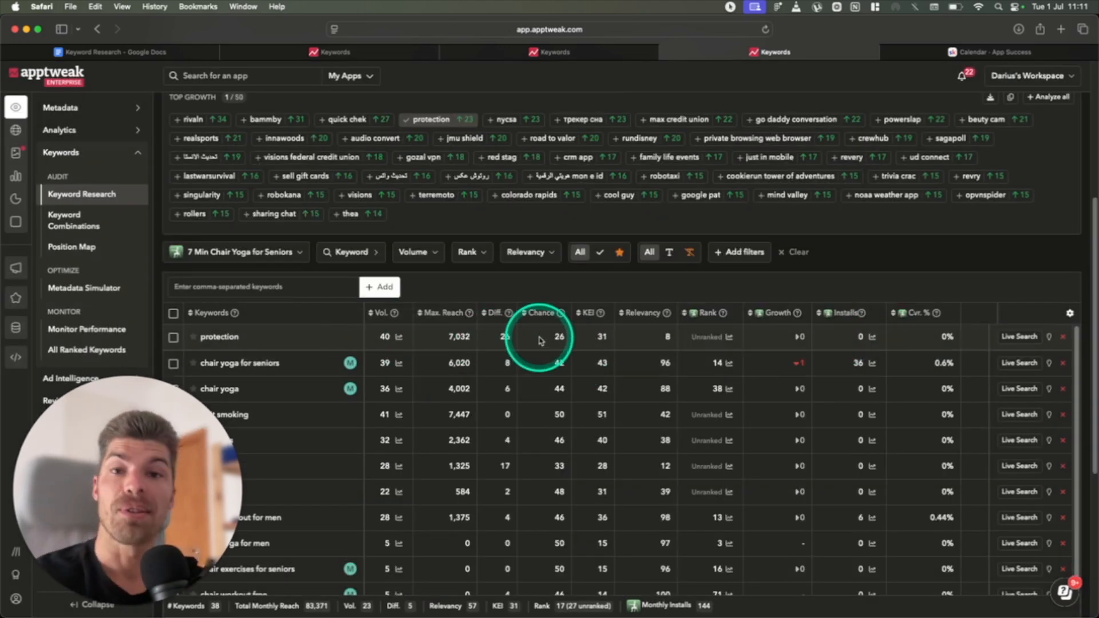
mouse_move(399, 340)
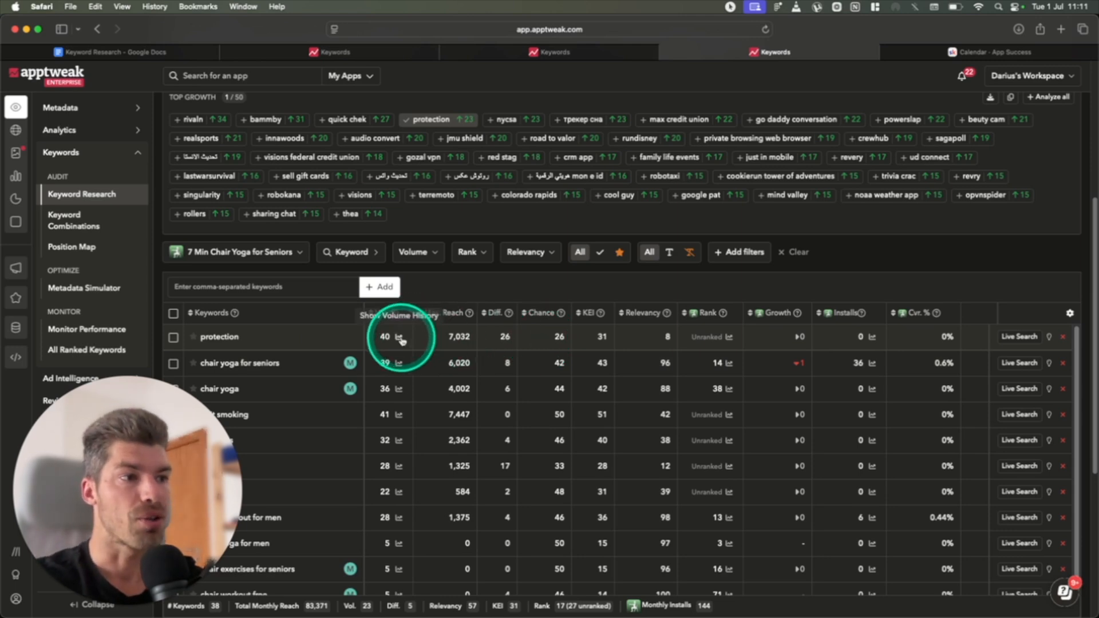
left_click(400, 336)
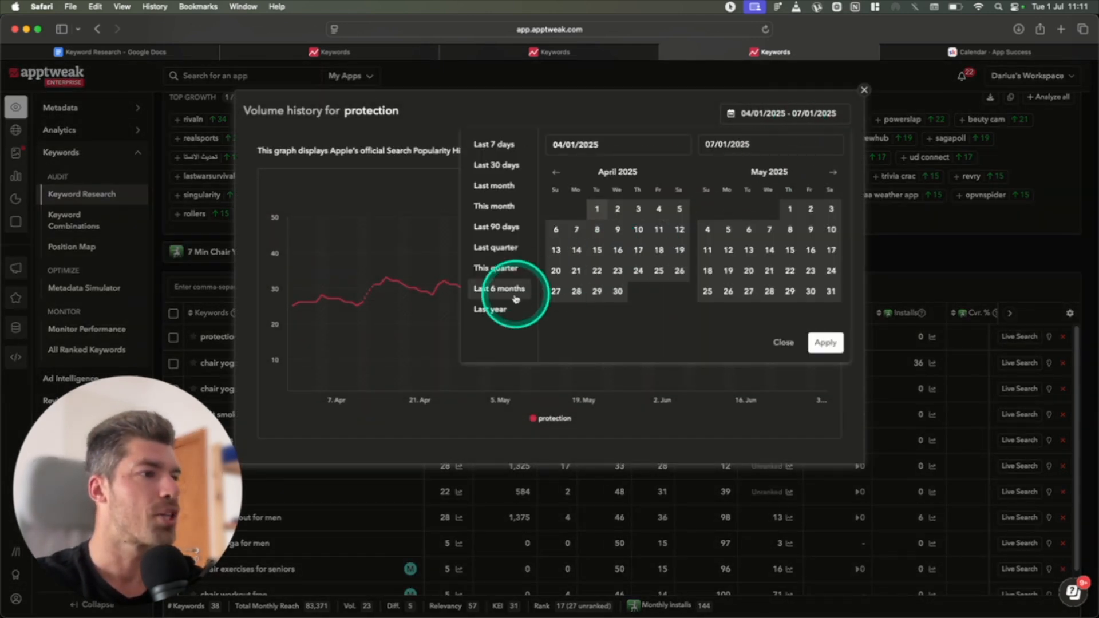
left_click(491, 310)
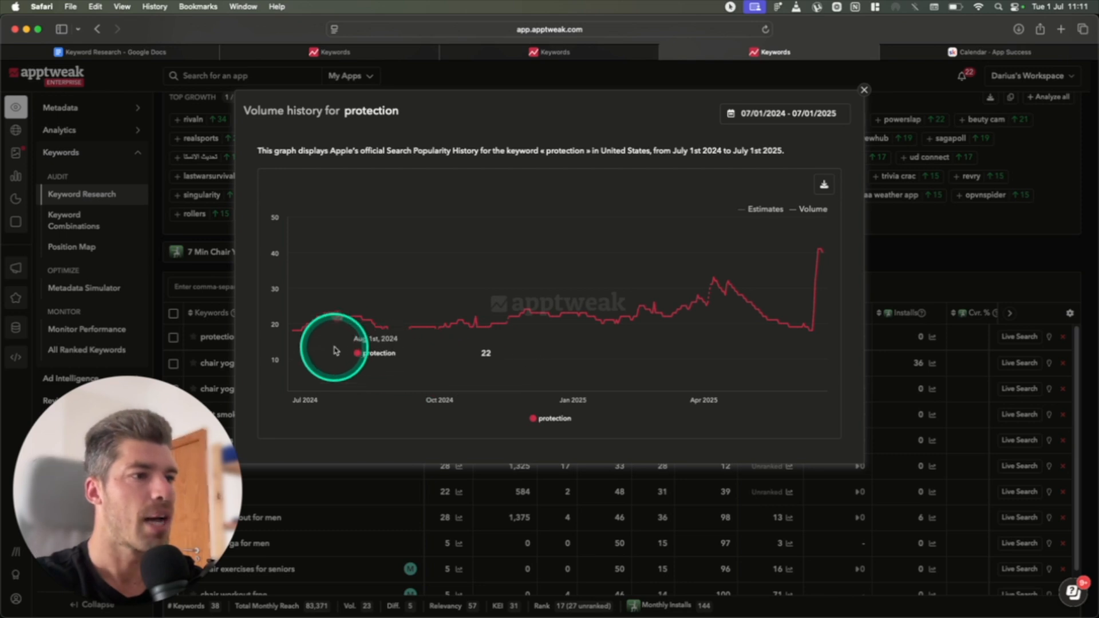
mouse_move(697, 334)
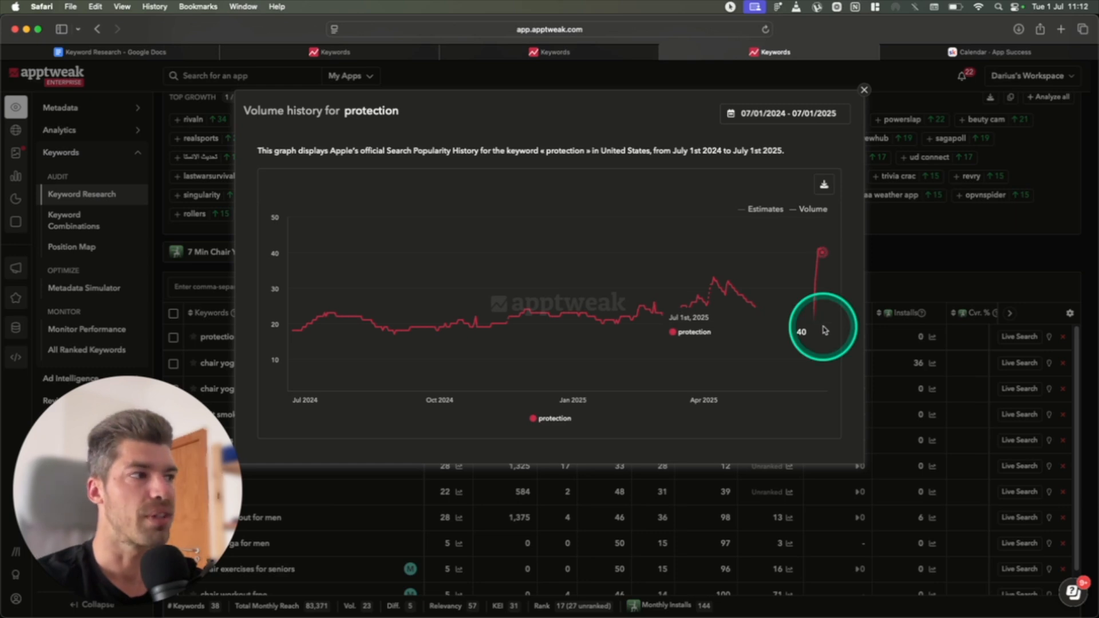
mouse_move(817, 263)
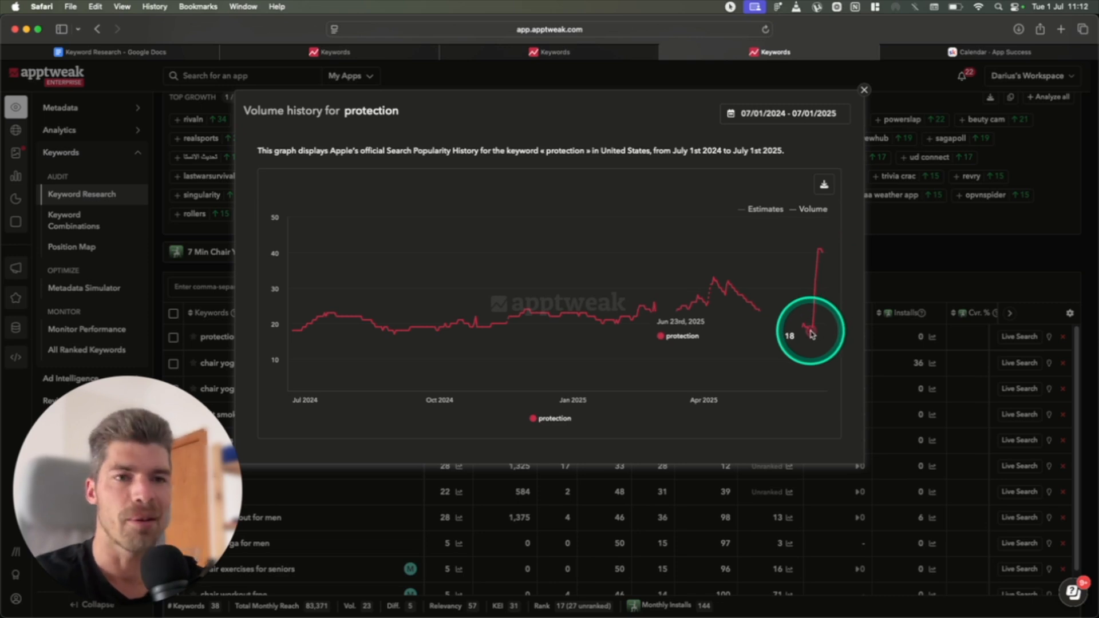
mouse_move(824, 293)
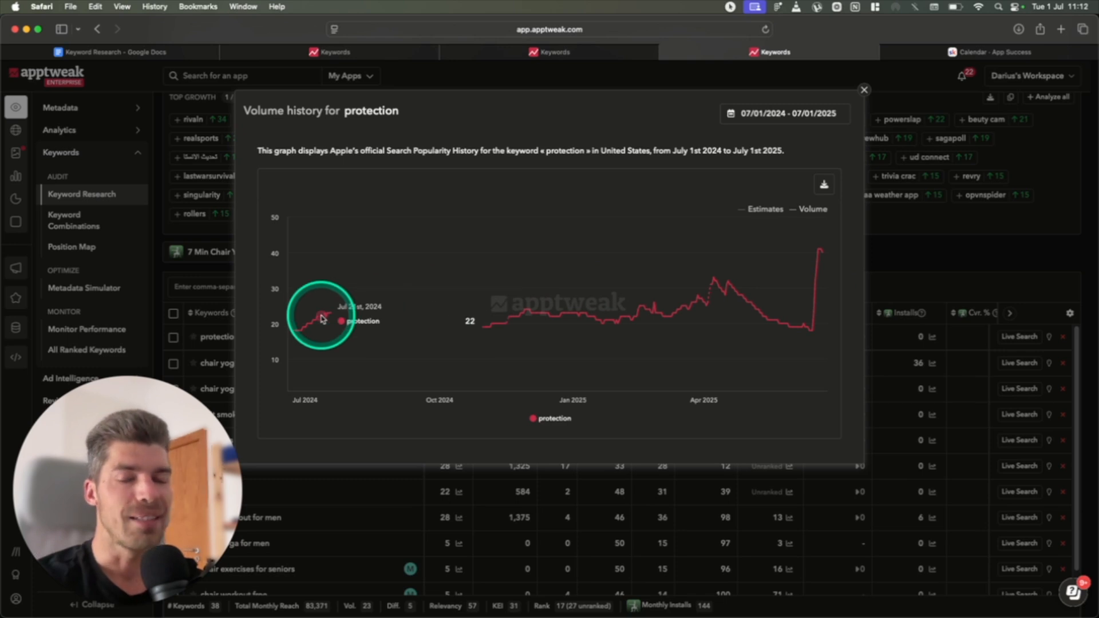
mouse_move(494, 235)
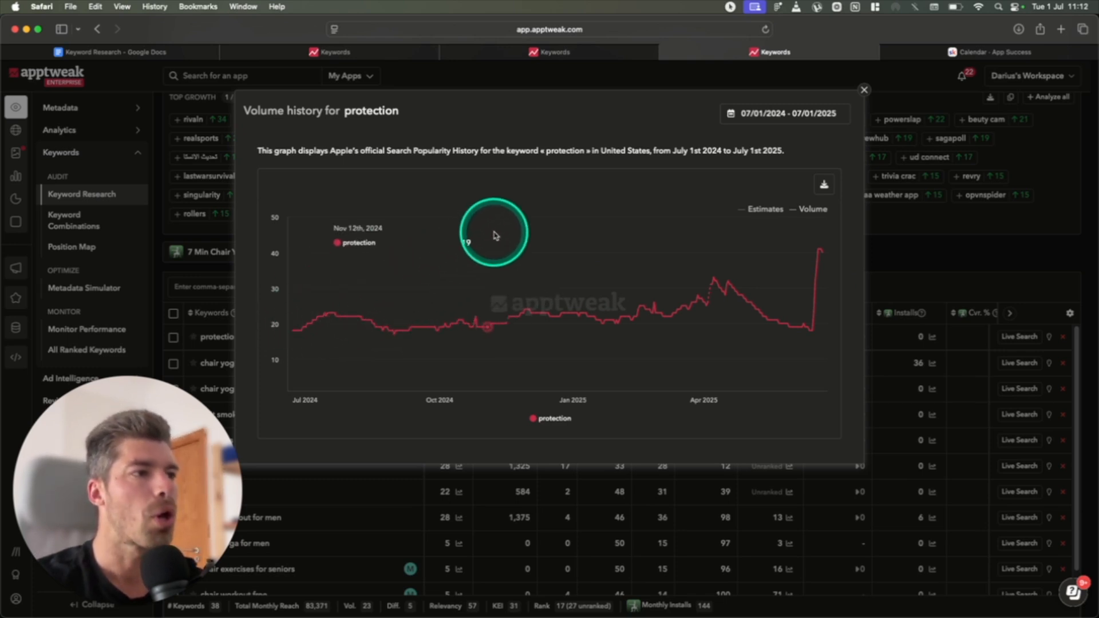
mouse_move(546, 198)
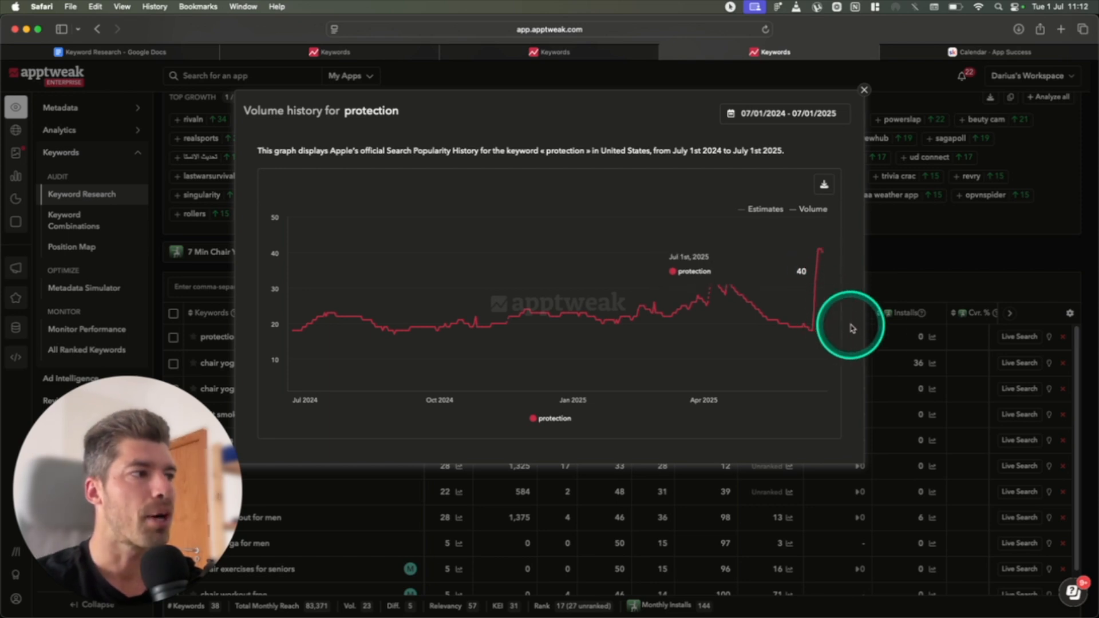
left_click(863, 90)
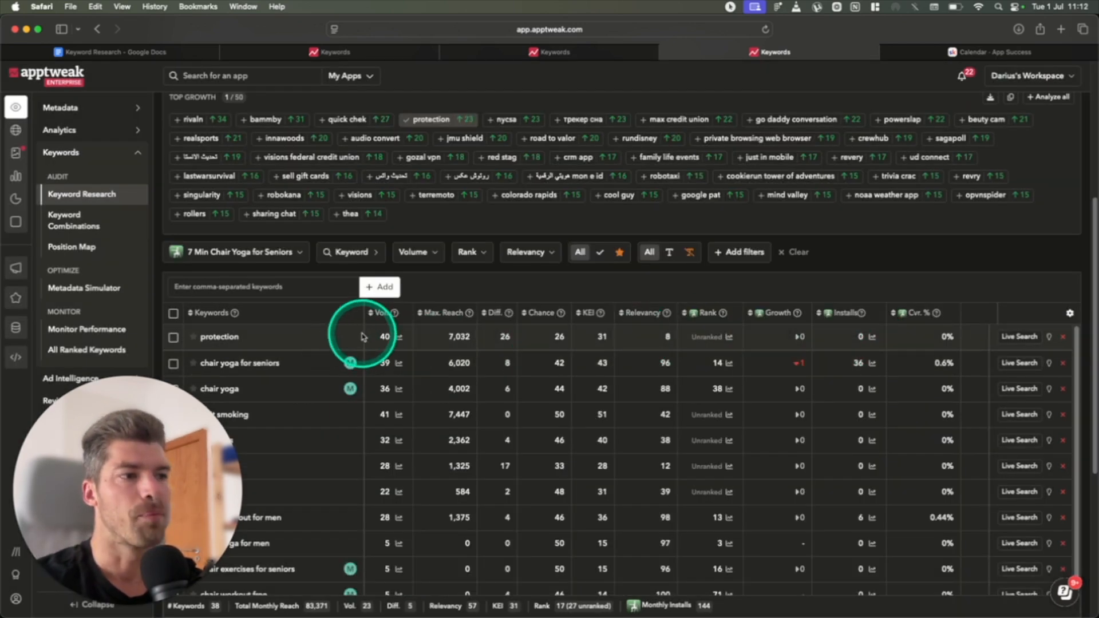
mouse_move(1017, 337)
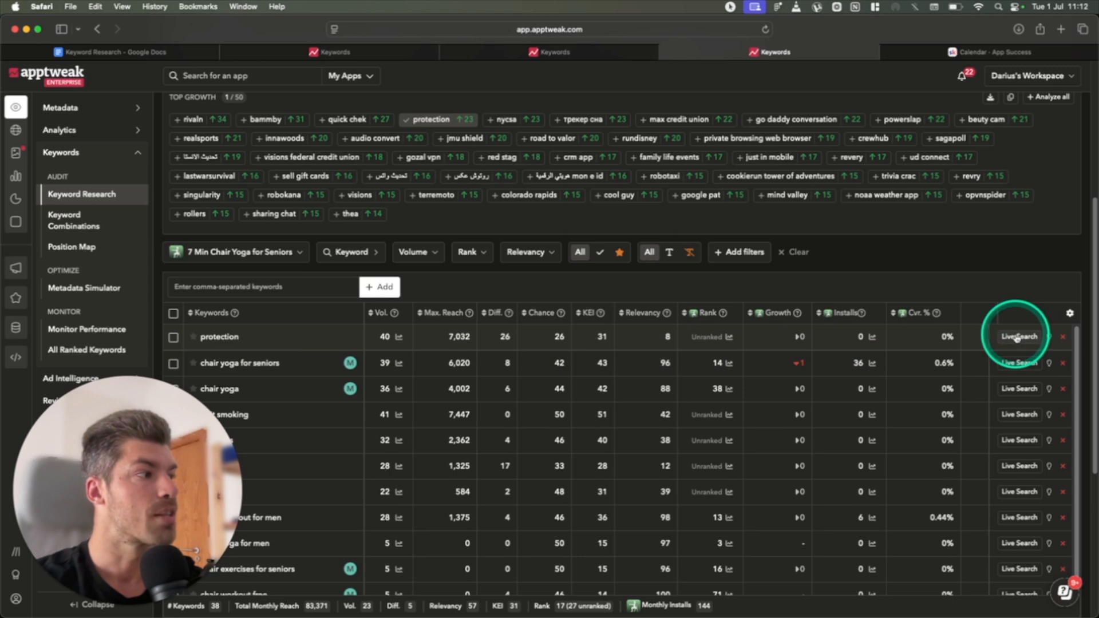
Scroll through the live App Store results for 'protection', showing Aura, McAfee and other security apps
left_click(1018, 336)
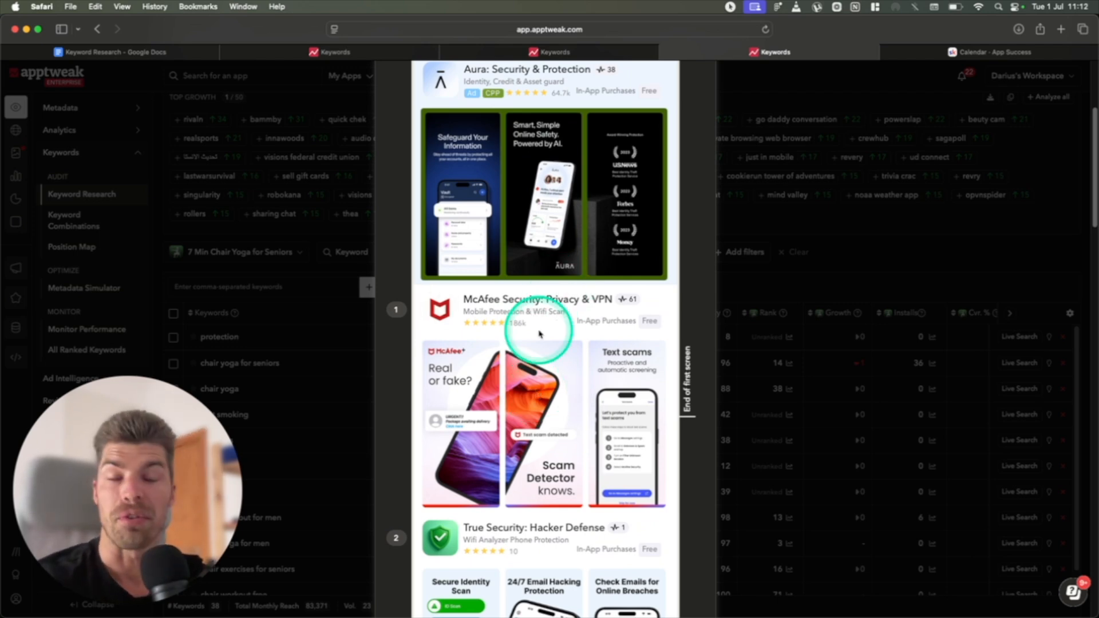
scroll("down", 3)
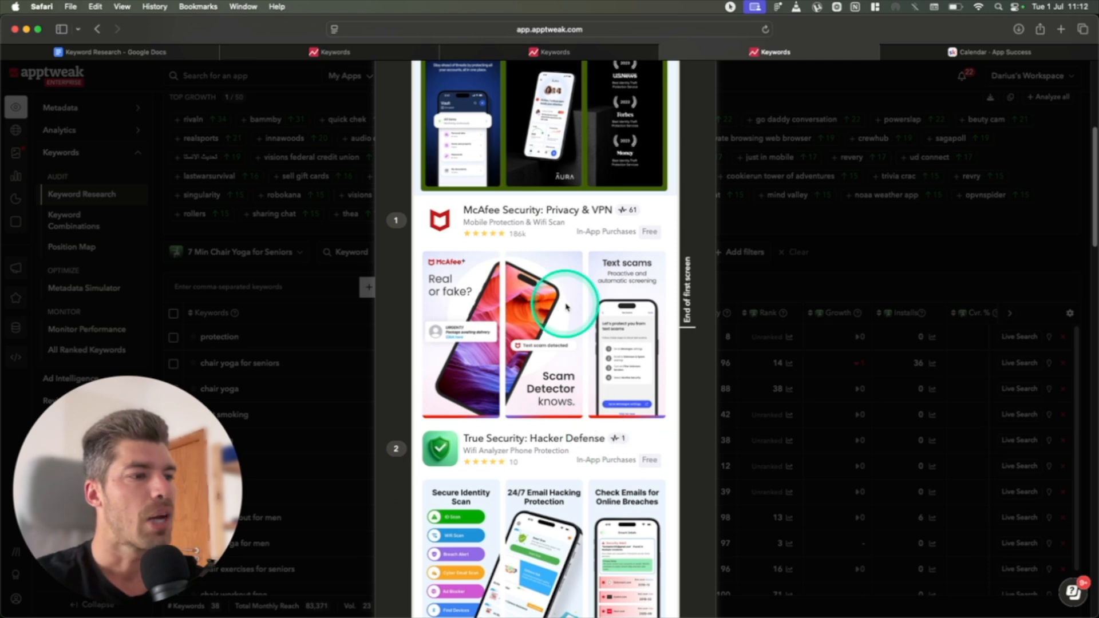
scroll("down", 3)
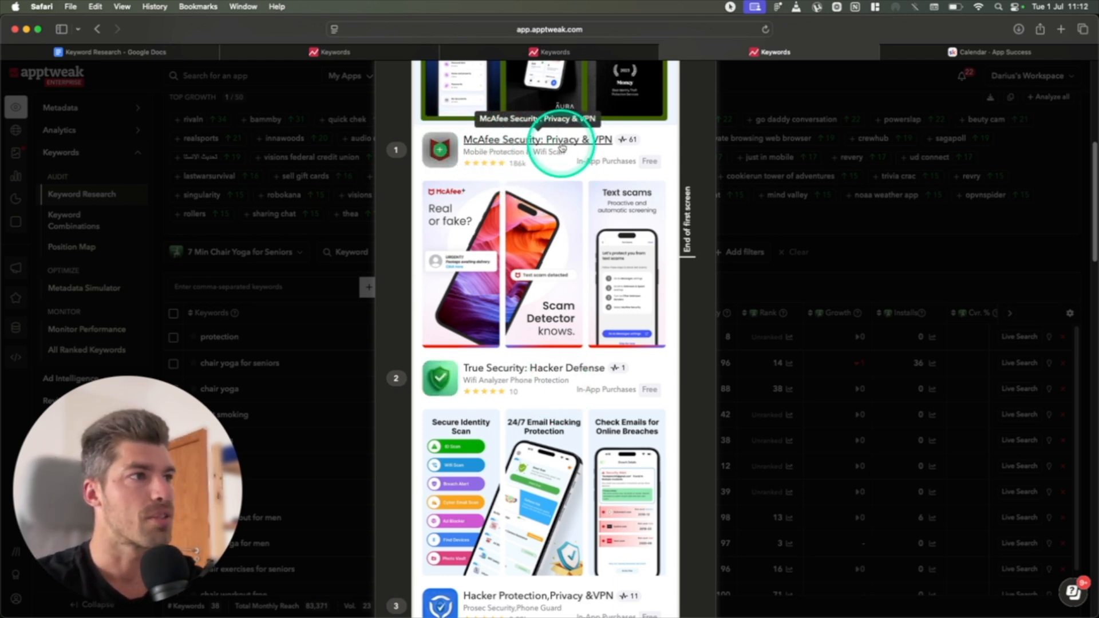
scroll("down", 3)
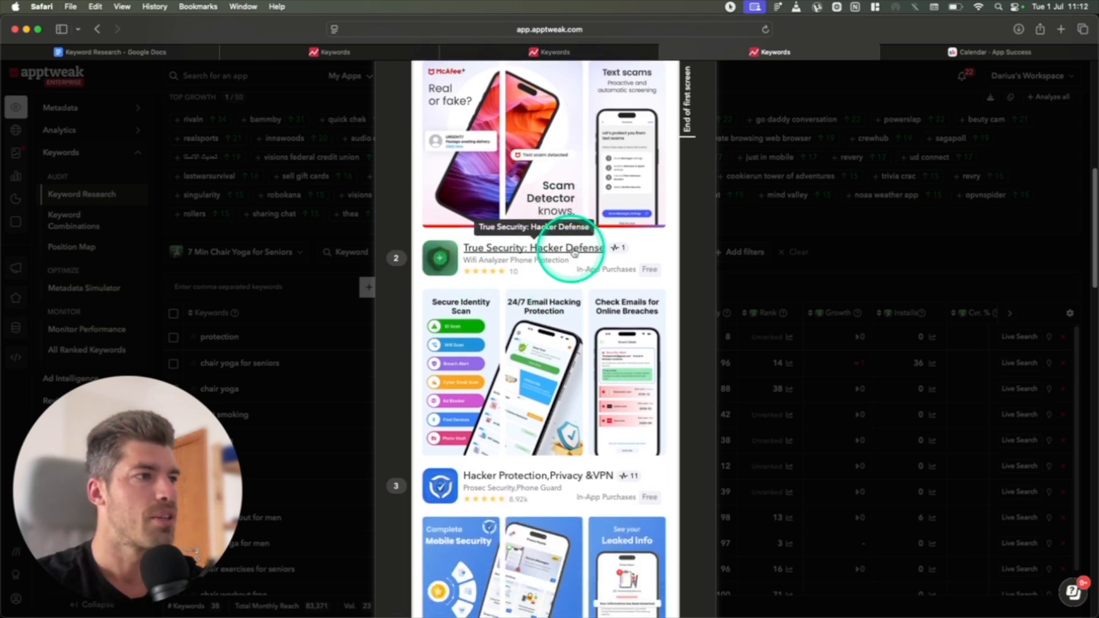
scroll("down", 3)
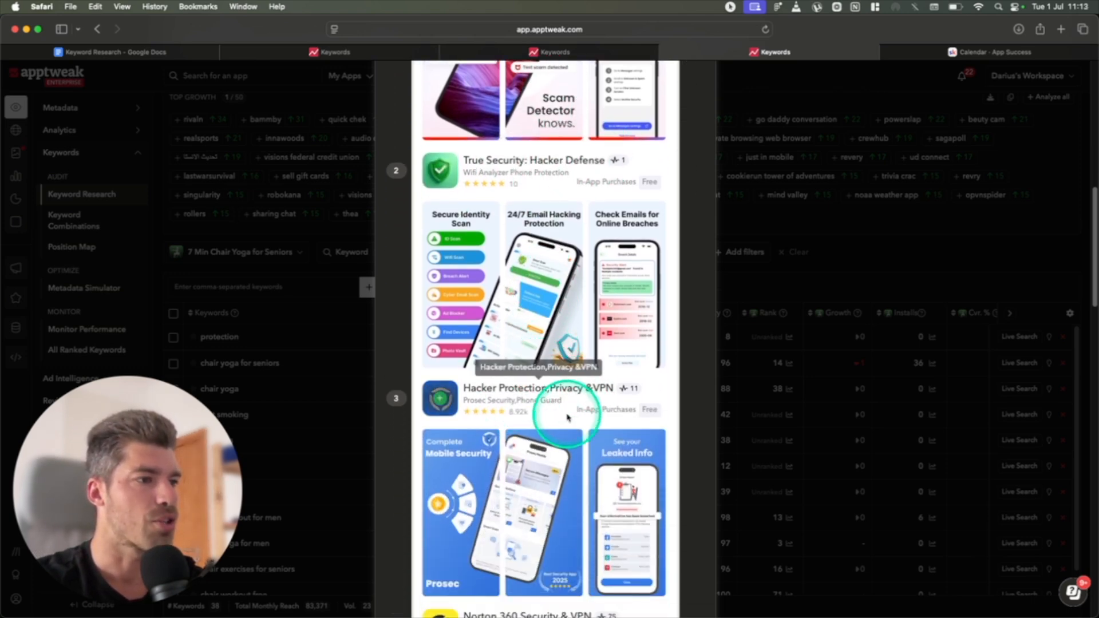
scroll("down", 3)
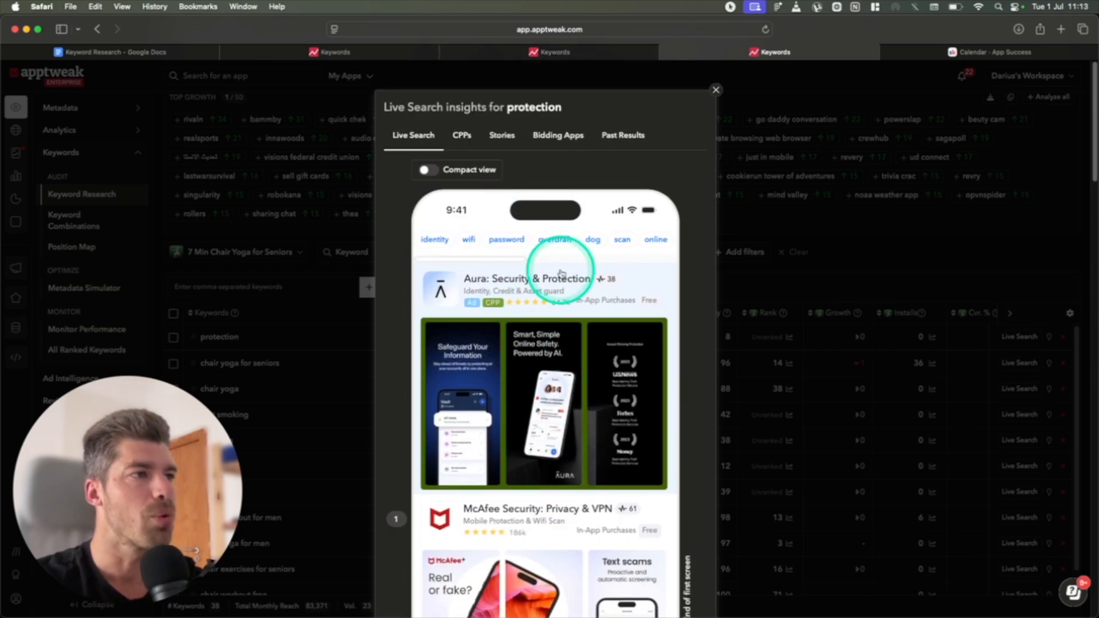
scroll("down", 3)
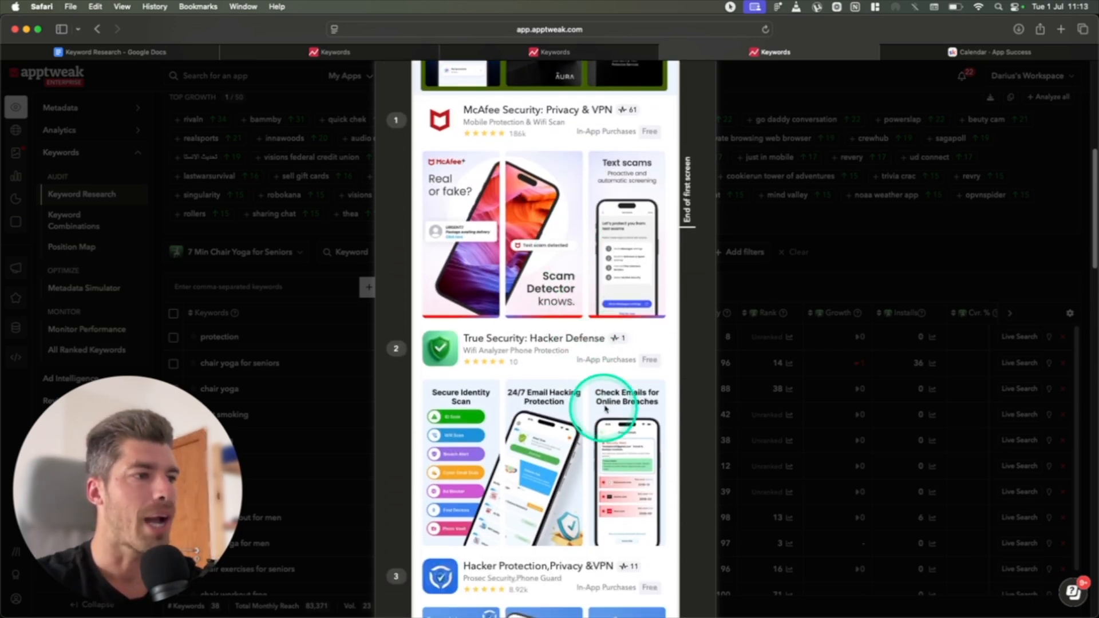
scroll("down", 3)
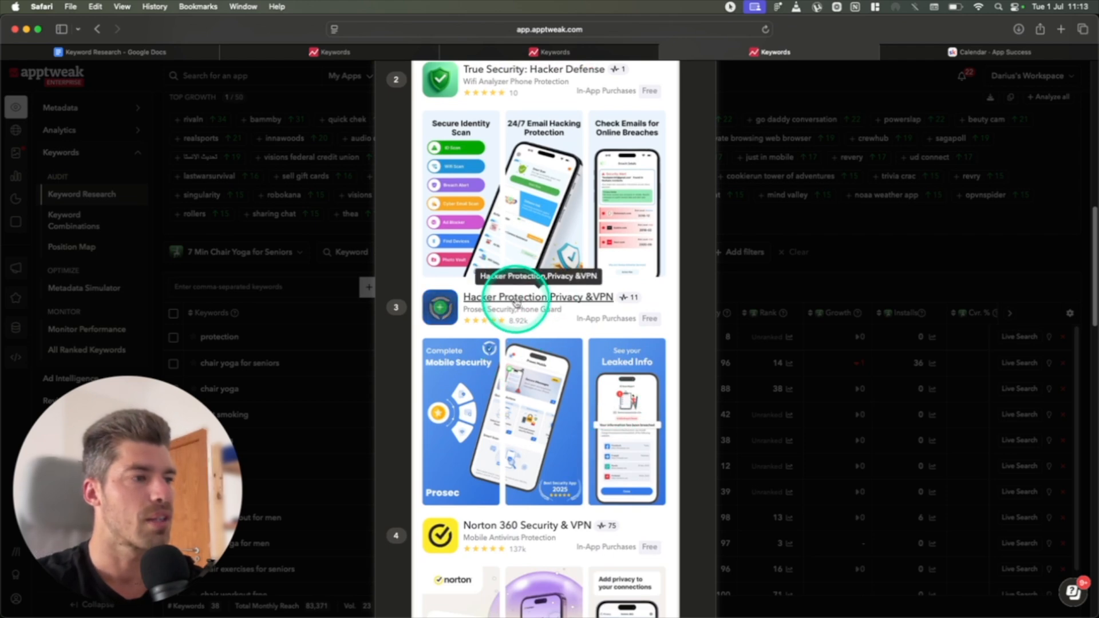
scroll("down", 3)
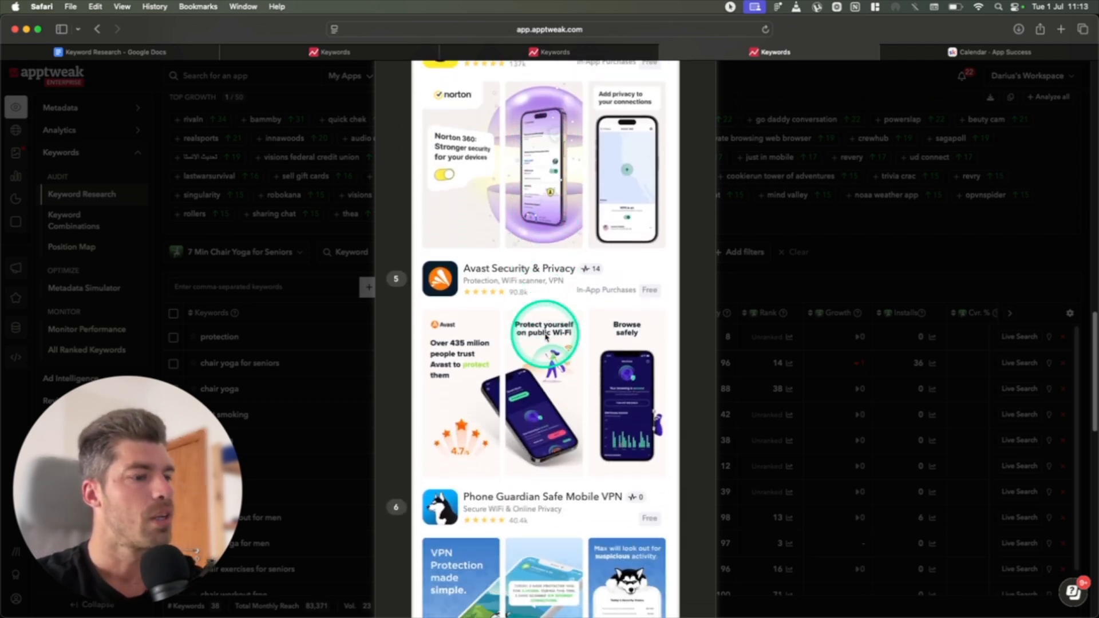
scroll("down", 3)
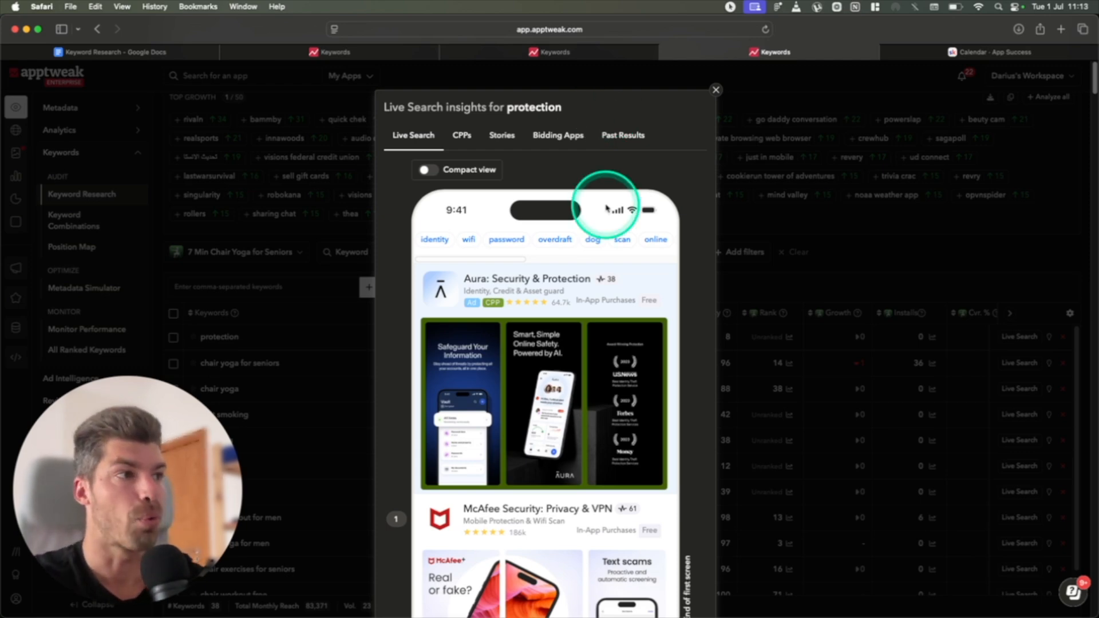
scroll("down", 3)
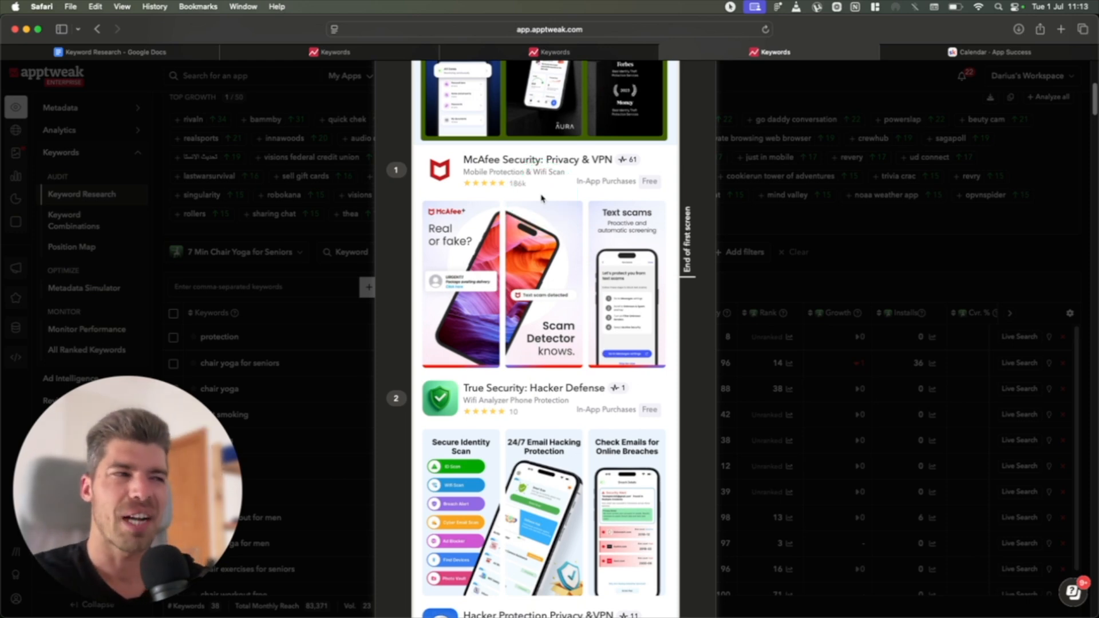
left_click(549, 184)
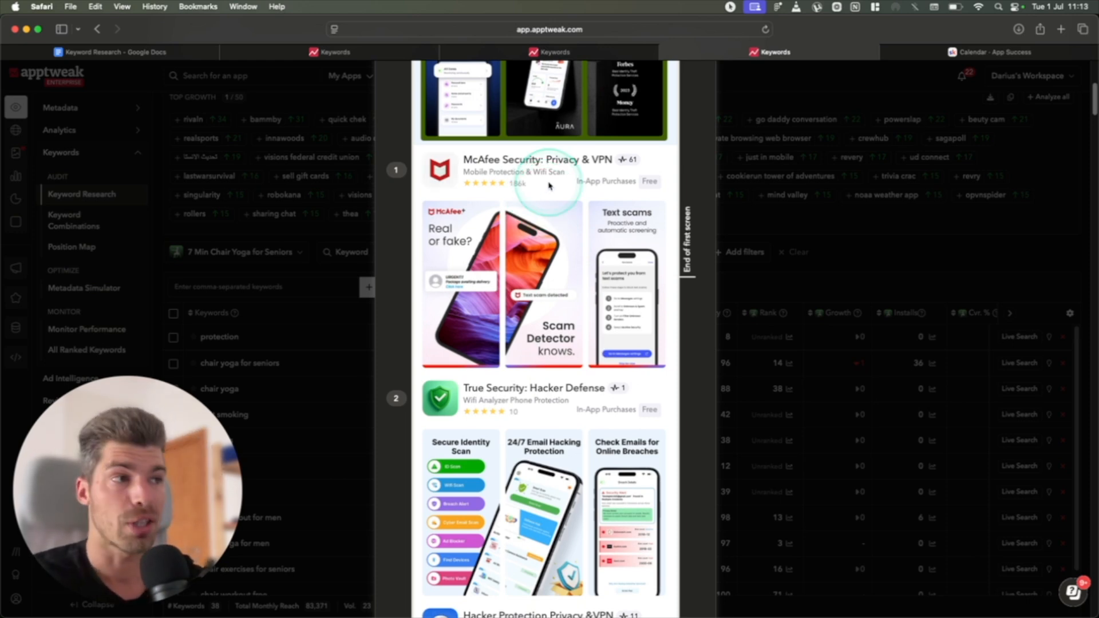
scroll("down", 3)
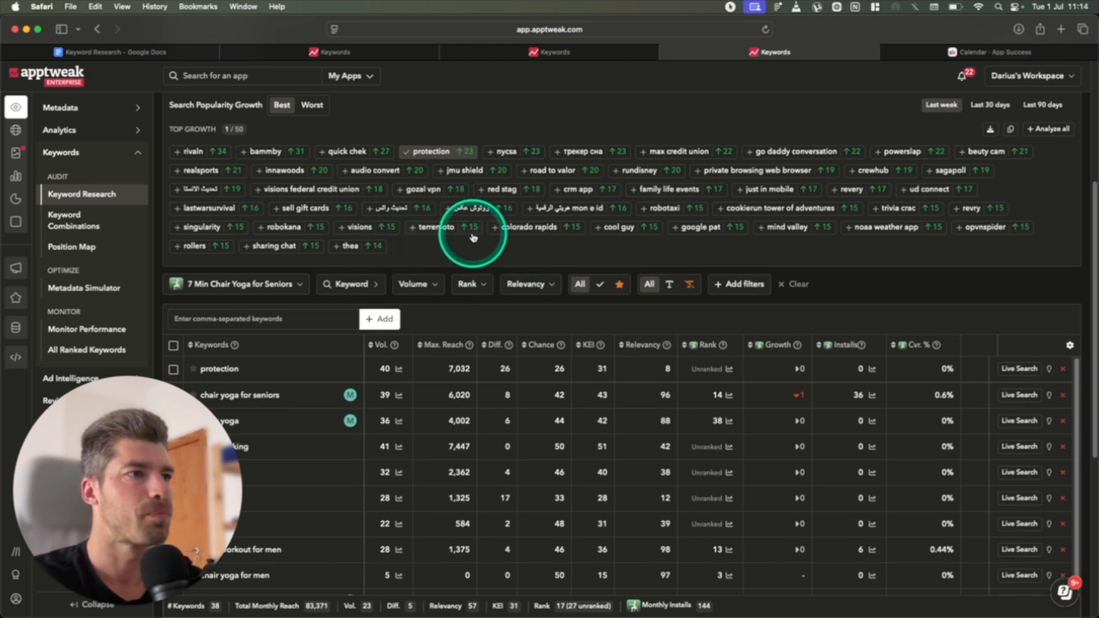
mouse_move(728, 207)
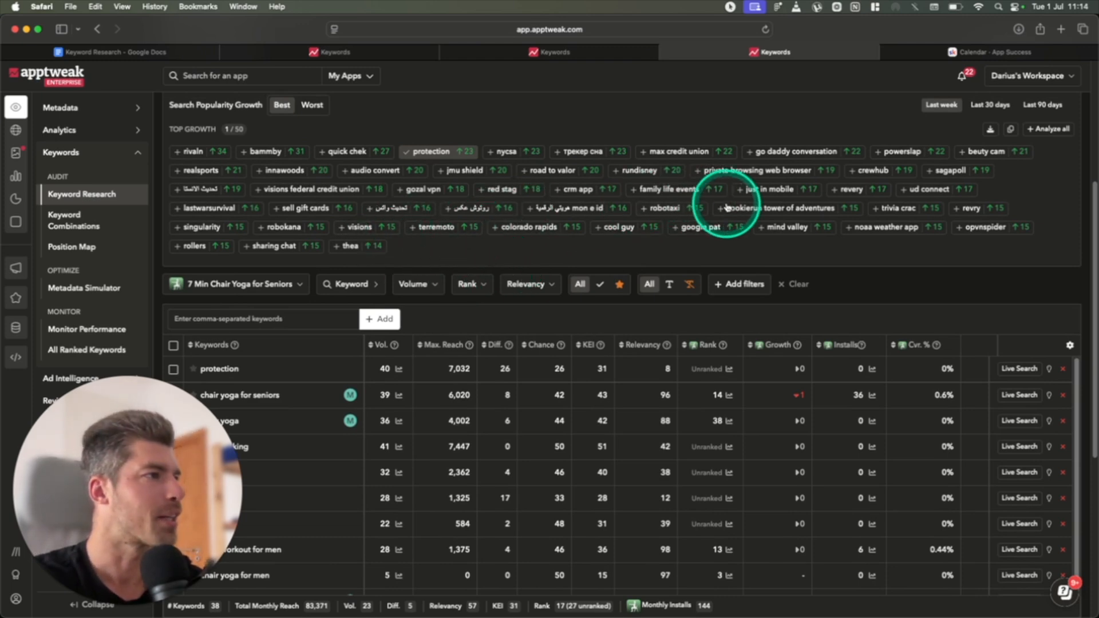
mouse_move(517, 134)
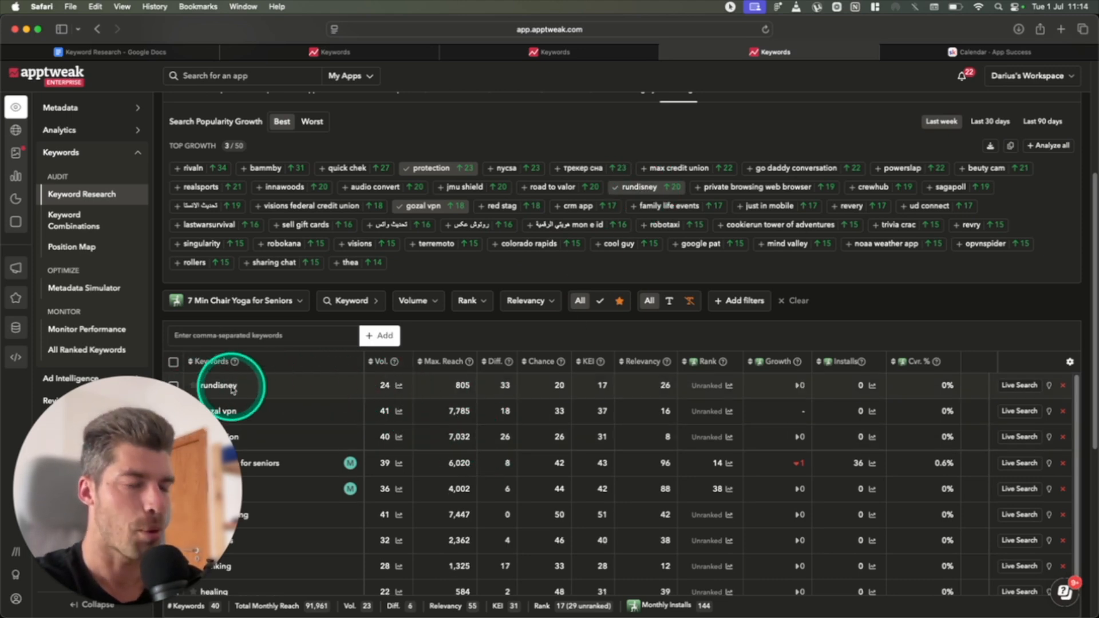
Add the trending keywords 'rundisney' and 'gozal vpn' to AppTweak's keyword list
left_click(1019, 384)
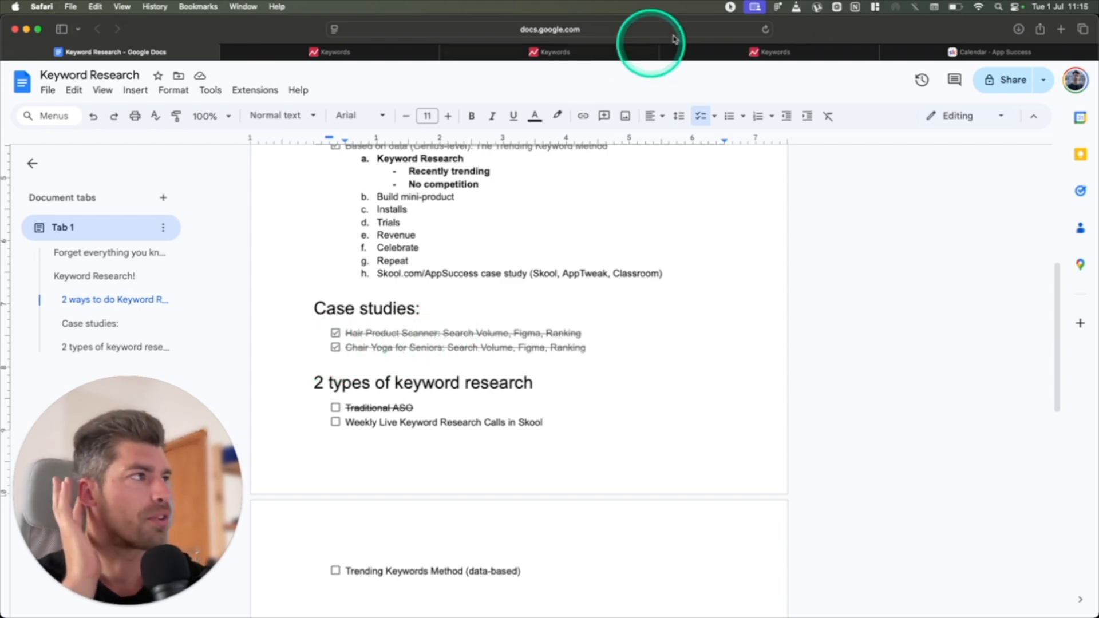
Back in AppTweak, check the search volume history for 'audio convert'
left_click(771, 52)
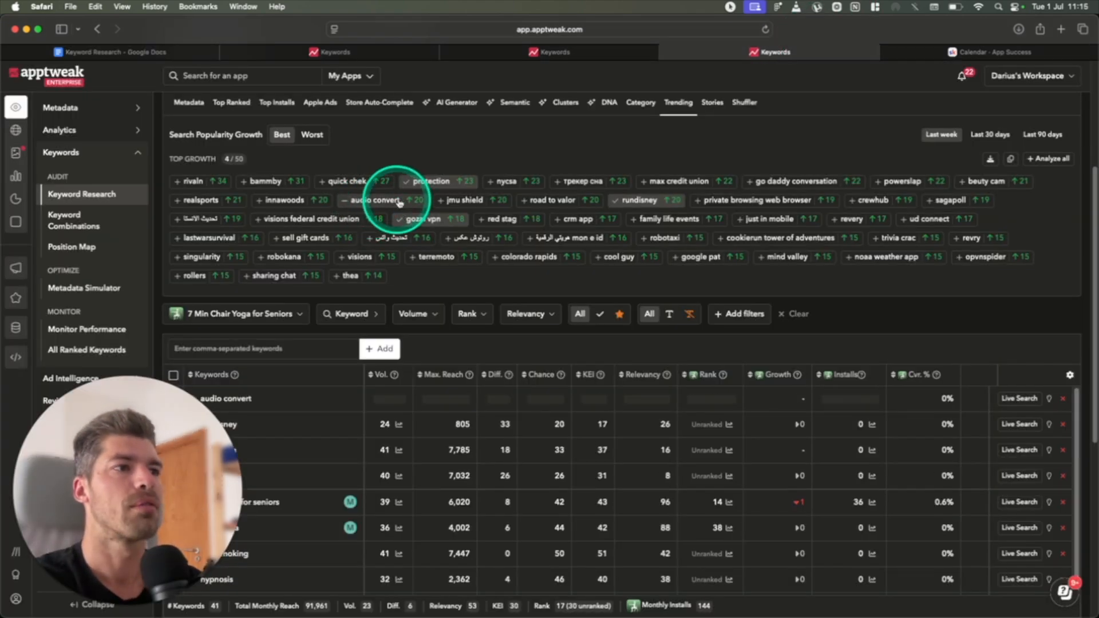
left_click(380, 200)
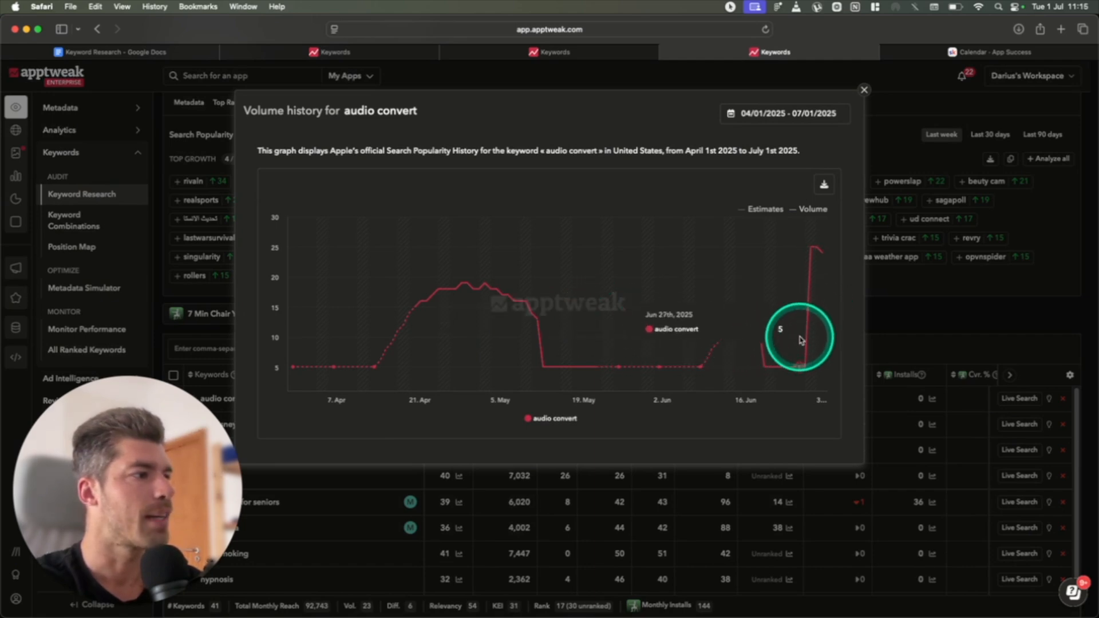
mouse_move(815, 280)
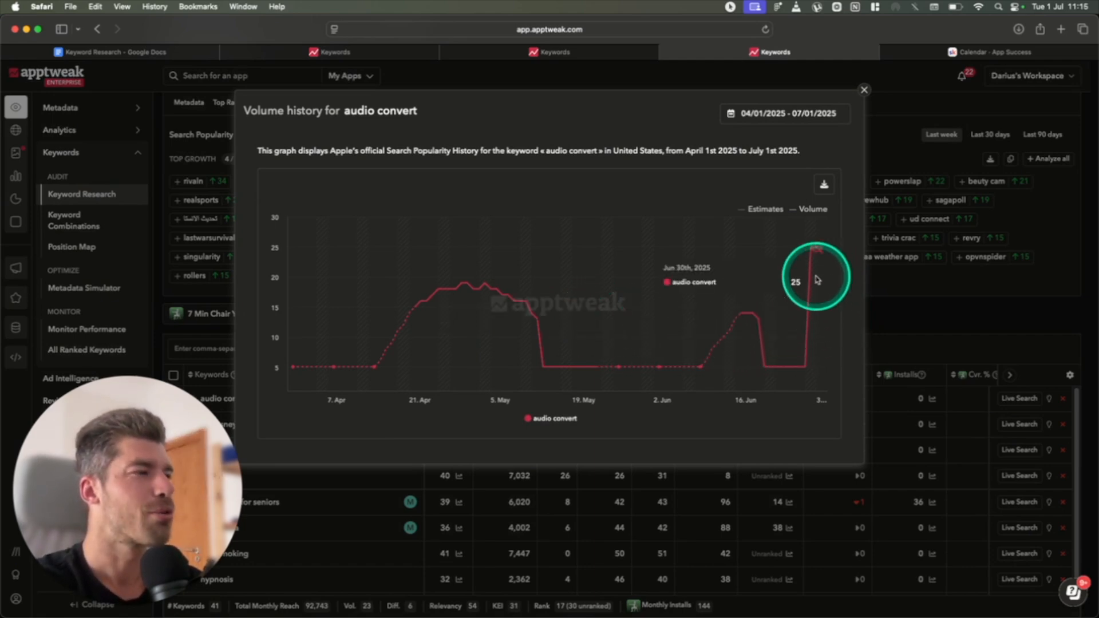
left_click(864, 90)
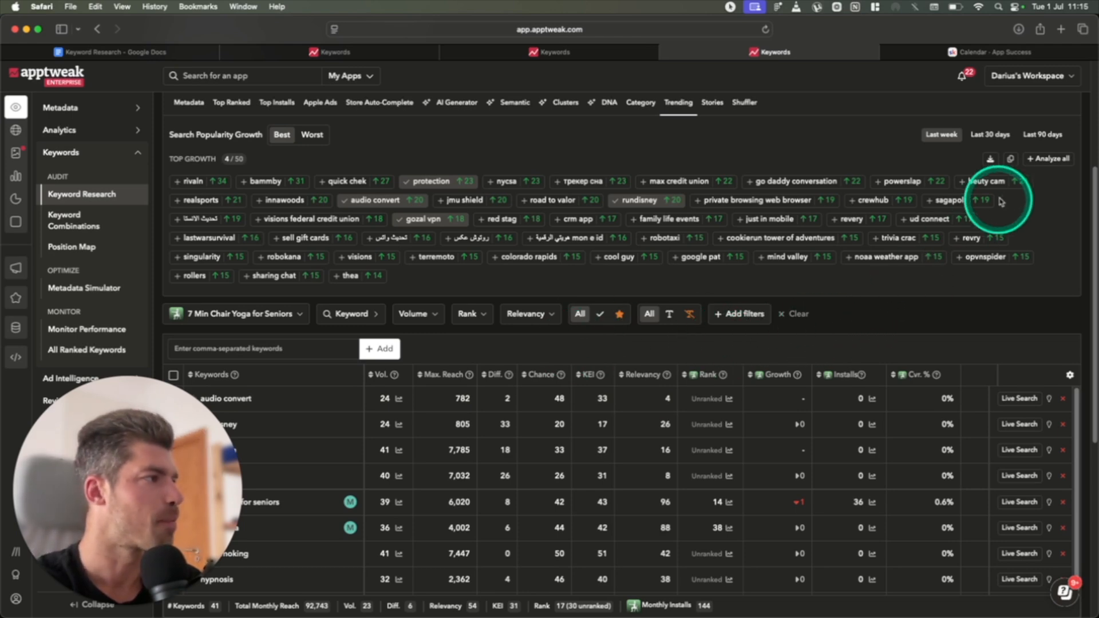
Add 'beuty cam' and 'mind valley' to the keyword table, checking mind valley's volume history
left_click(986, 181)
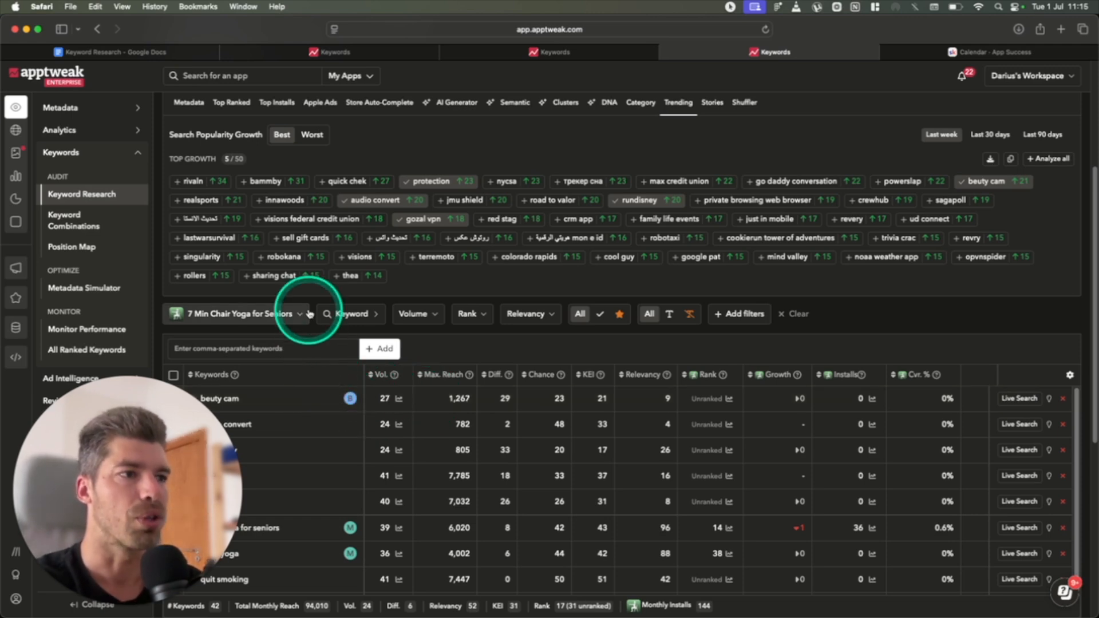
left_click(789, 256)
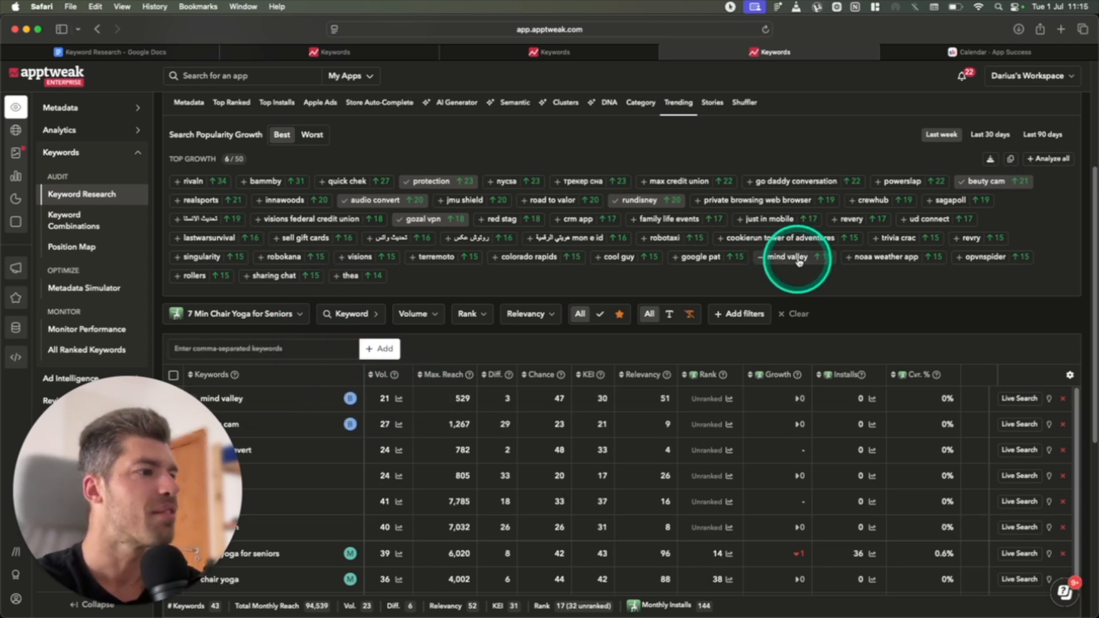
left_click(788, 257)
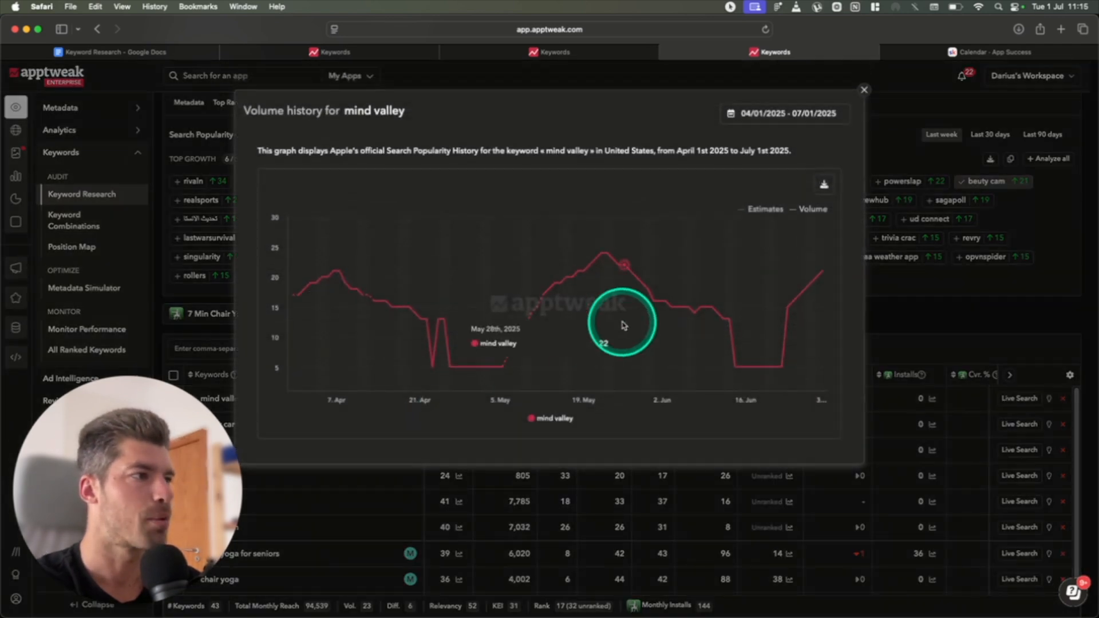
left_click(864, 90)
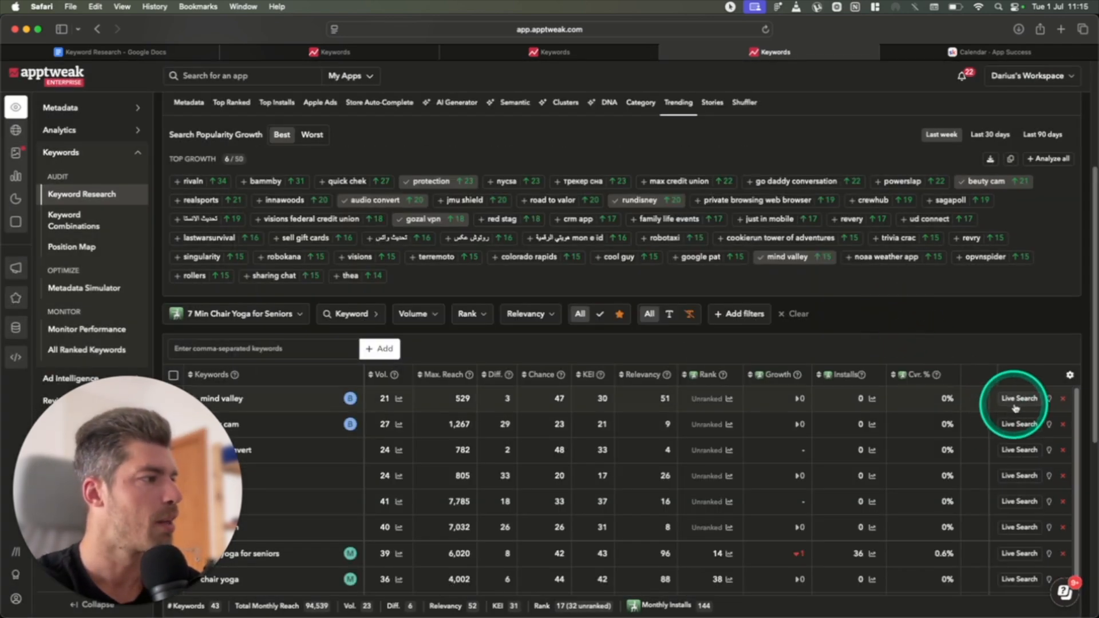
Check live results for 'mind valley' and add 'family life events' and 'cool guy'
left_click(1019, 398)
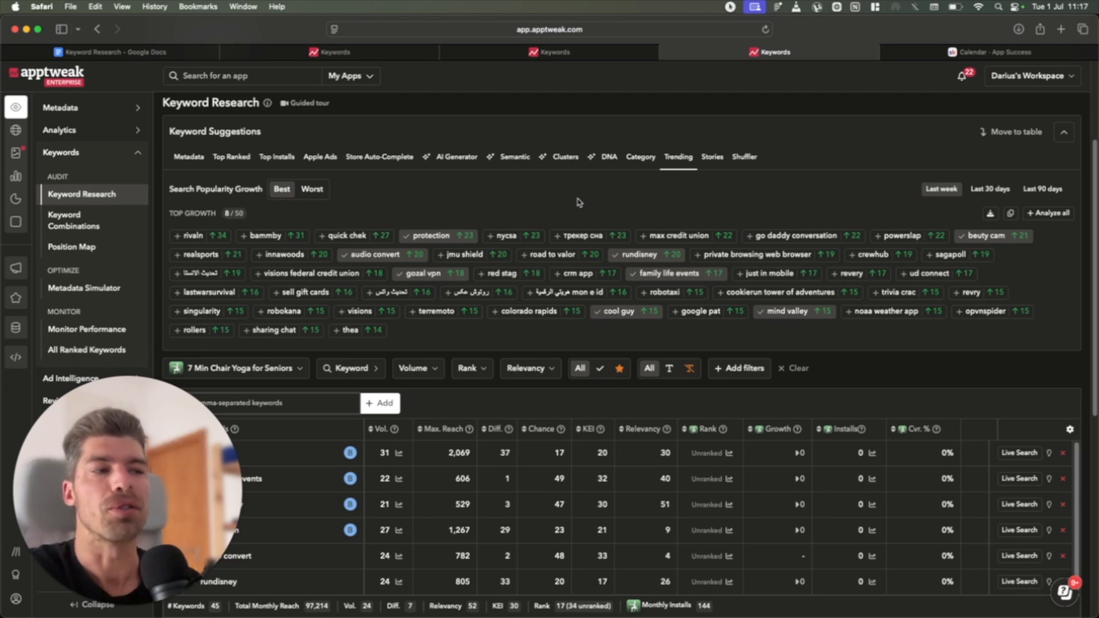
scroll("down", 3)
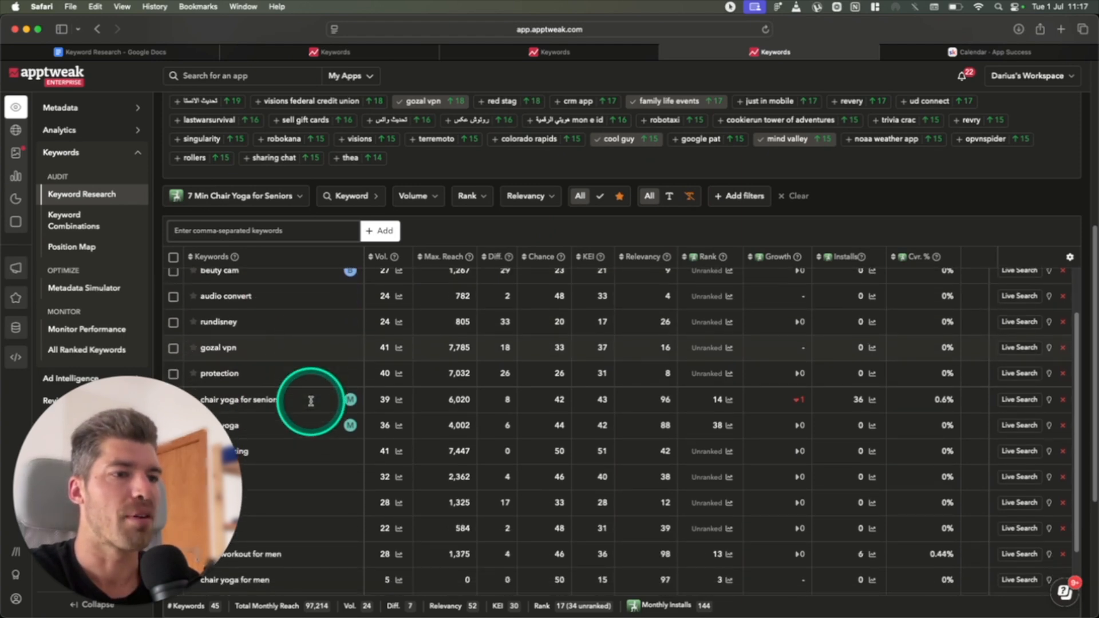
mouse_move(400, 372)
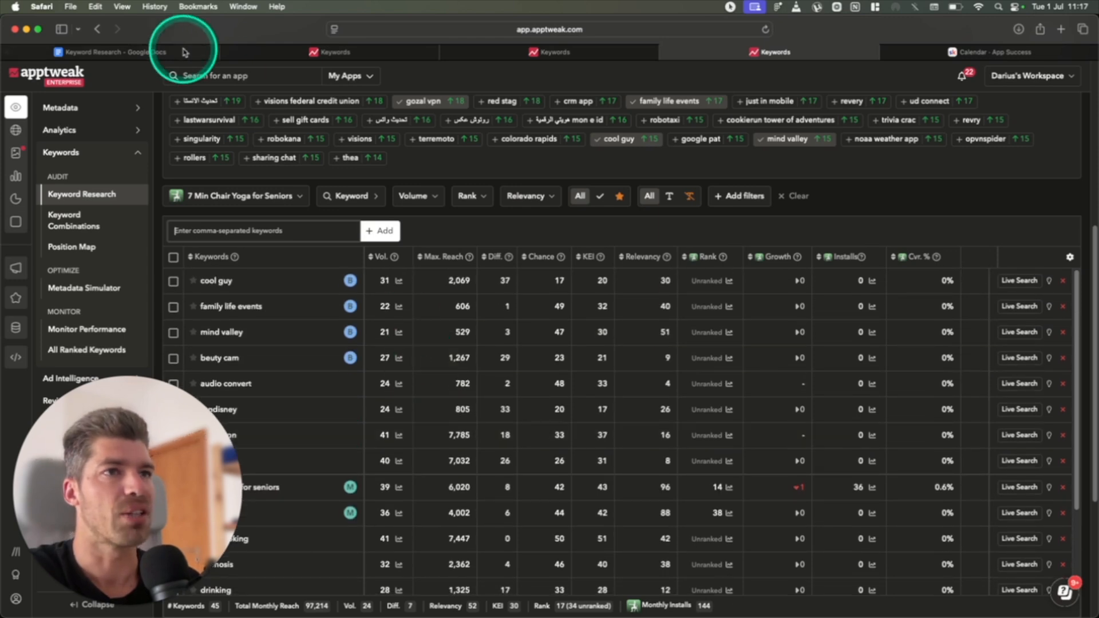
In the Keyword Research doc, tick Traditional ASO and Trending Keywords Method (data-based)
left_click(109, 51)
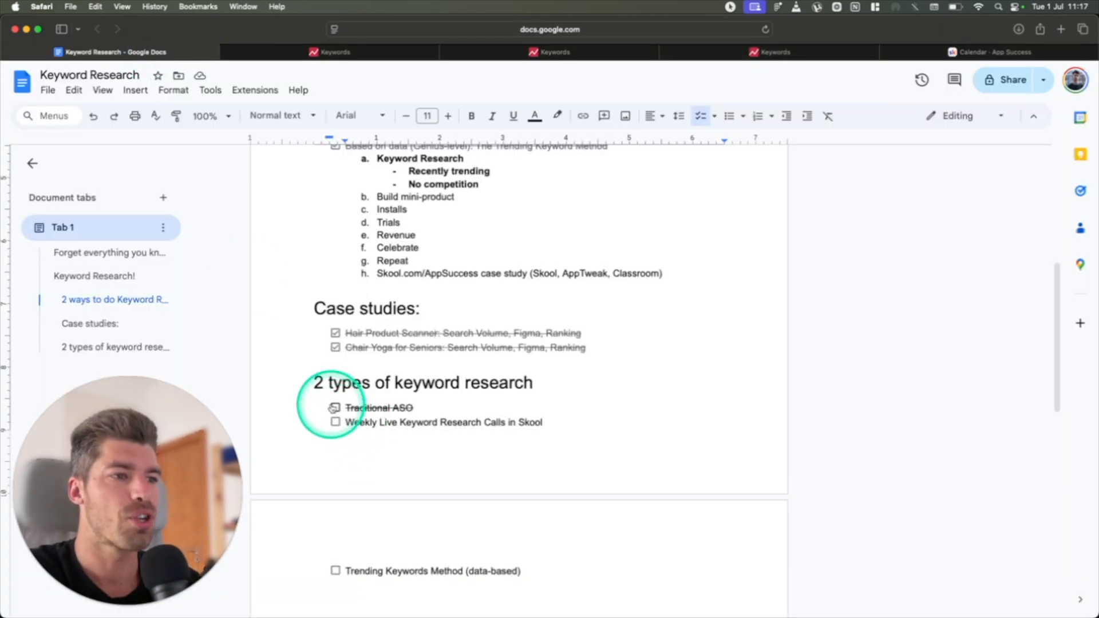
left_click(334, 407)
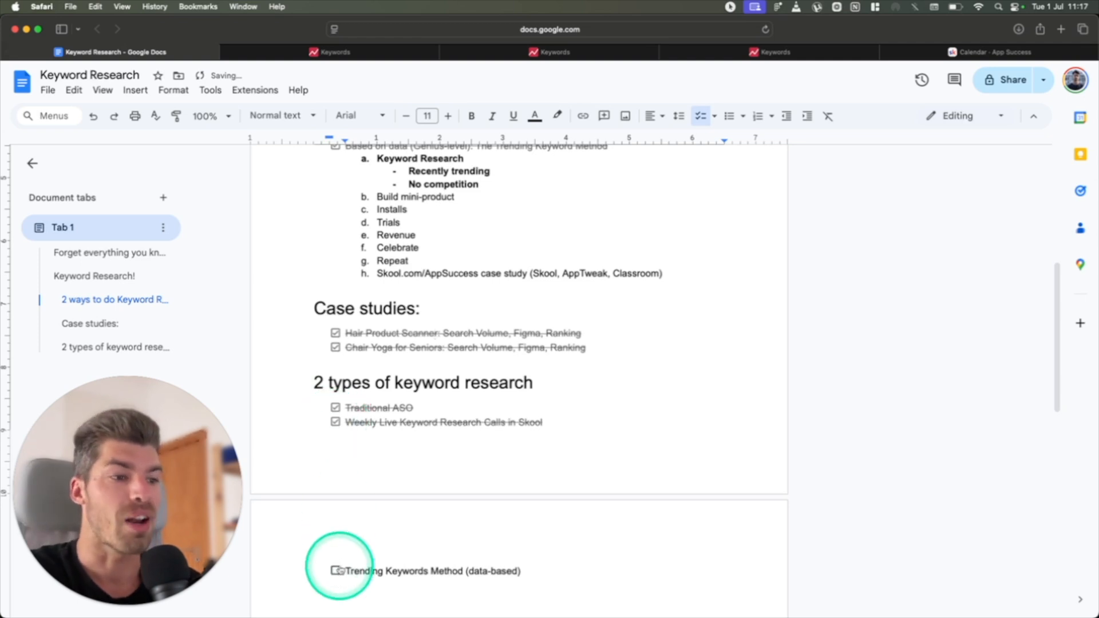
left_click(335, 571)
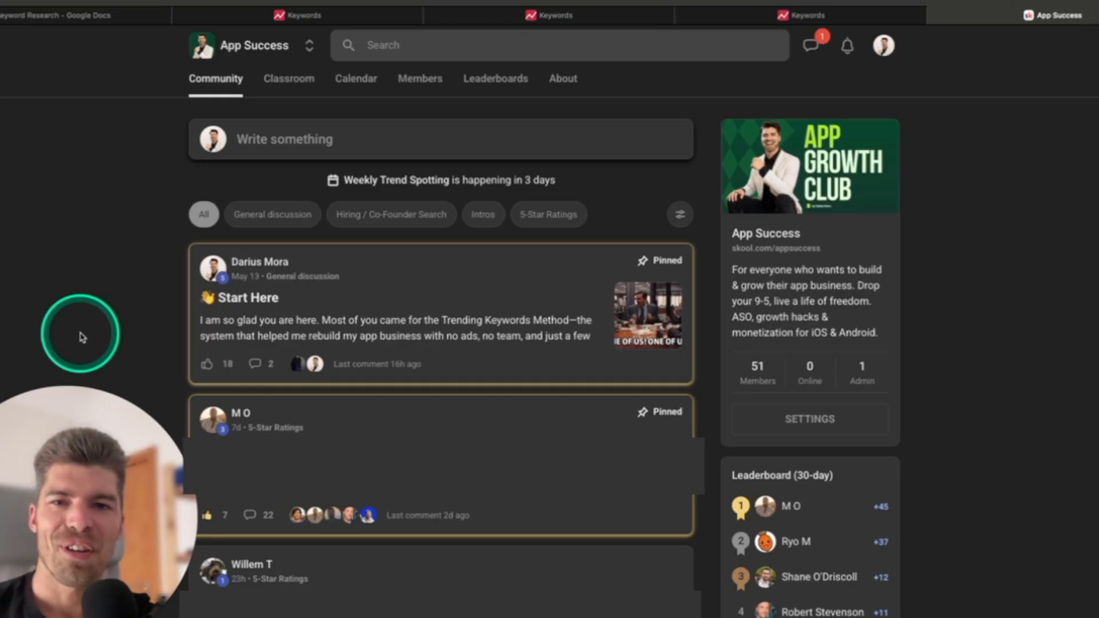
mouse_move(80, 337)
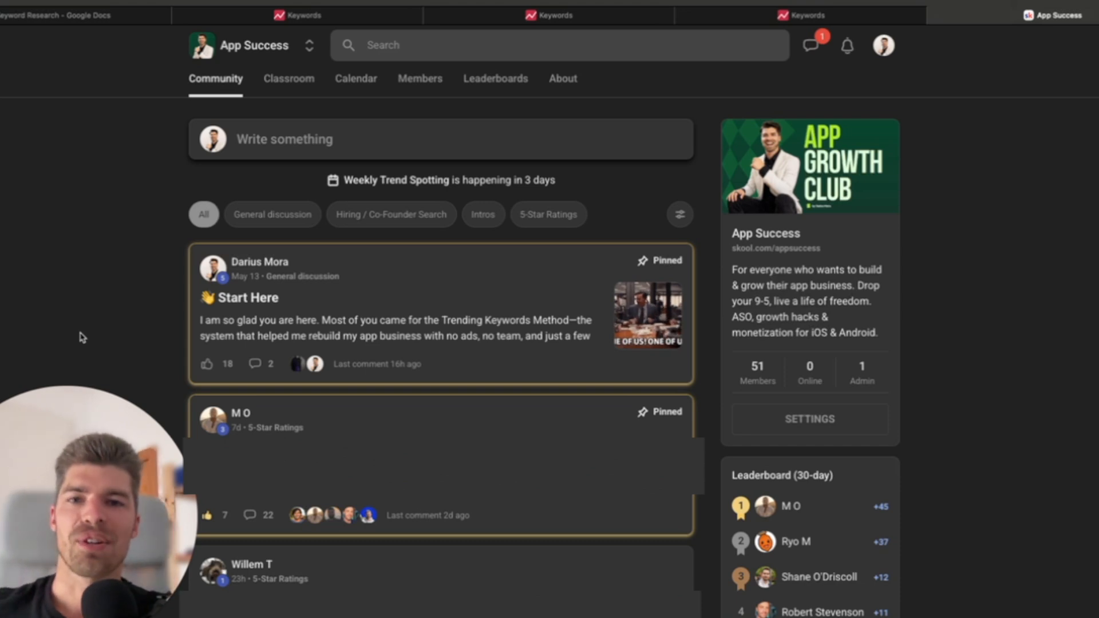